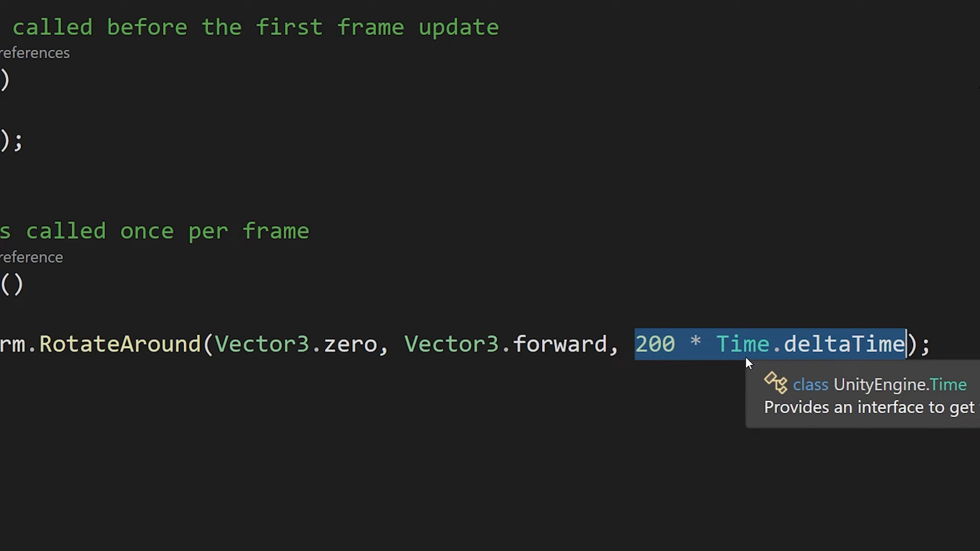
mouse_move(682, 404)
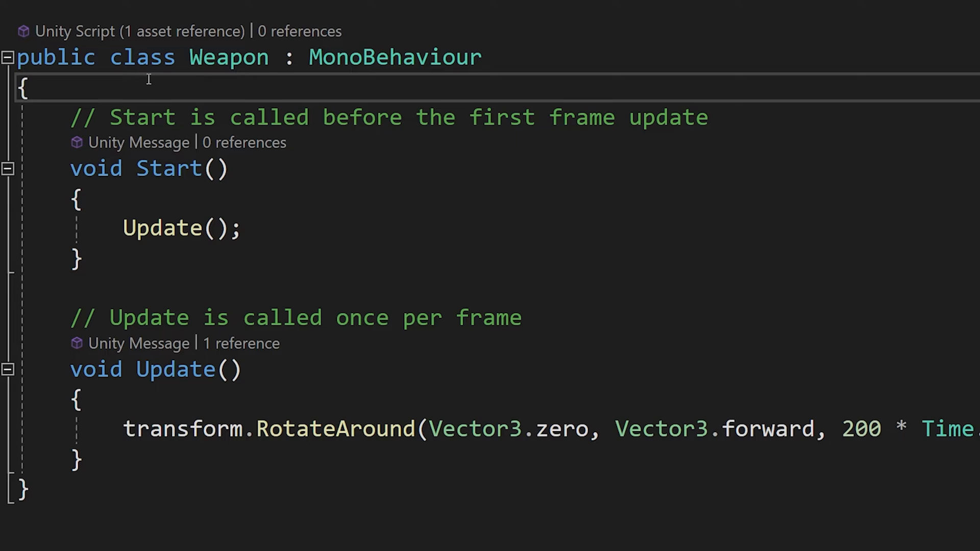
- Declare public int rotationSpeed = 200 at the top of the Weapon class, after trying [SerializeField]
type("[SerializeField]")
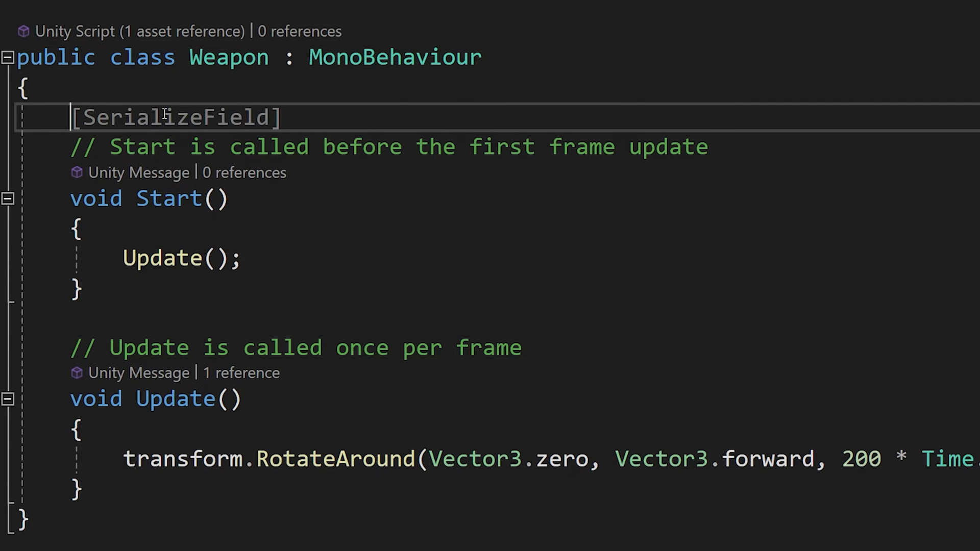
mouse_move(931, 536)
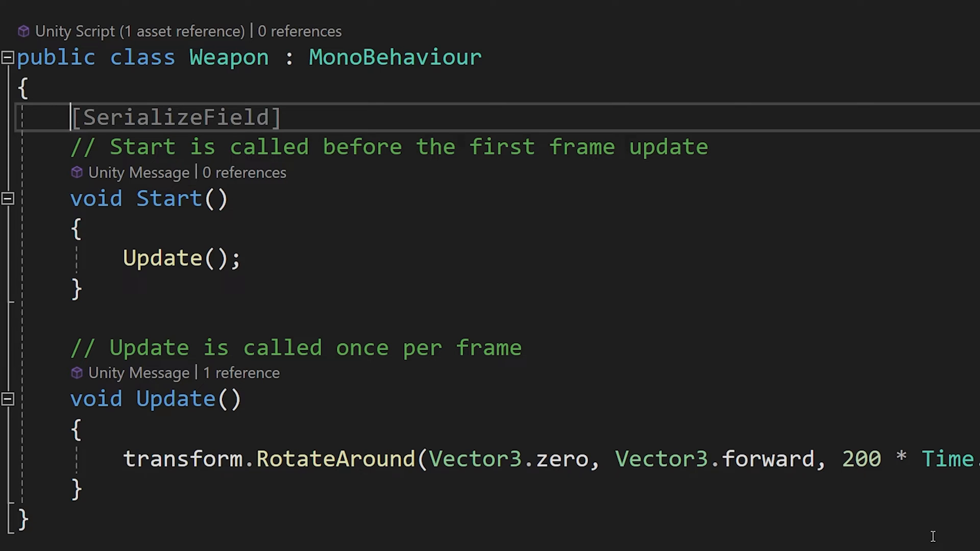
mouse_move(406, 327)
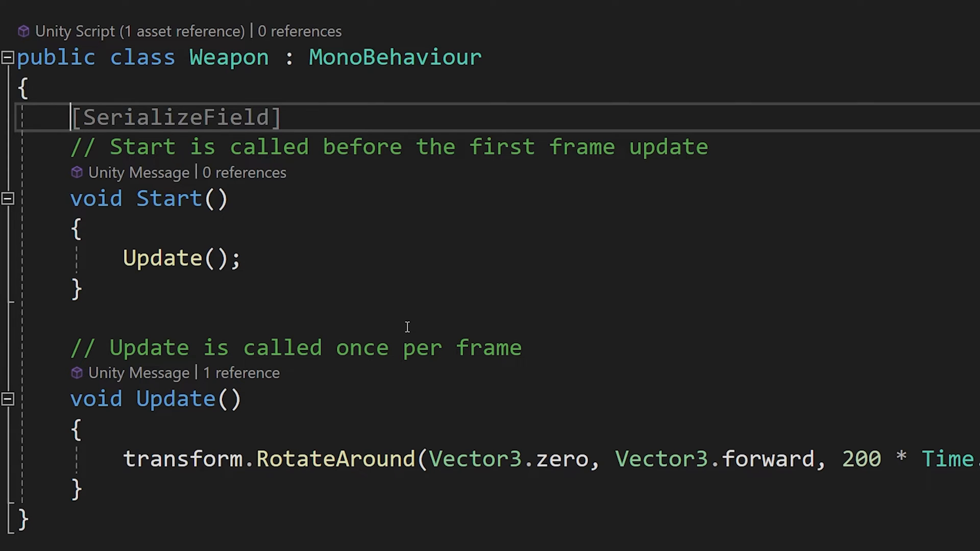
type("public int")
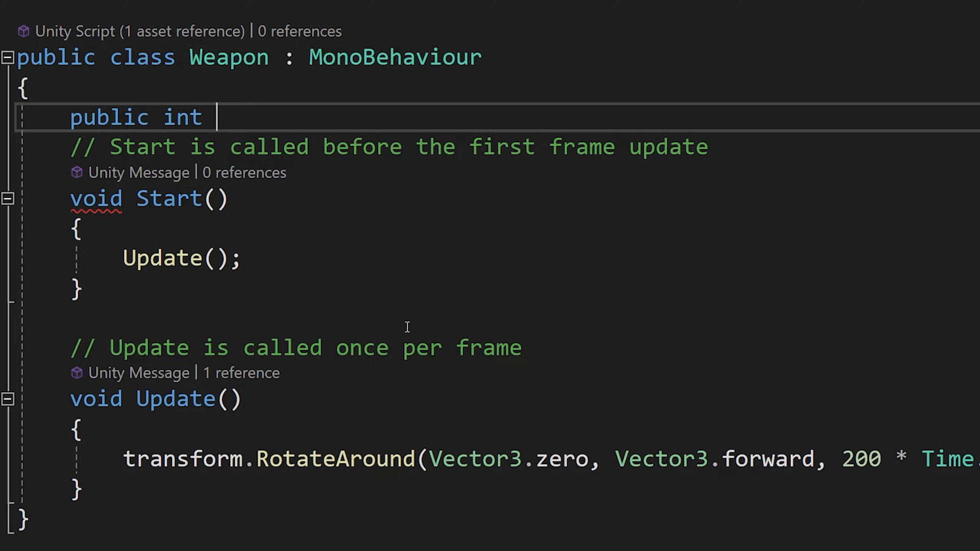
type("rotation")
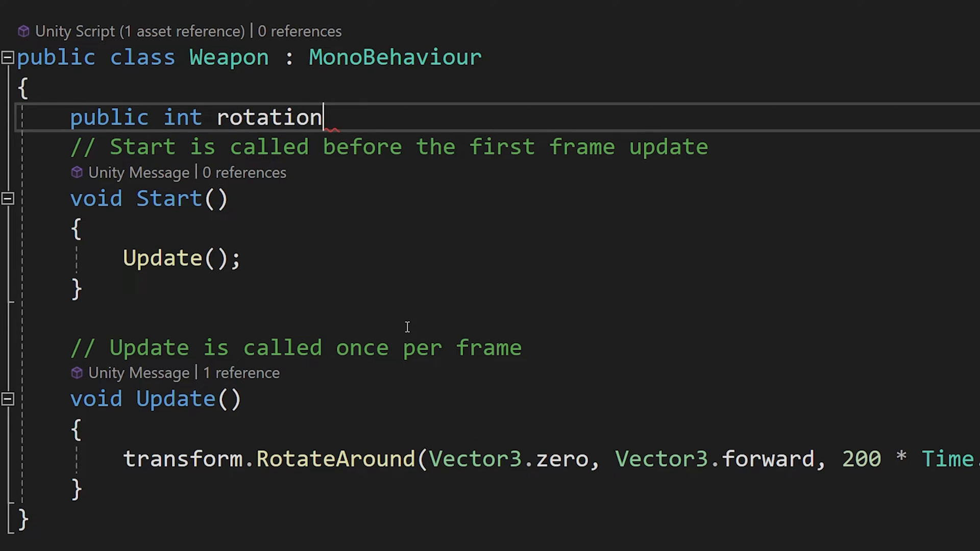
double_click(269, 117)
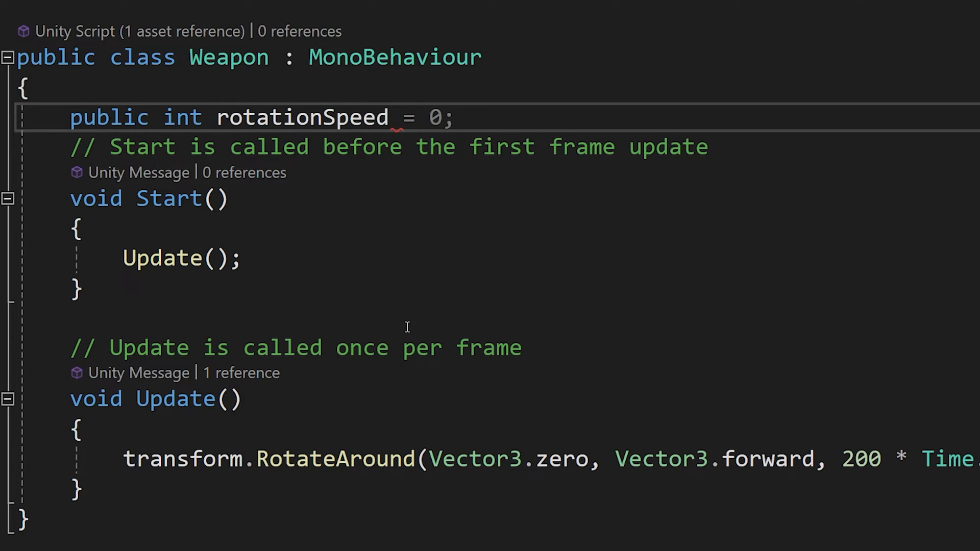
type("200")
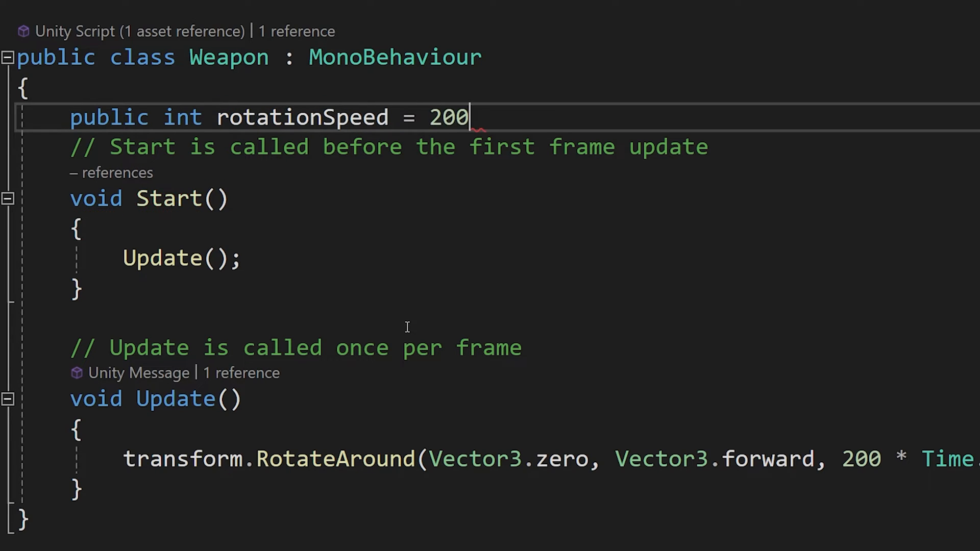
type(";")
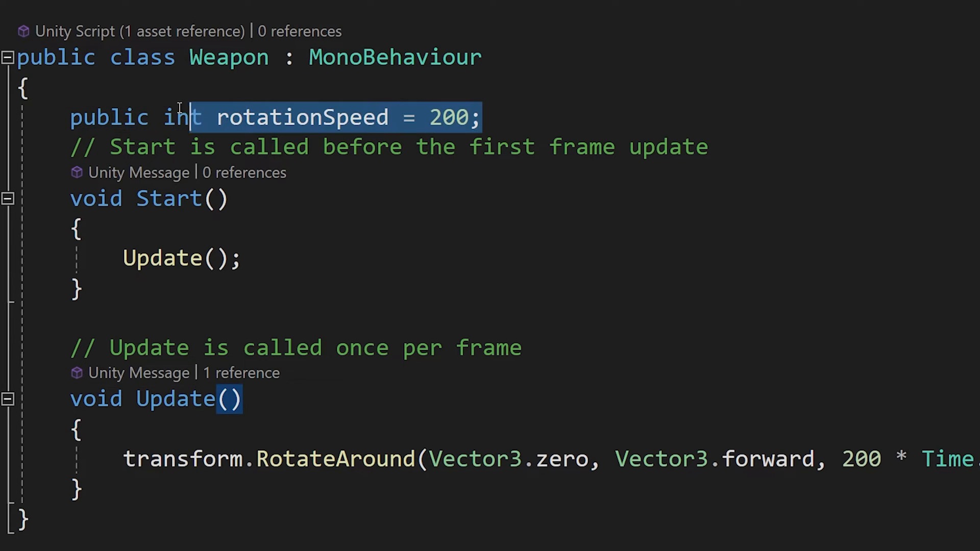
double_click(302, 117)
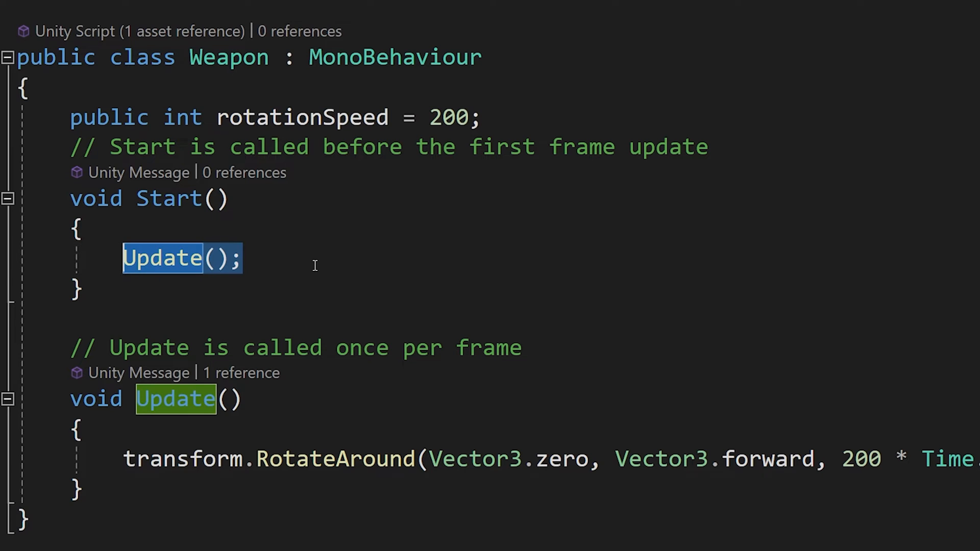
- Remove the Update() call and test lines from Start, leaving local ints a = 0, b = -1, c = 2
type("ro")
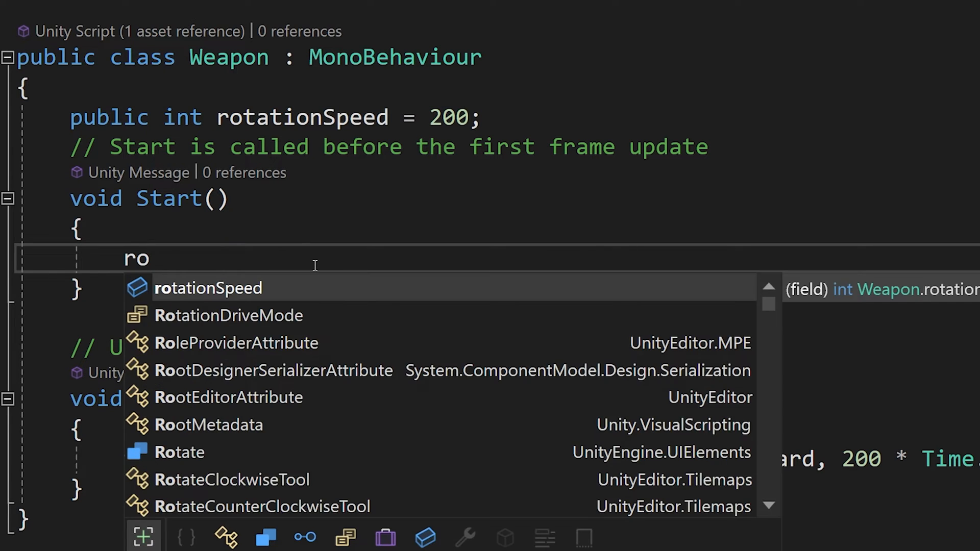
left_click(207, 288)
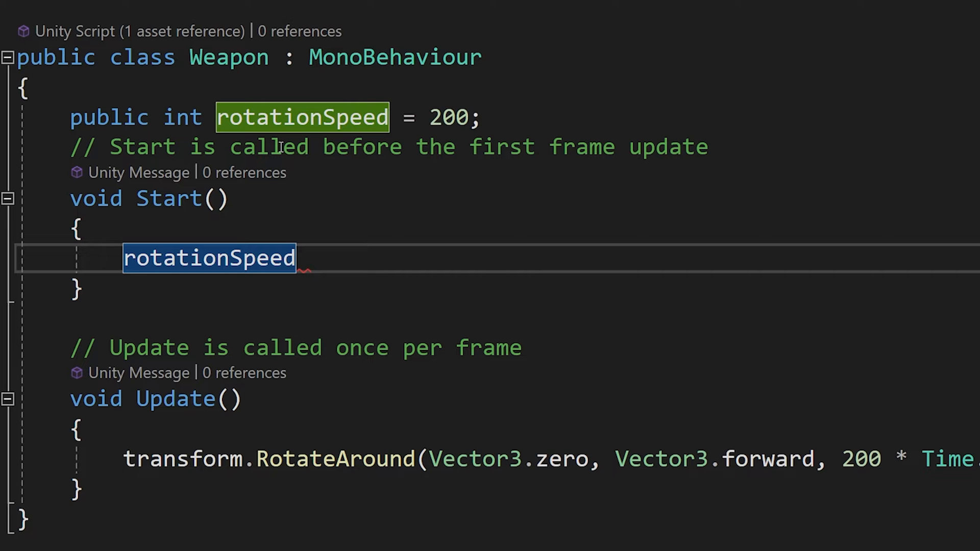
key("Delete")
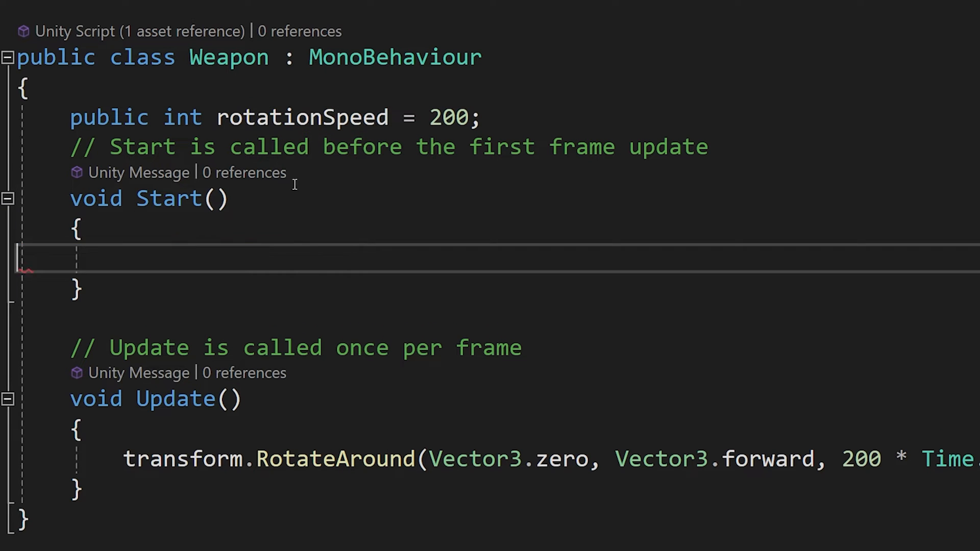
double_click(182, 117)
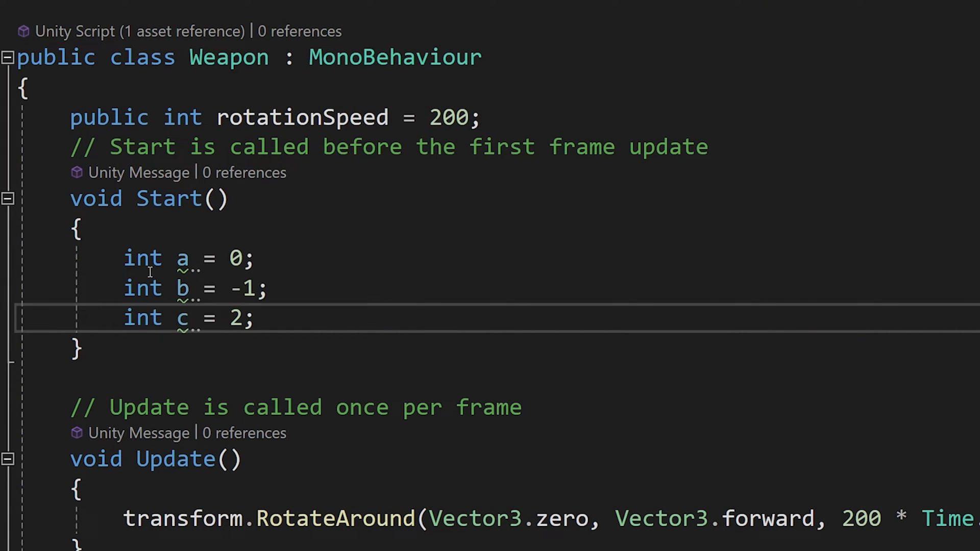
double_click(236, 258)
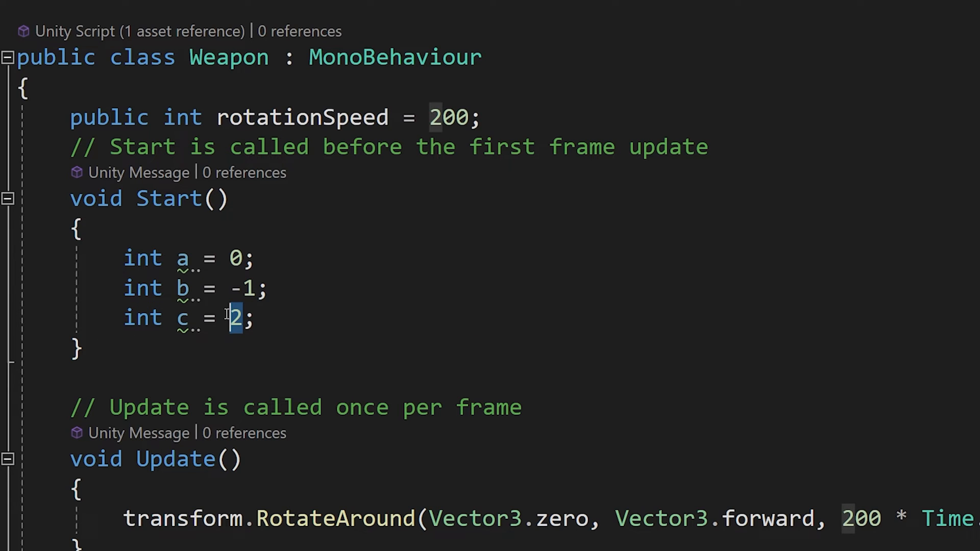
mouse_move(262, 317)
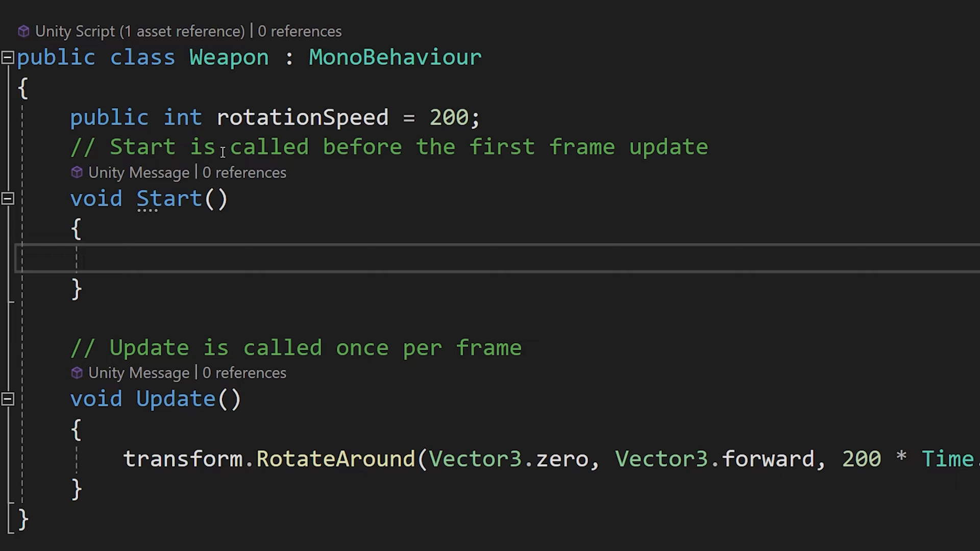
mouse_move(167, 199)
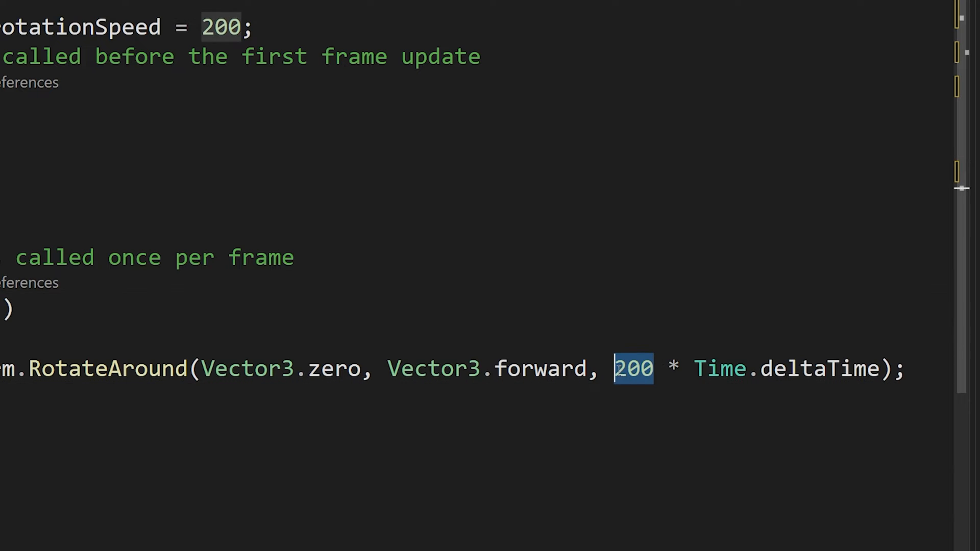
- Replace 200 with rotationSpeed in RotateAround, wrap its arguments to a second line, and save
type("ransfor")
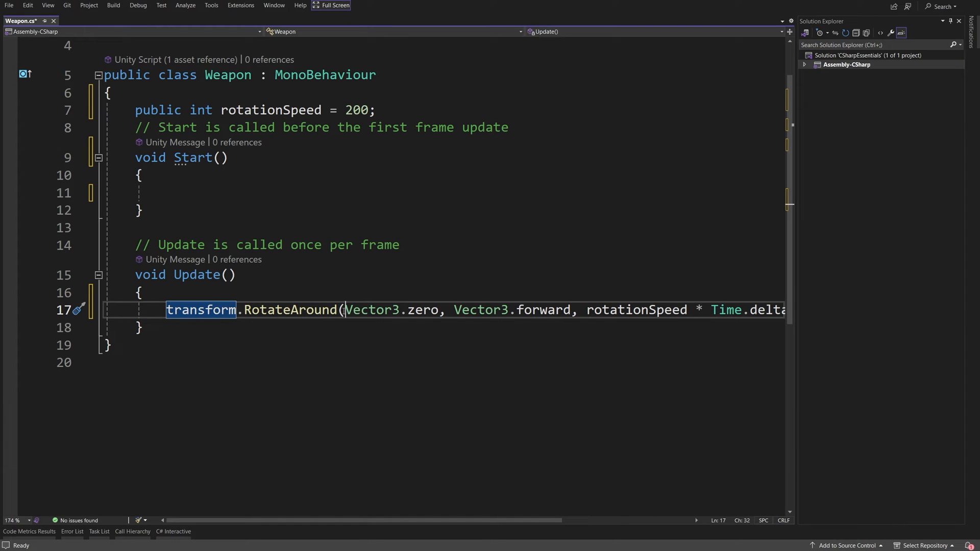
key("Enter")
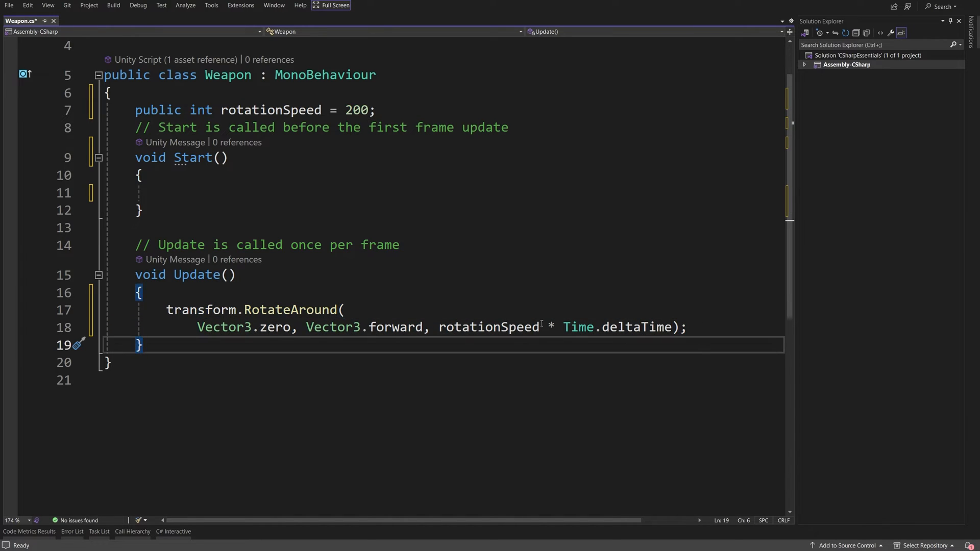
key("ctrl+s")
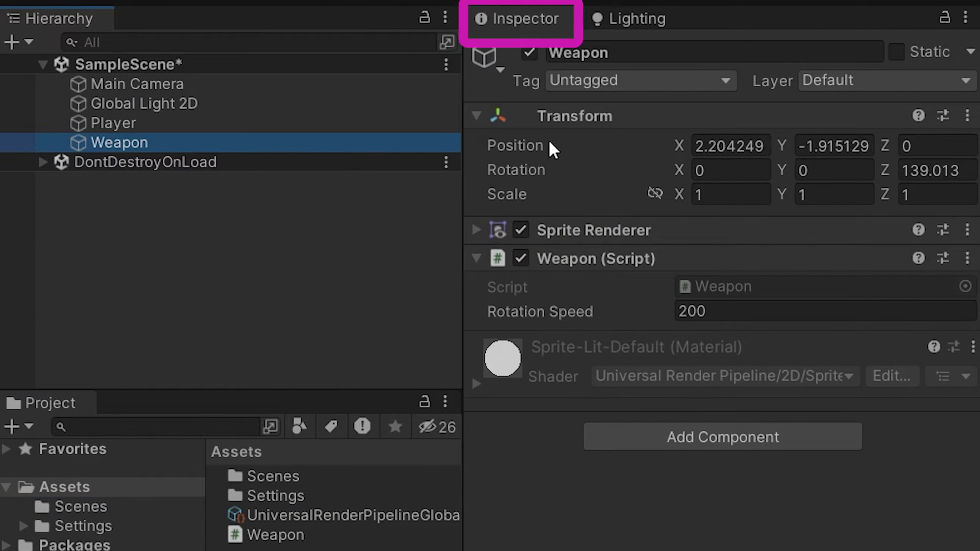
- Collapse Transform and try Rotation Speed 10 on the Weapon script in the Inspector
left_click(476, 115)
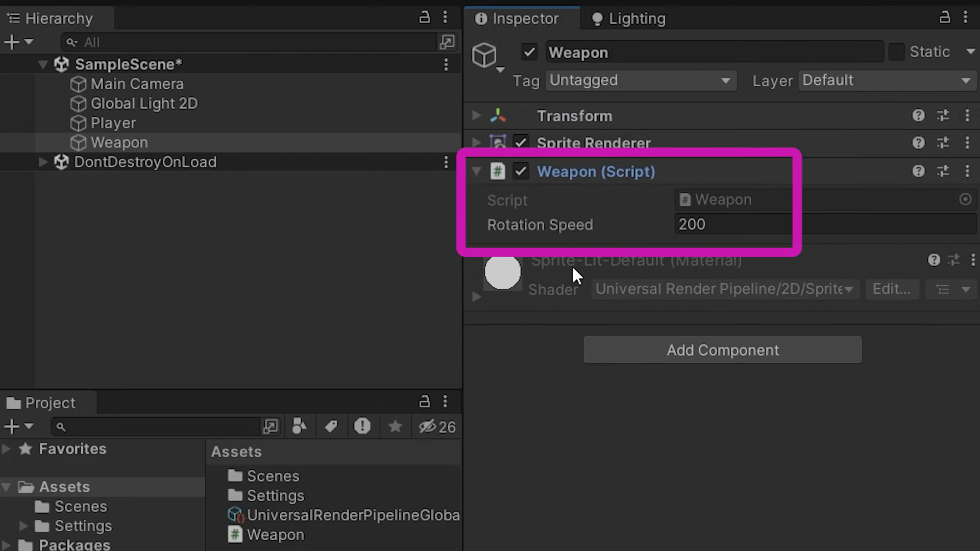
mouse_move(659, 250)
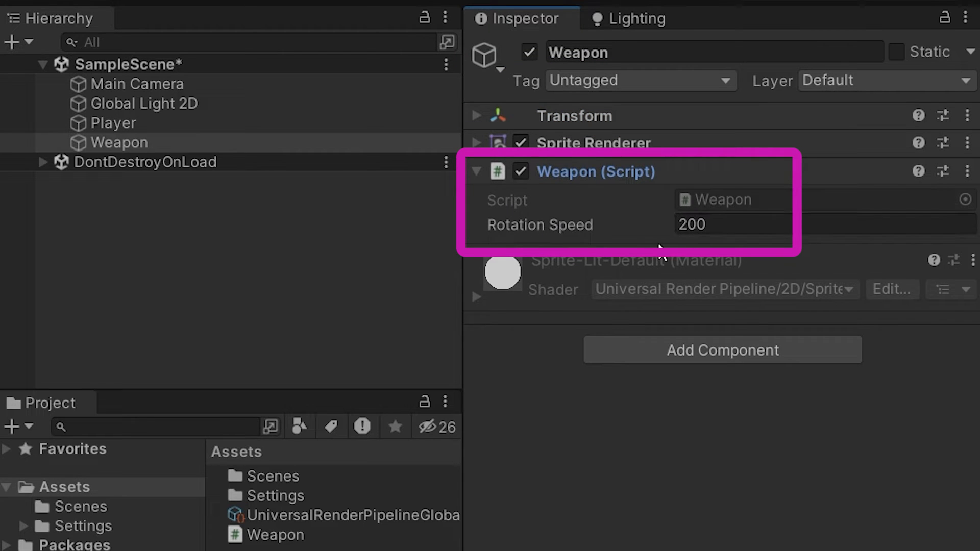
double_click(691, 225)
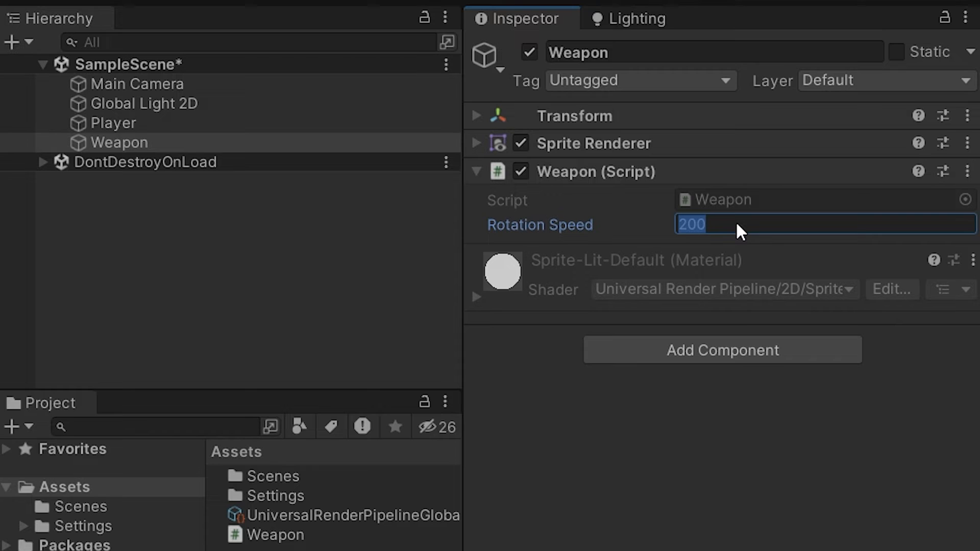
type("10")
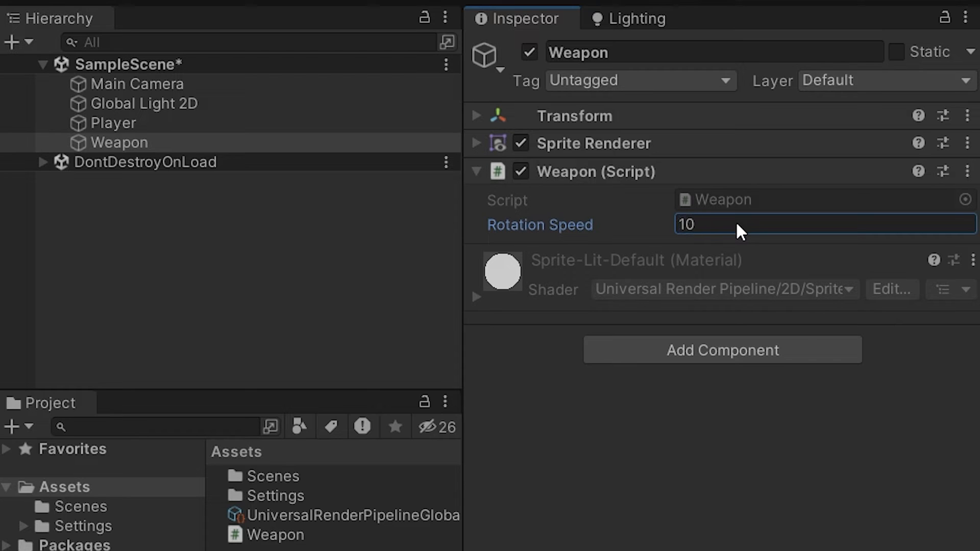
left_click(614, 4)
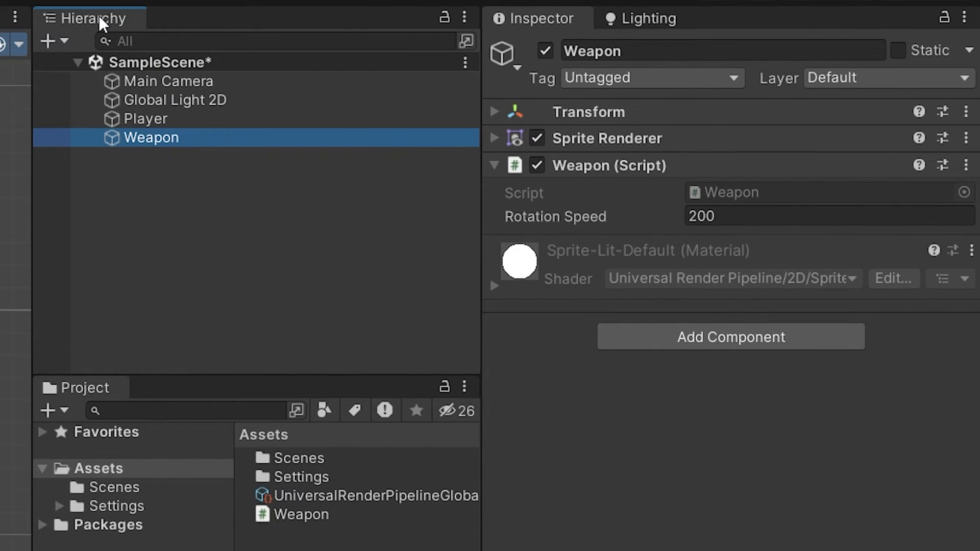
- Create a 2D triangle sprite, rename it Weapon 2, and attach the Weapon script
left_click(49, 41)
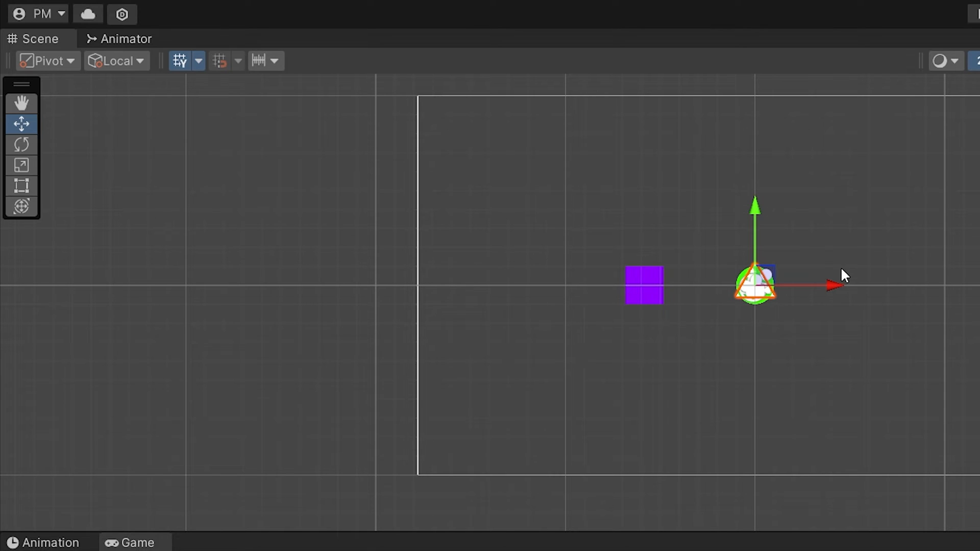
mouse_move(794, 271)
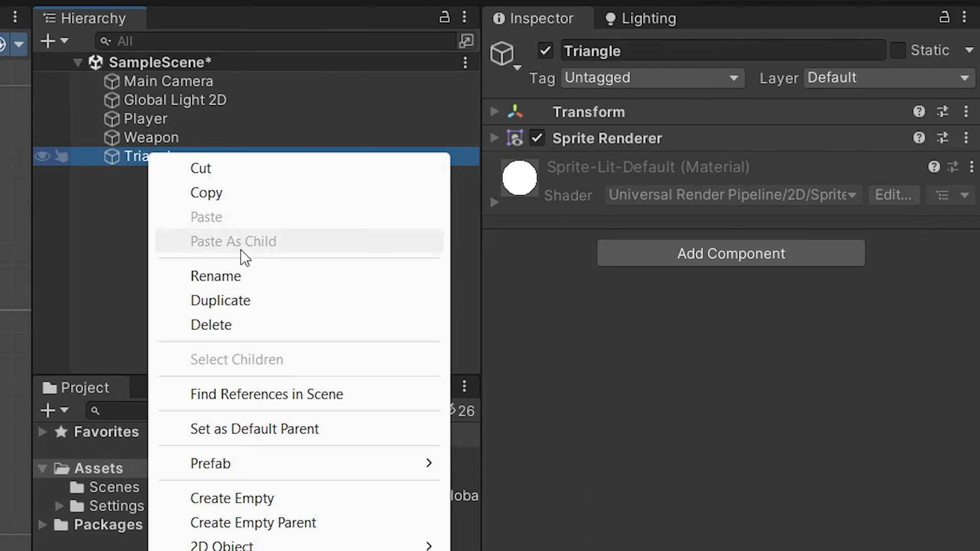
left_click(215, 275)
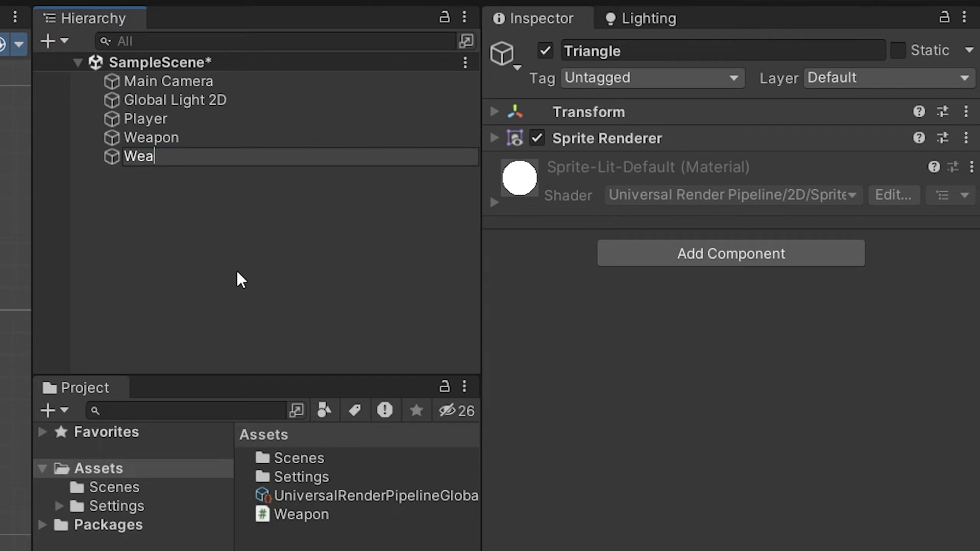
type("pon 2")
key("Return")
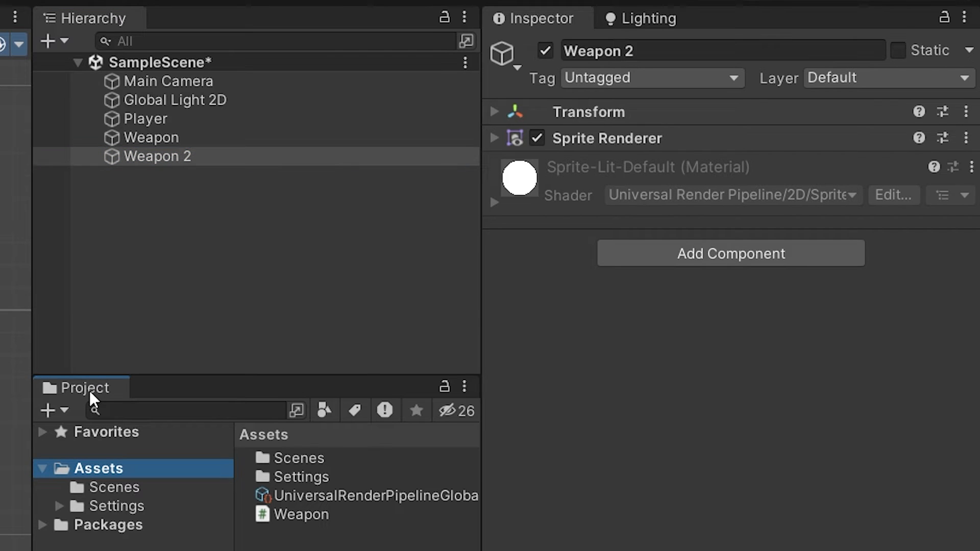
left_click(303, 514)
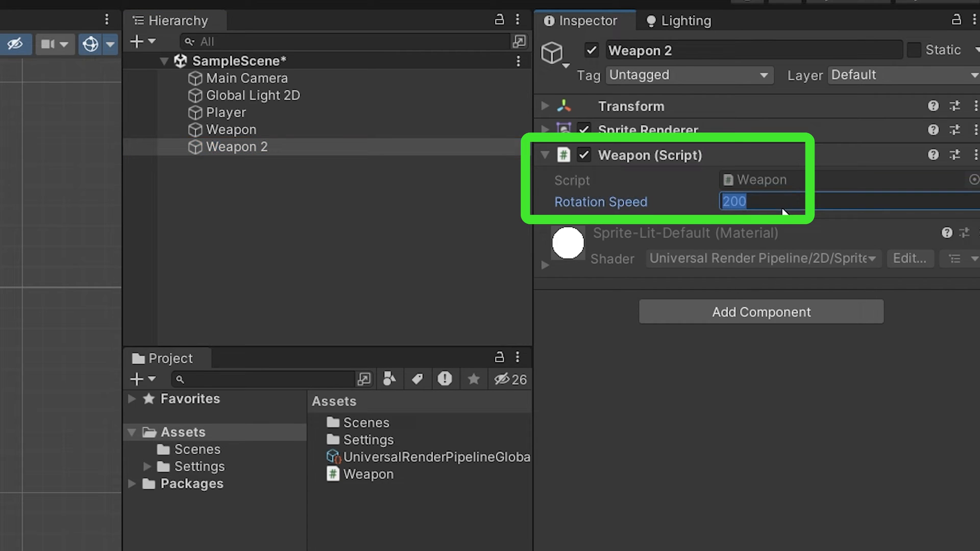
- Enter Rotation Speed 50 for Weapon 2 and compare with the original Weapon's 200
type("50")
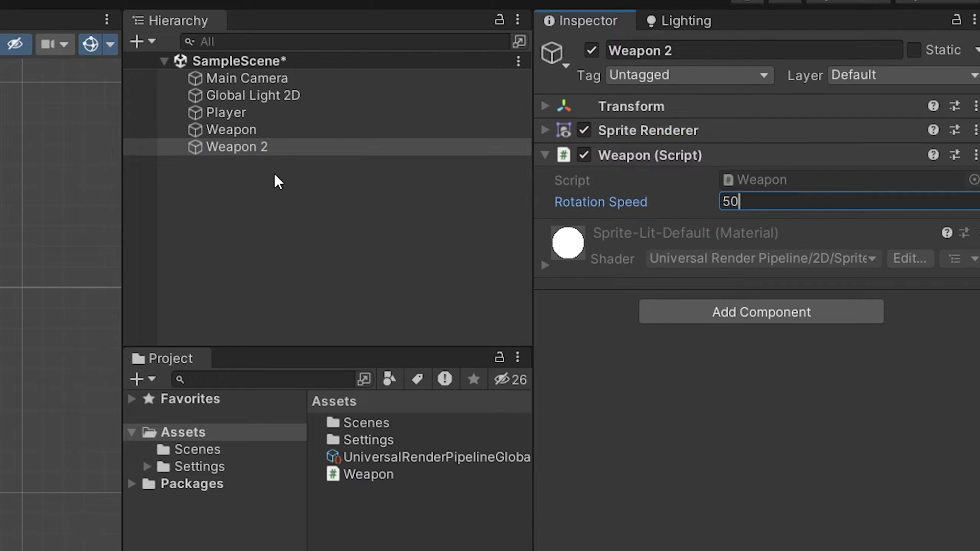
left_click(235, 130)
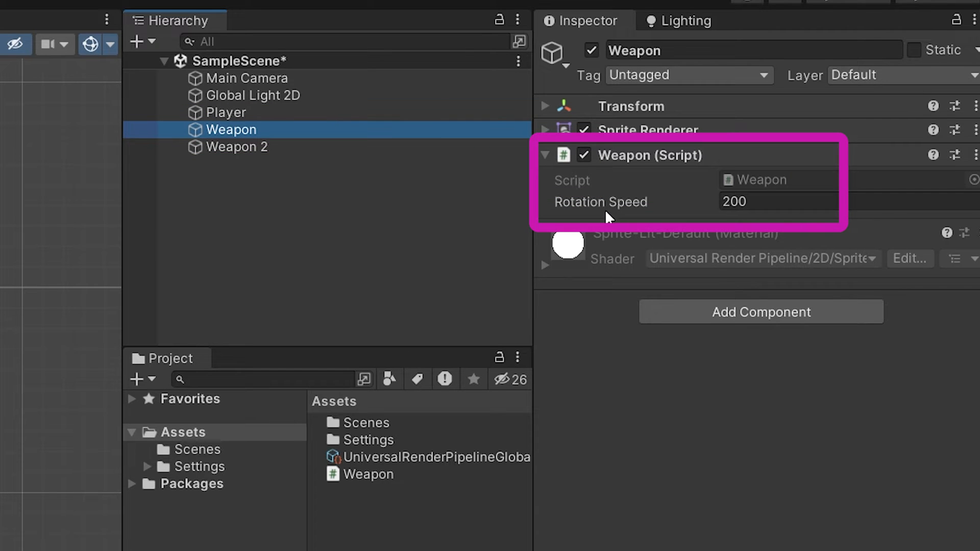
mouse_move(744, 219)
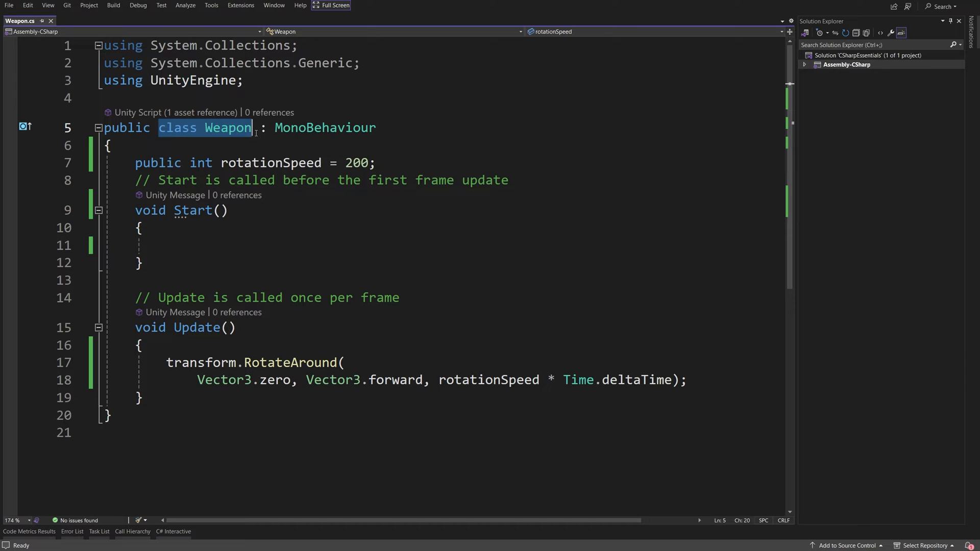
mouse_move(235, 128)
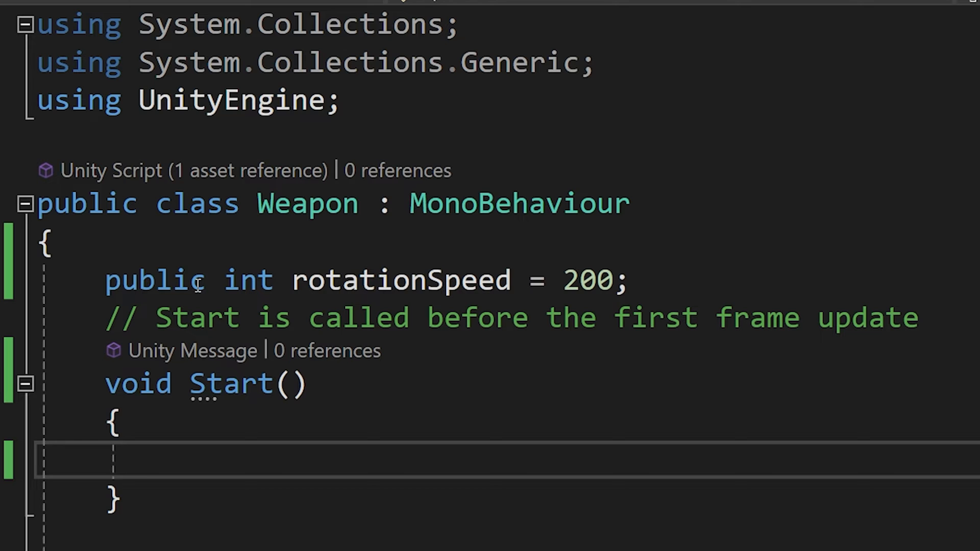
double_click(400, 280)
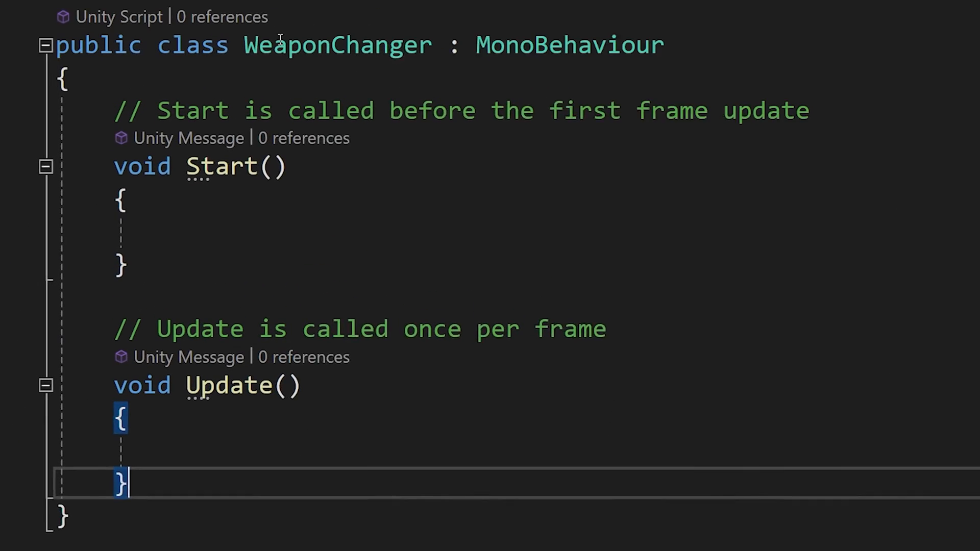
- Declare public Weapon weapon in WeaponChanger and assign it with GetComponent<Weapon>() in Start
type("[SerializeField]")
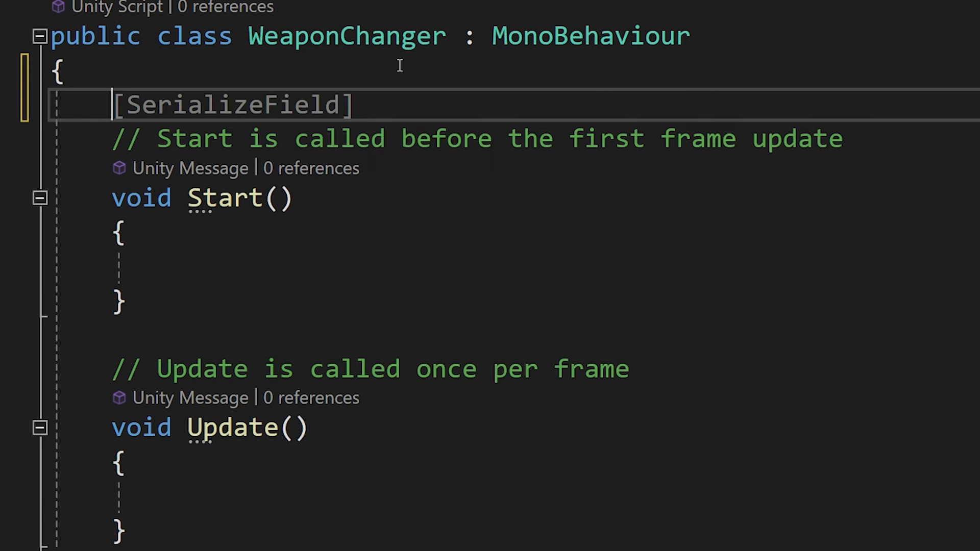
type("public")
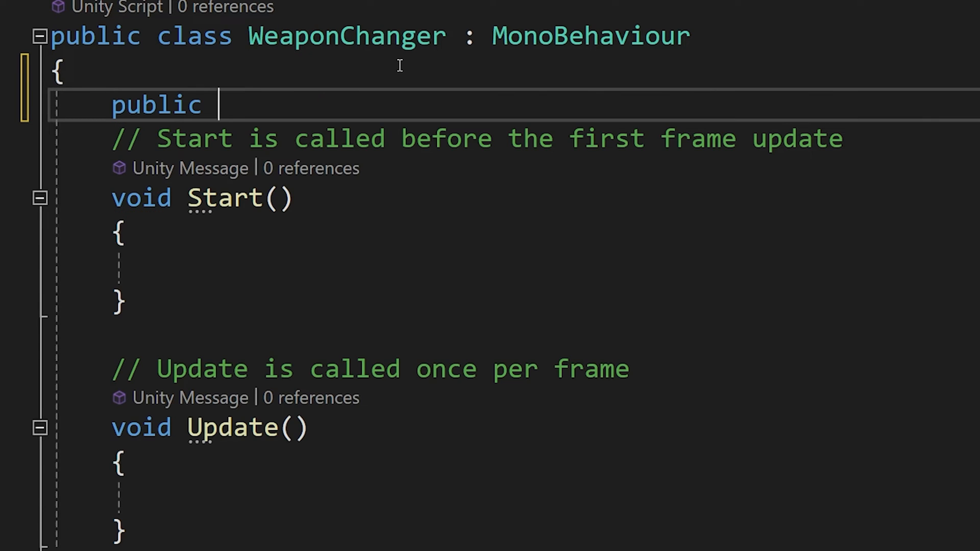
type("Weapon weapon;")
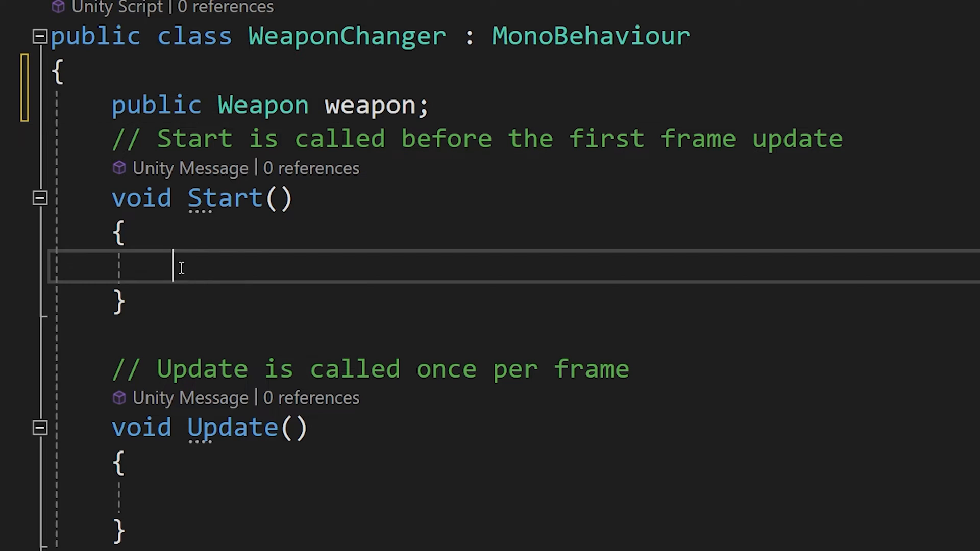
type("weapon = GetComponent<Weapon>();")
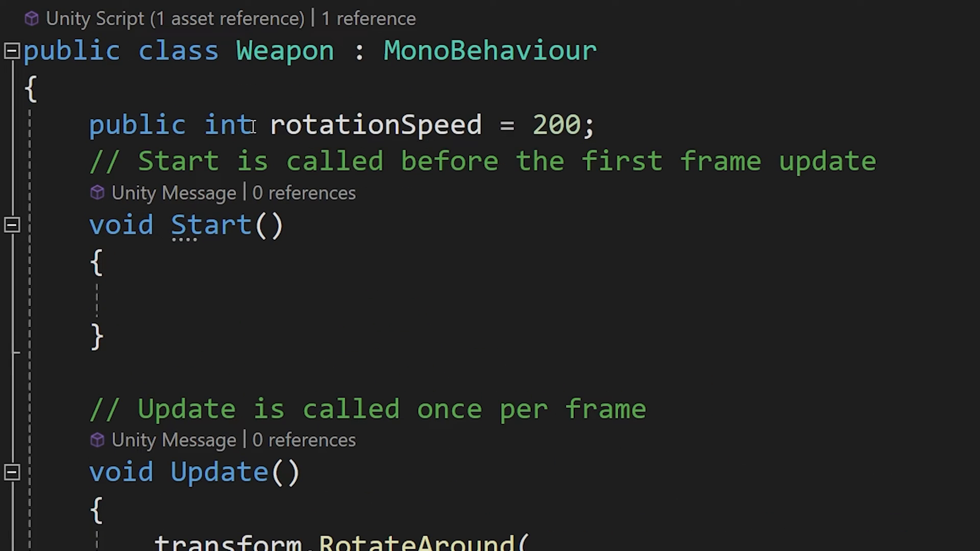
- Change rotationSpeed to private, save Weapon.cs, and view the resulting error in WeaponChanger.cs
double_click(144, 124)
type("rivate")
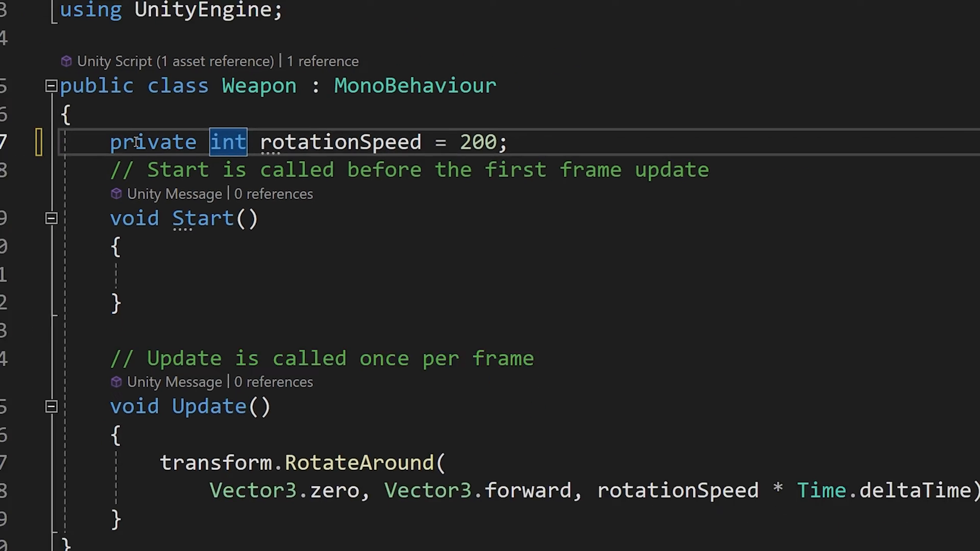
key("ctrl+s")
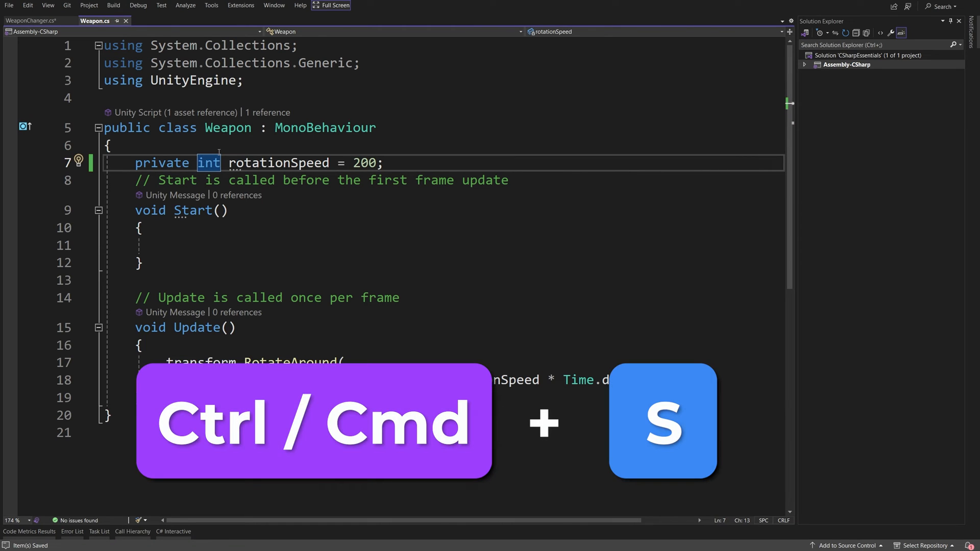
left_click(35, 20)
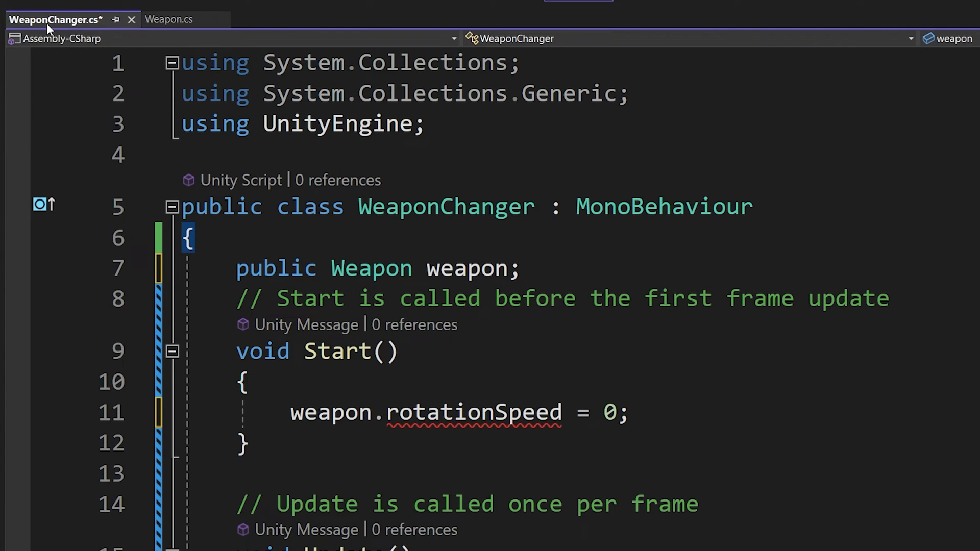
mouse_move(450, 412)
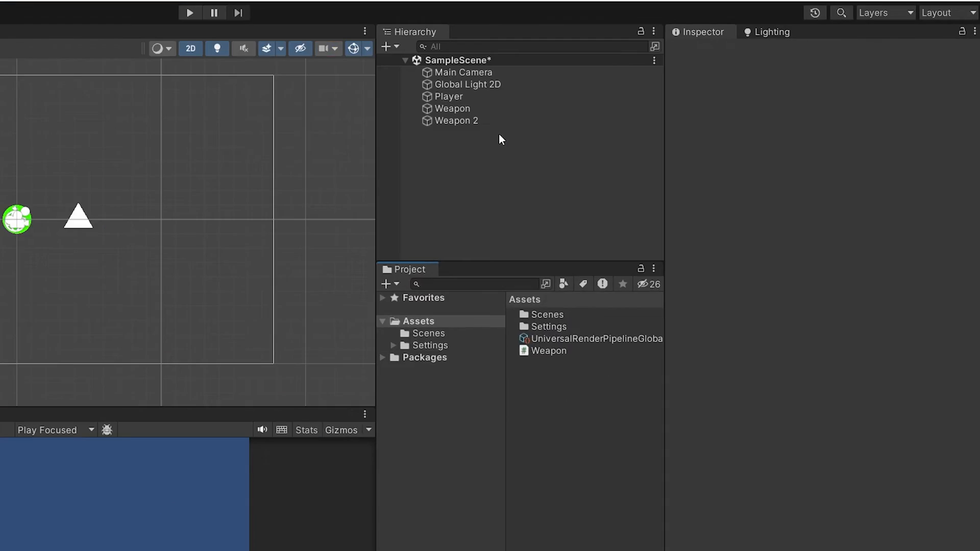
- Select Weapon 2 to see its Weapon script no longer exposes Rotation Speed
left_click(455, 120)
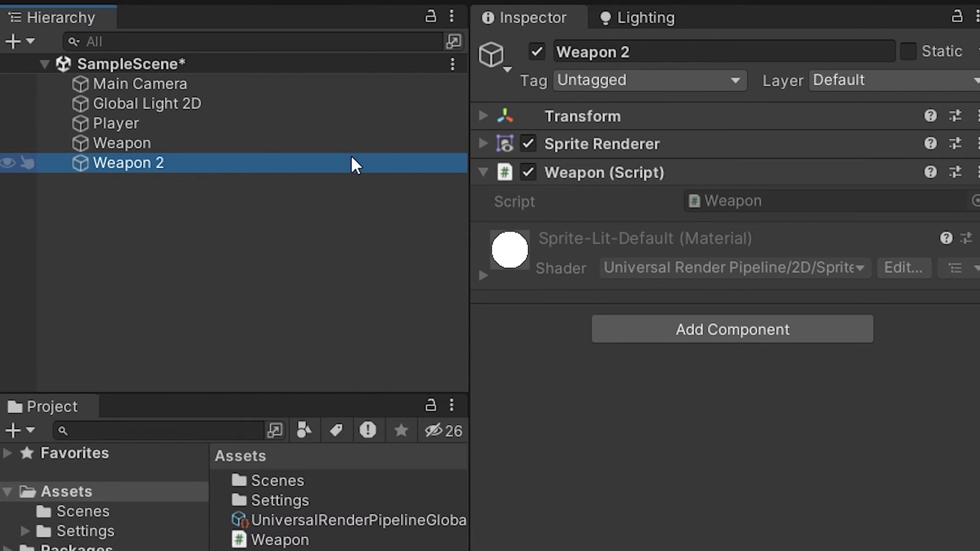
mouse_move(640, 243)
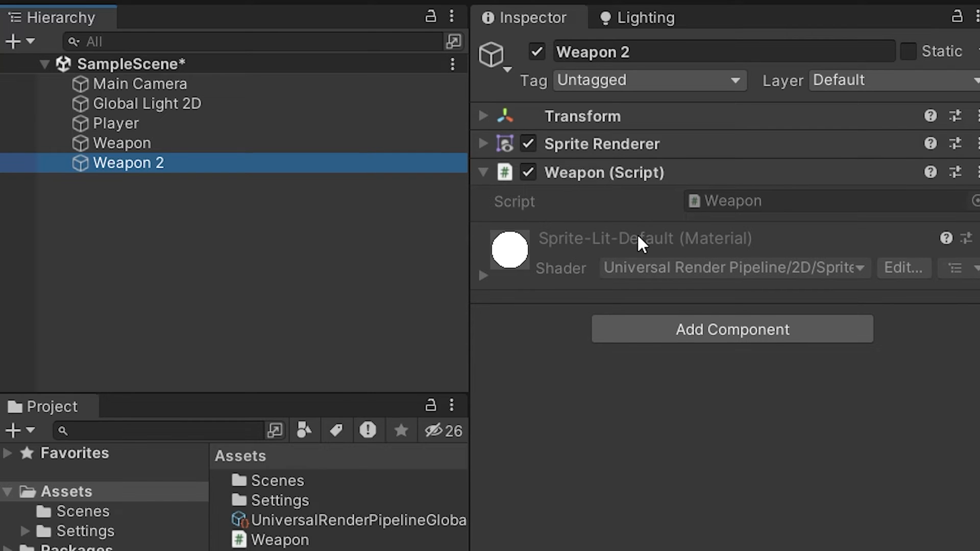
mouse_move(597, 246)
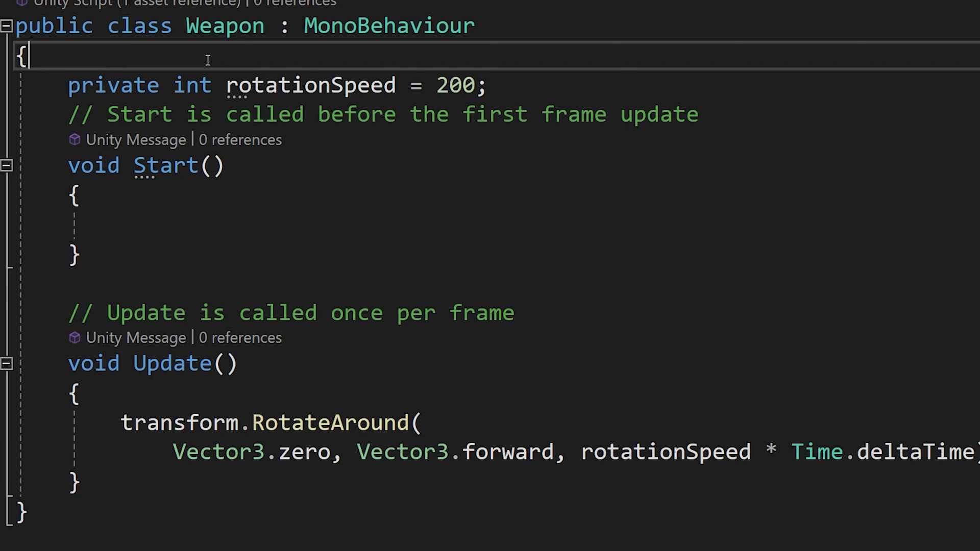
- Add [SerializeField] above private int rotationSpeed so Unity shows Weapon 2's Rotation Speed 50 again
type("[SerializeField]")
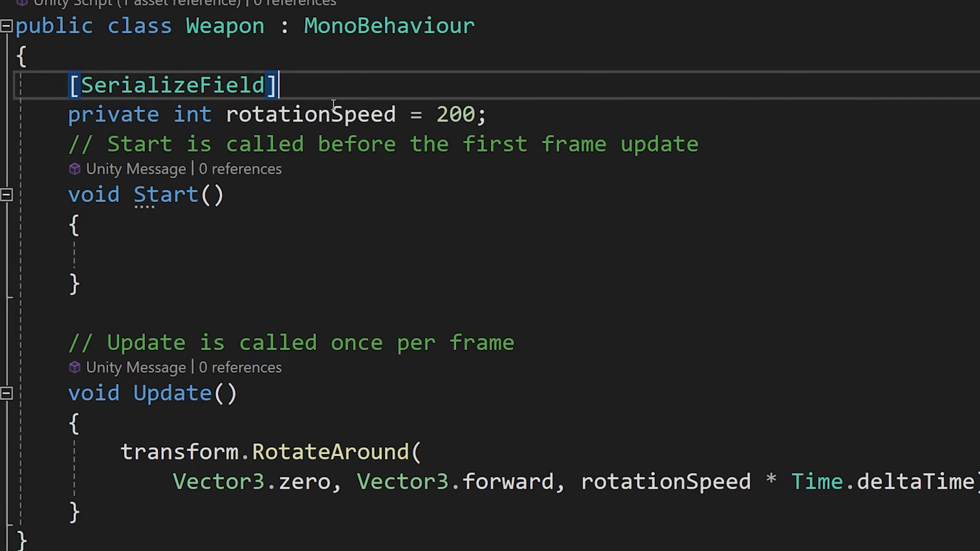
left_click(211, 194)
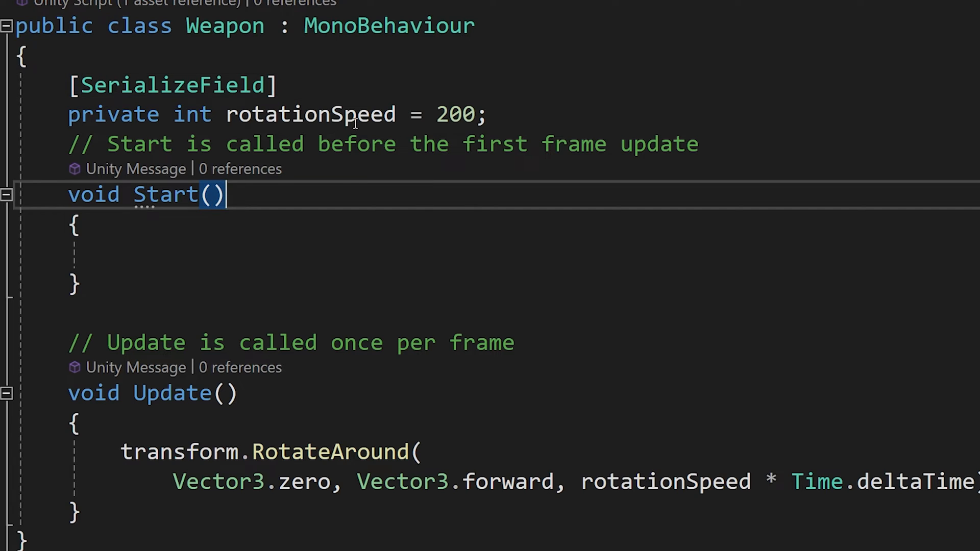
double_click(173, 85)
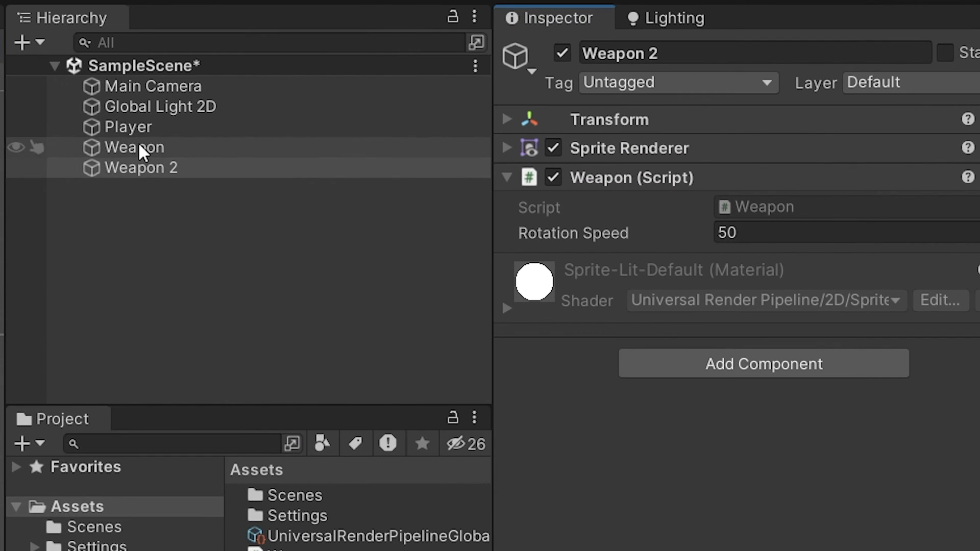
left_click(142, 167)
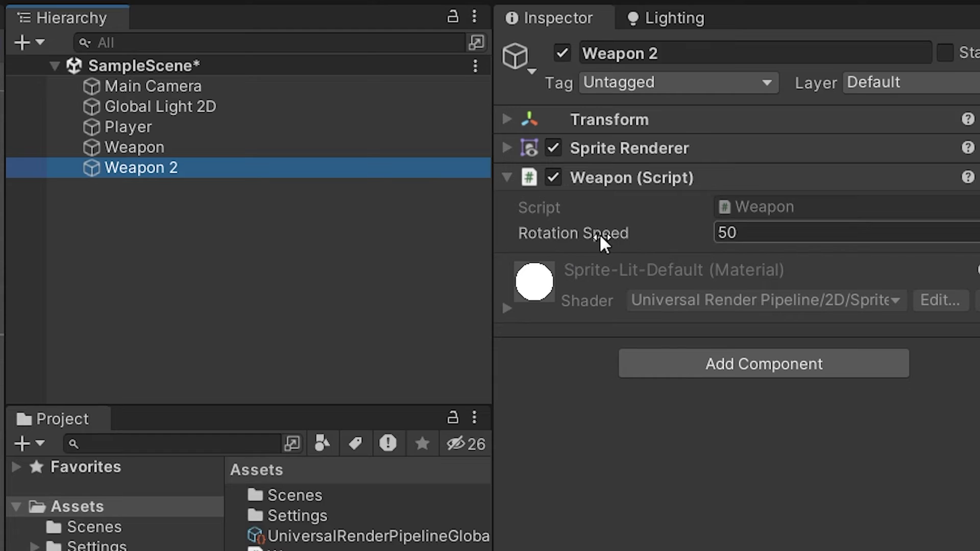
mouse_move(668, 120)
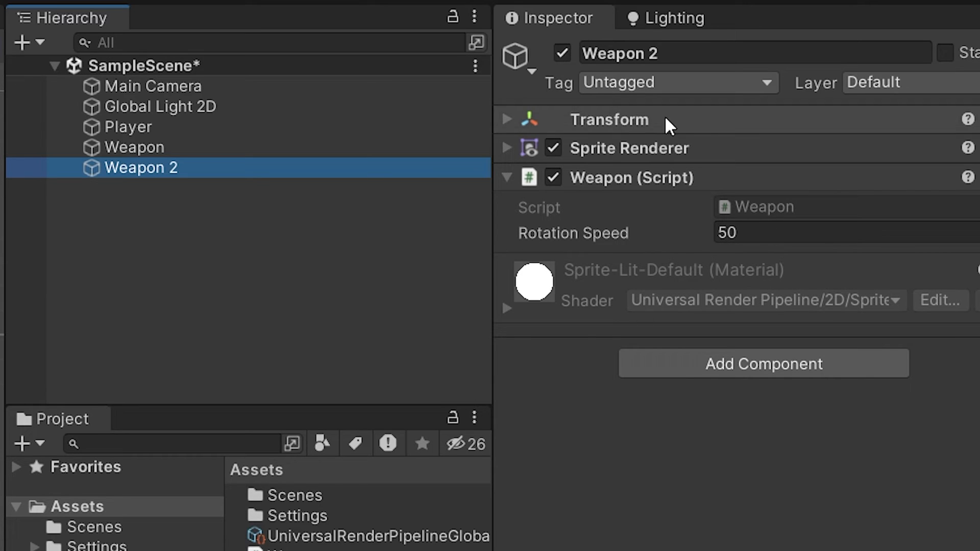
mouse_move(540, 230)
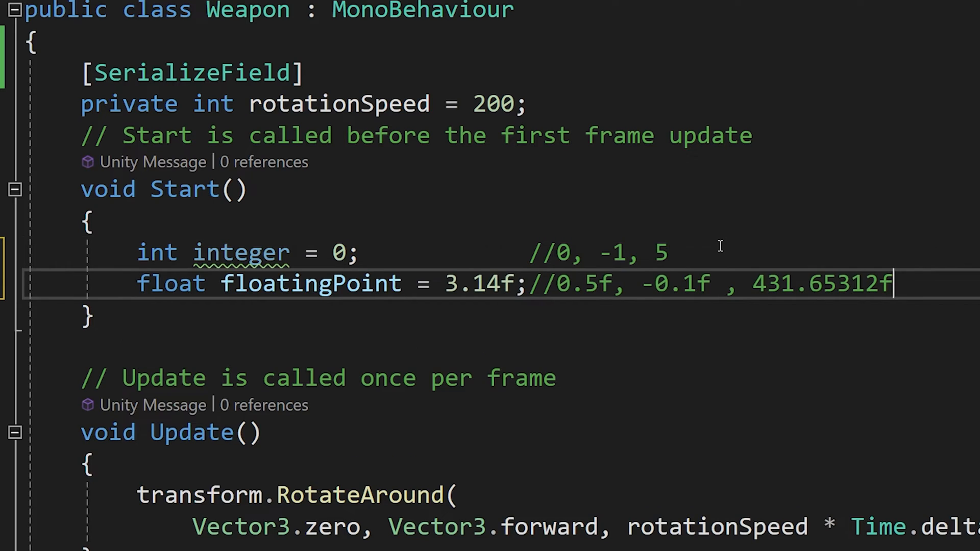
- Review the float example line: the float keyword, the f suffix of 3.14f and the 431.65312f comment value
double_click(170, 282)
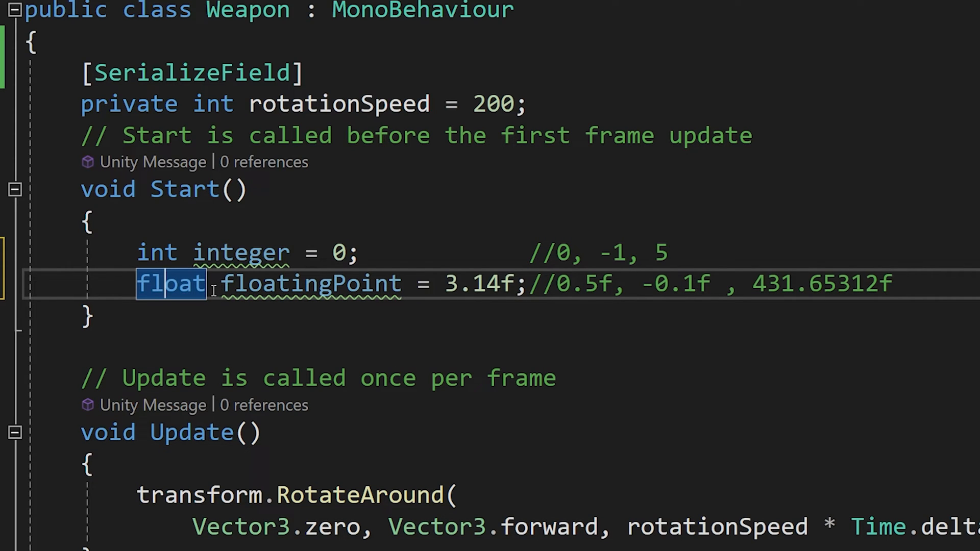
double_click(310, 283)
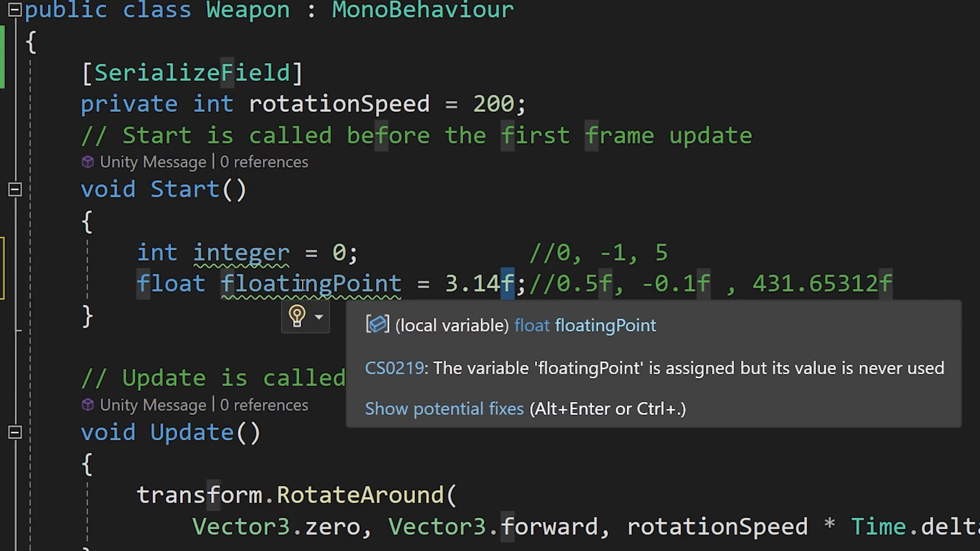
left_click(569, 284)
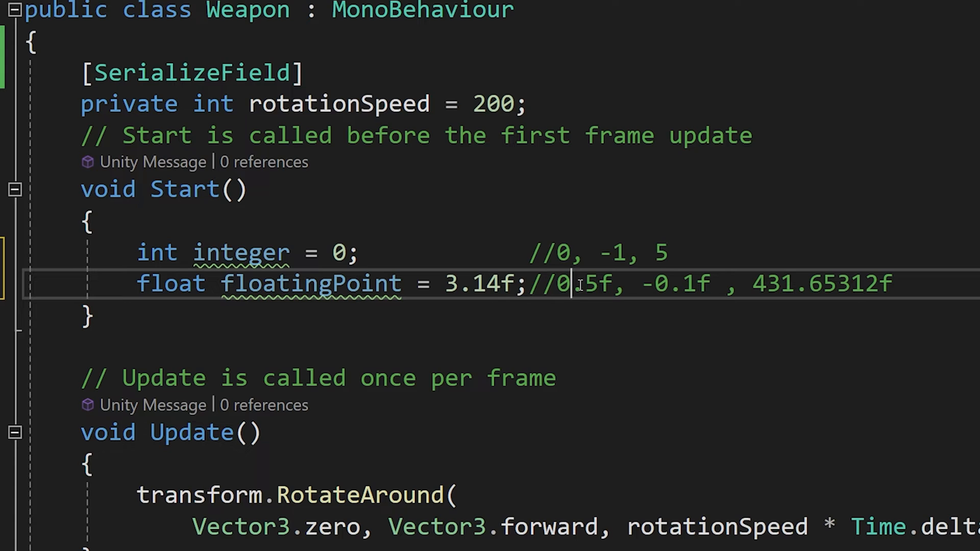
mouse_move(749, 290)
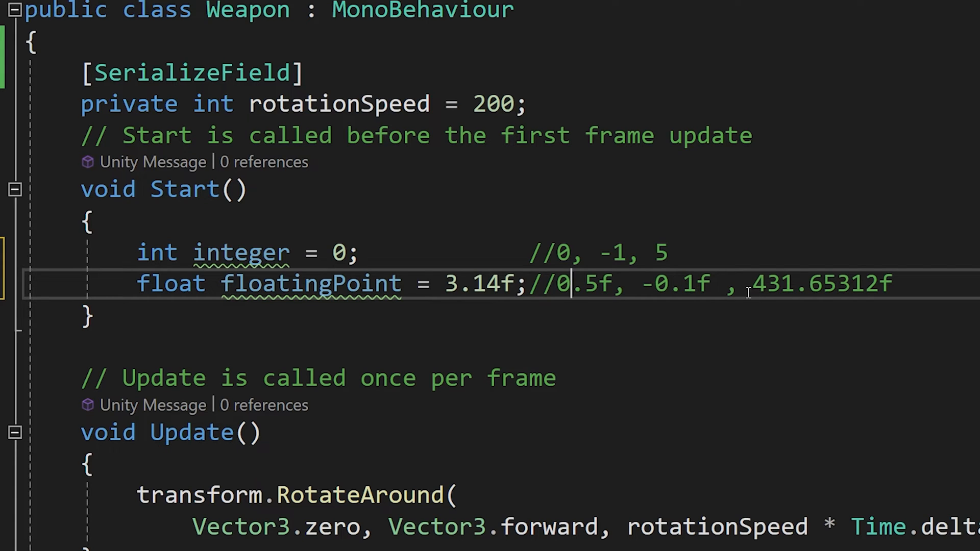
double_click(821, 284)
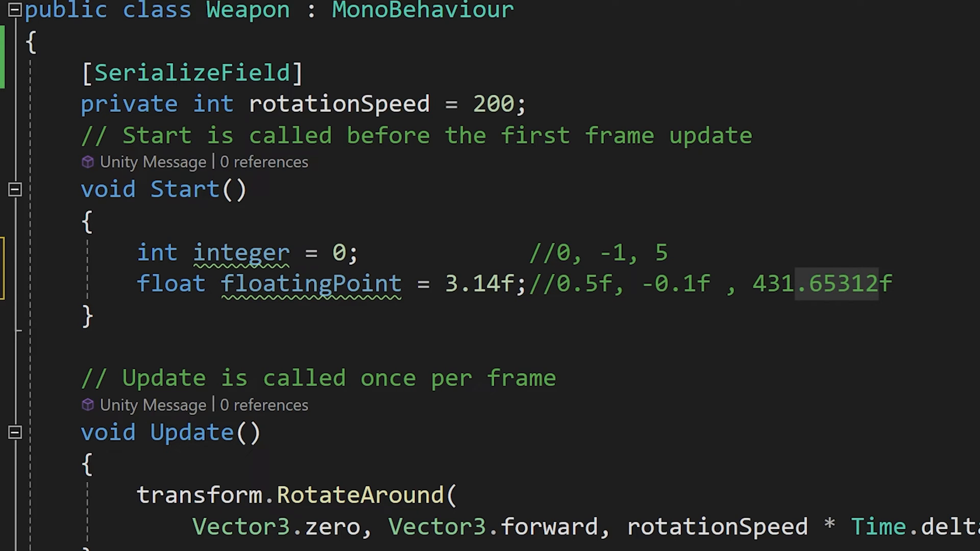
- Add bool condition = false; with a //false, true comment and point out both values
type("bool condition = false;\t\t//false, true")
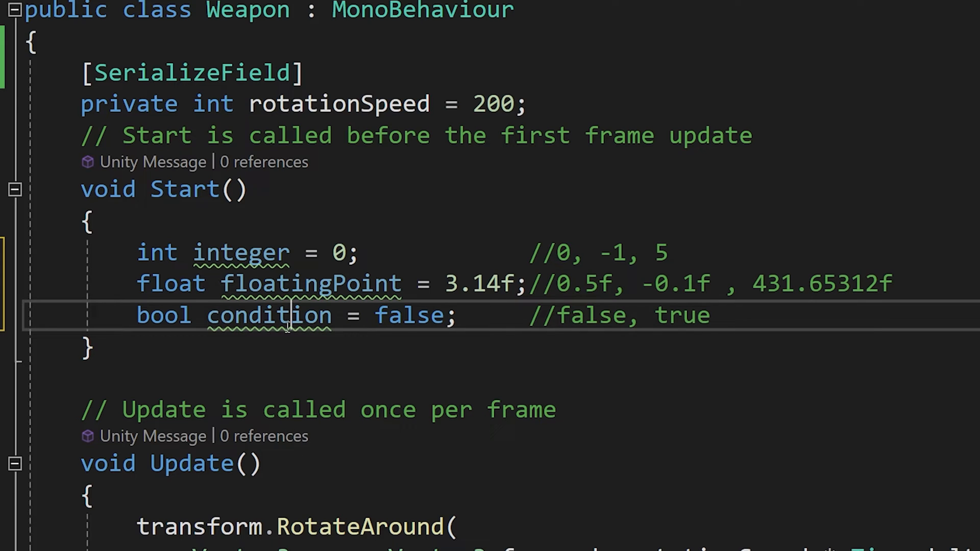
double_click(409, 316)
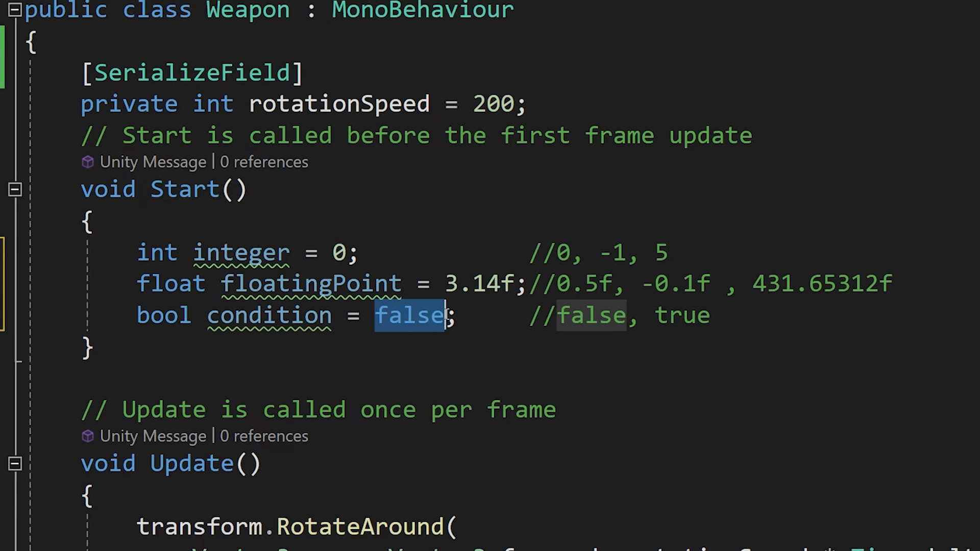
double_click(681, 315)
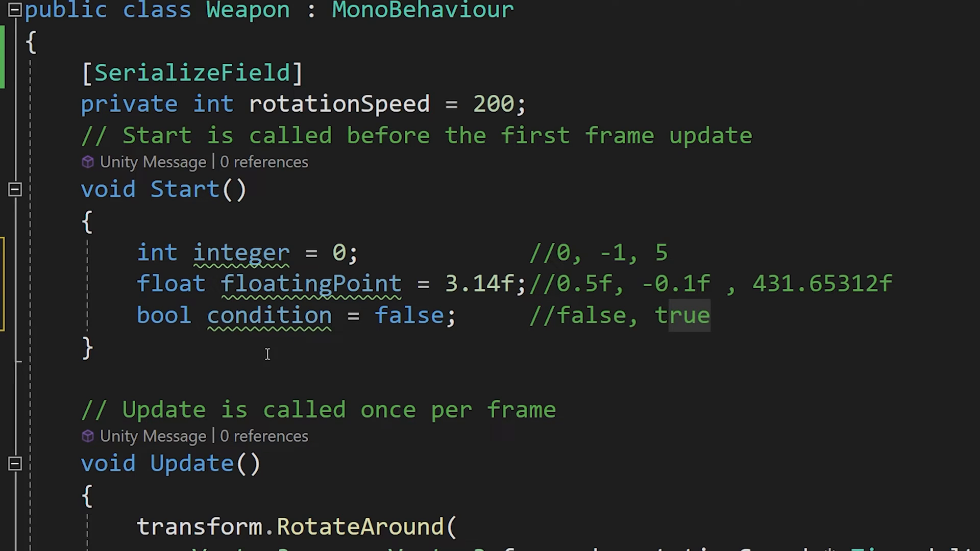
- Add string text = "Hello World"; then select the example declarations in Start for removal
type("string text = \"Hello World\";//represents text")
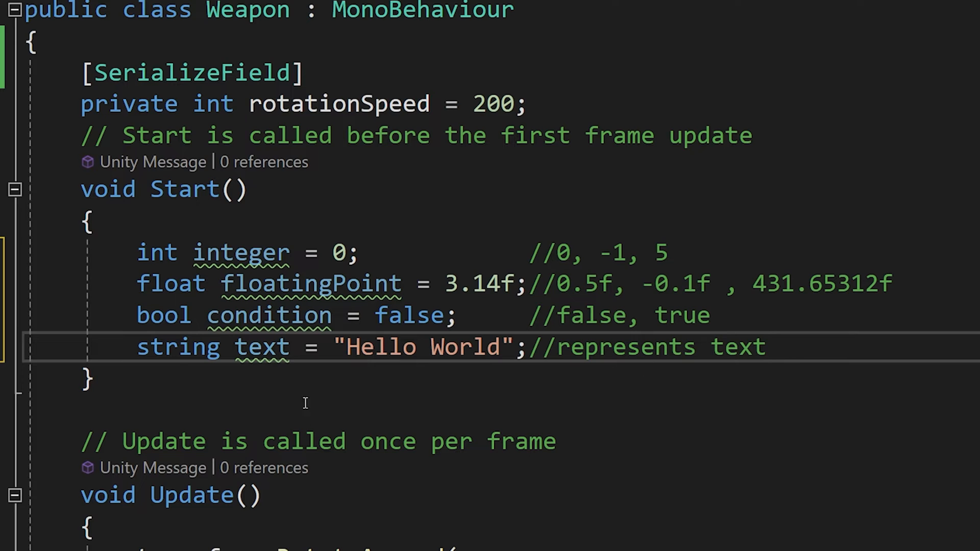
double_click(256, 347)
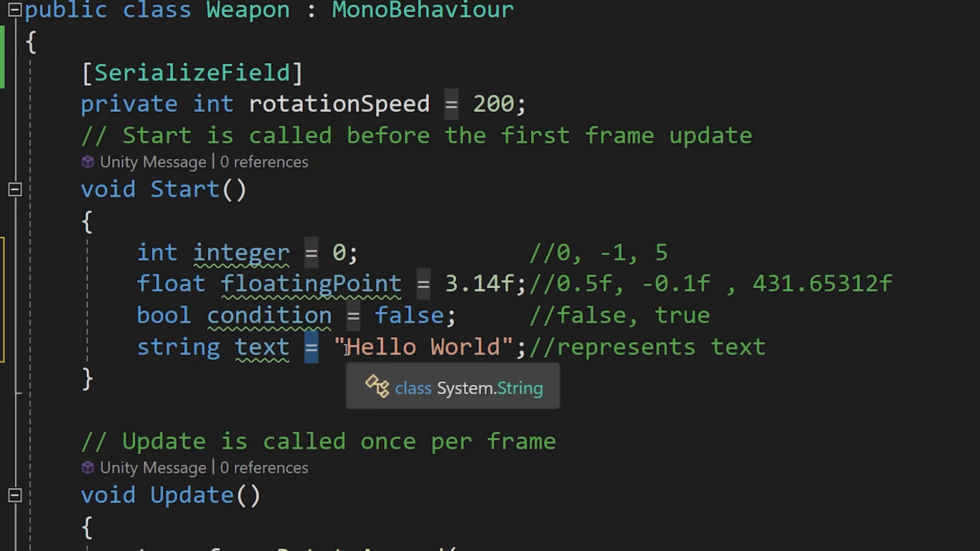
double_click(421, 347)
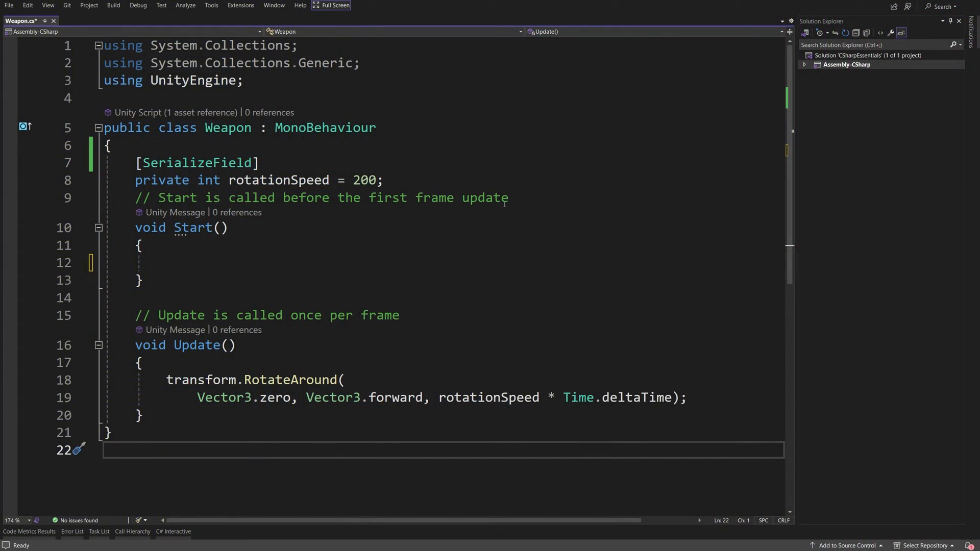
mouse_move(442, 195)
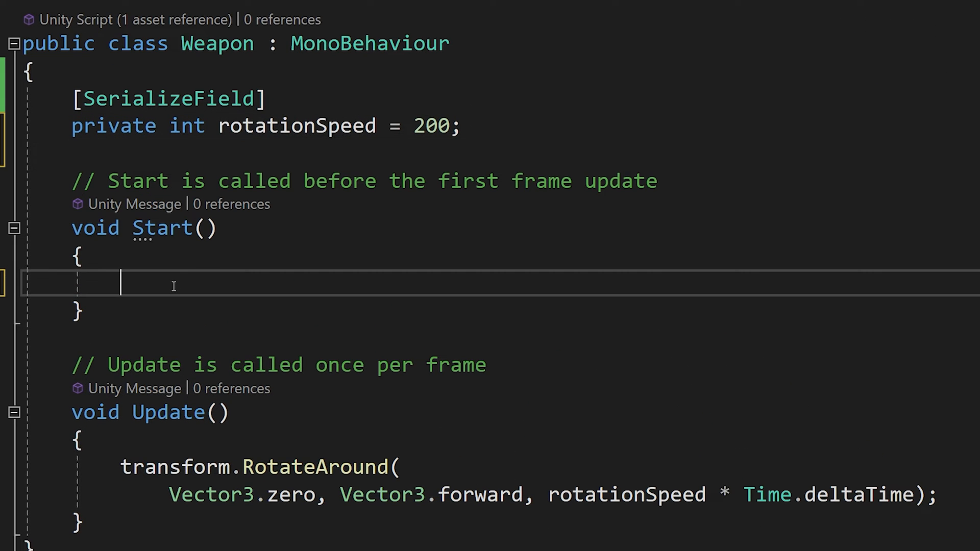
type("rotationSpeed = 1")
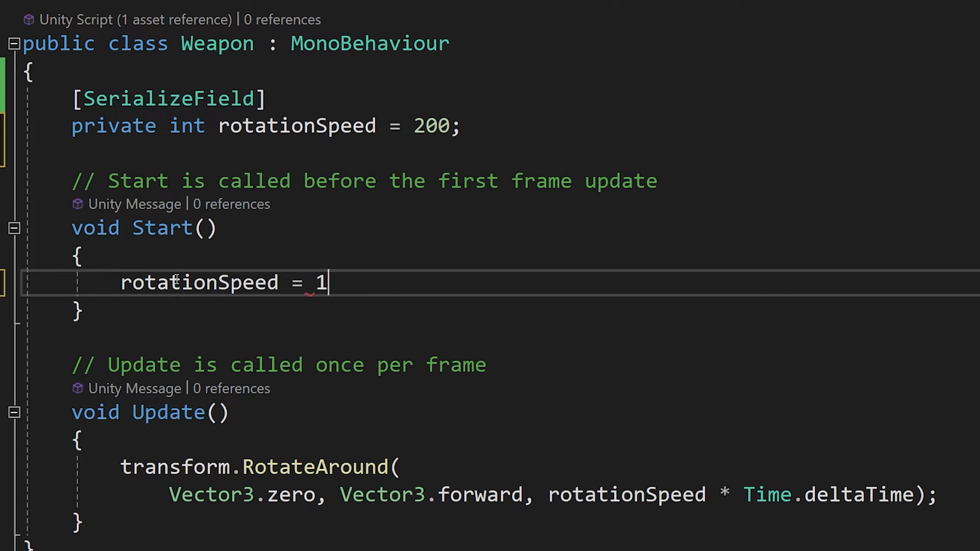
type("00;")
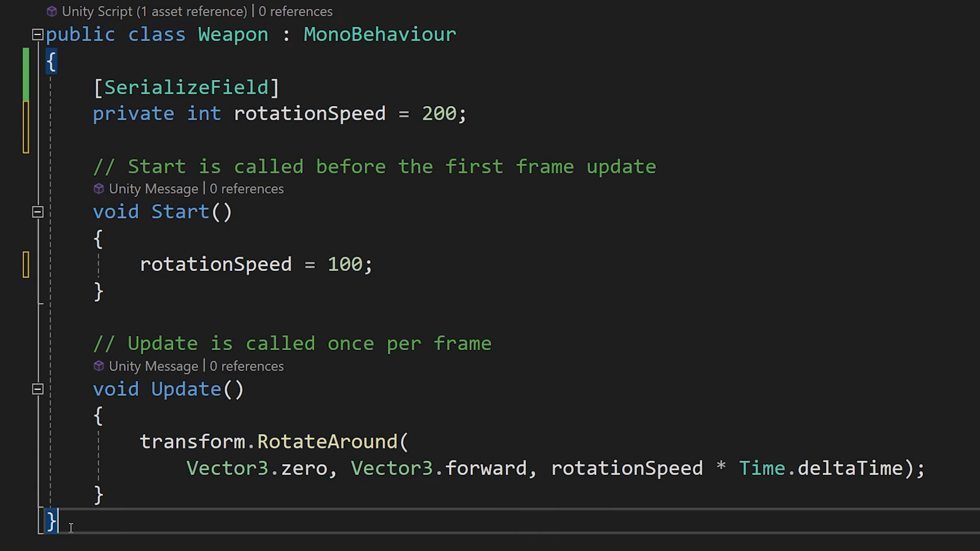
key("ctrl+a")
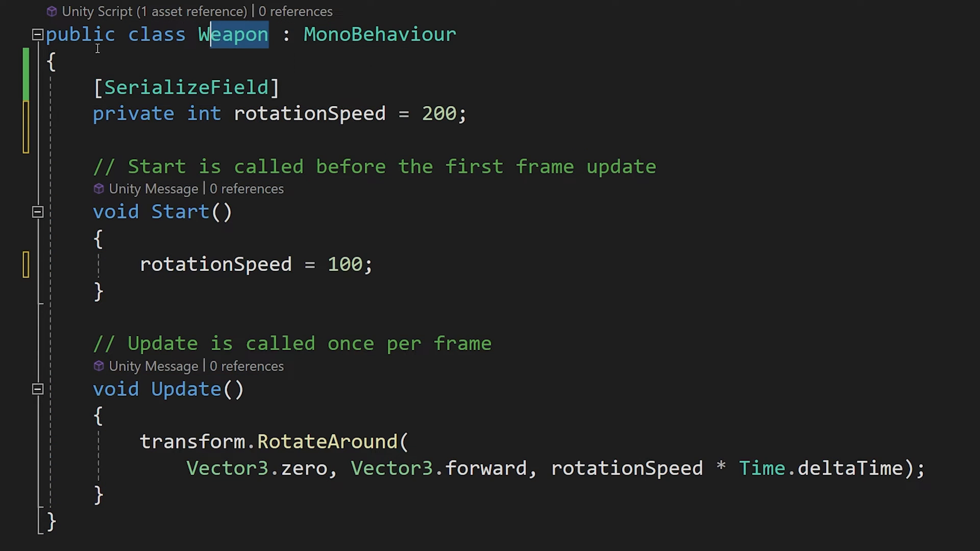
key("ctrl+a")
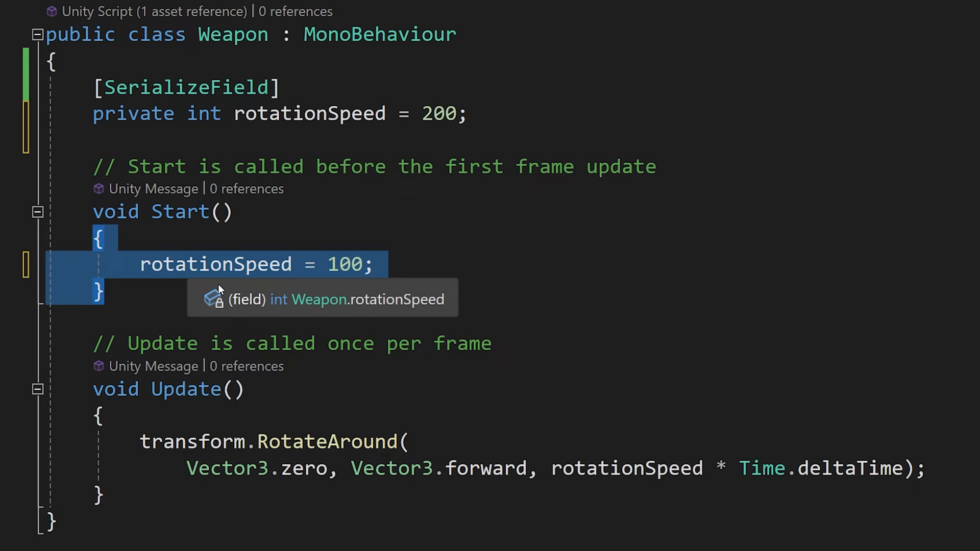
key("Delete")
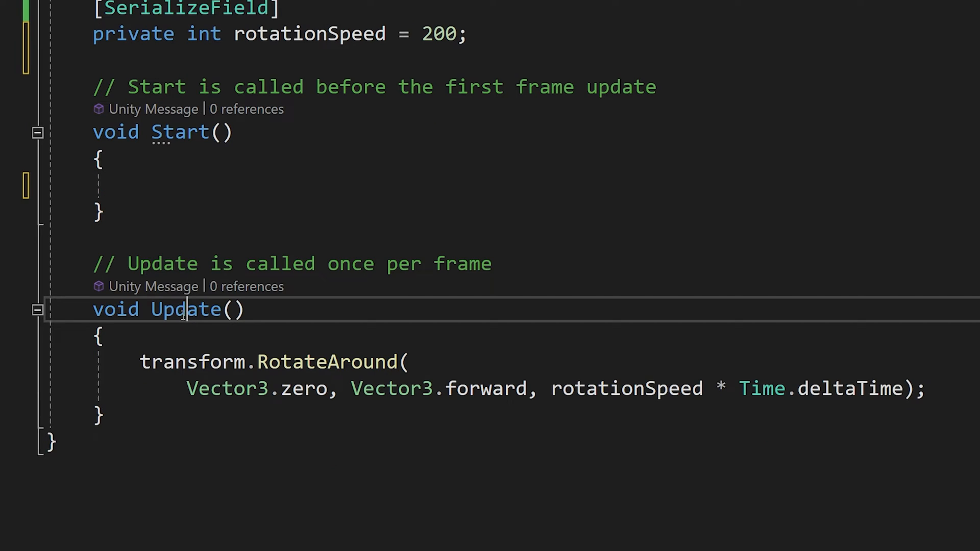
- Write float rotationAmount = rotationSpeed * Time.deltaTime; at the top of Update, accepting IntelliSense completions
type("if (Application.isPlaying)")
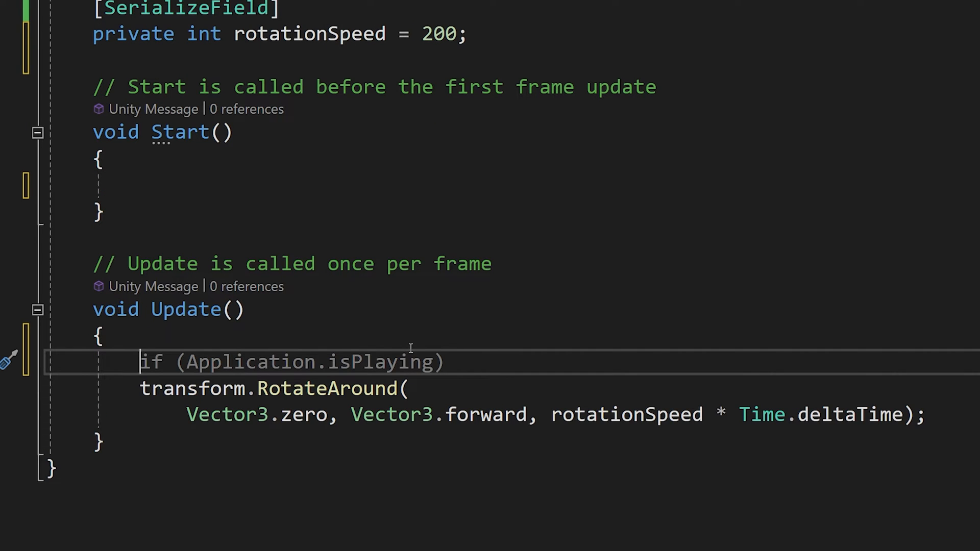
type("float")
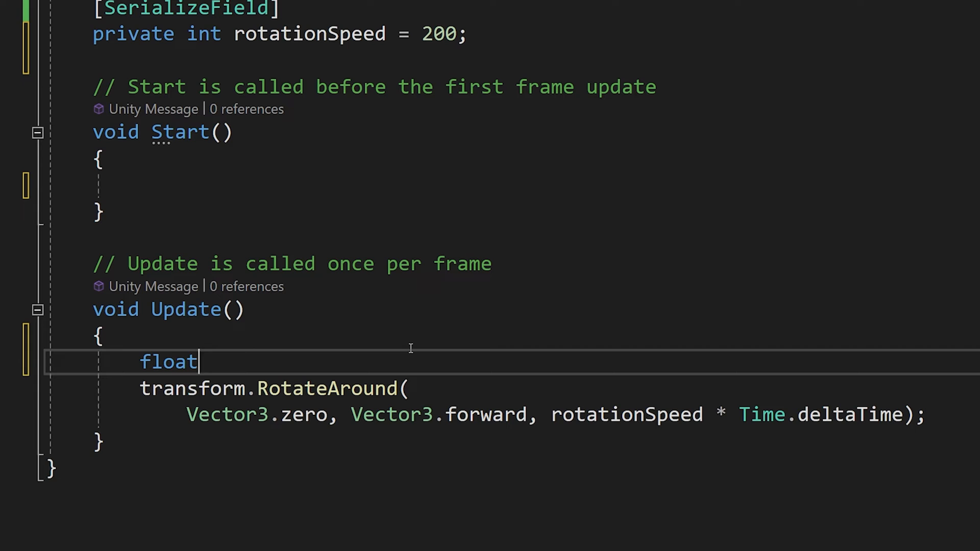
type("rotation")
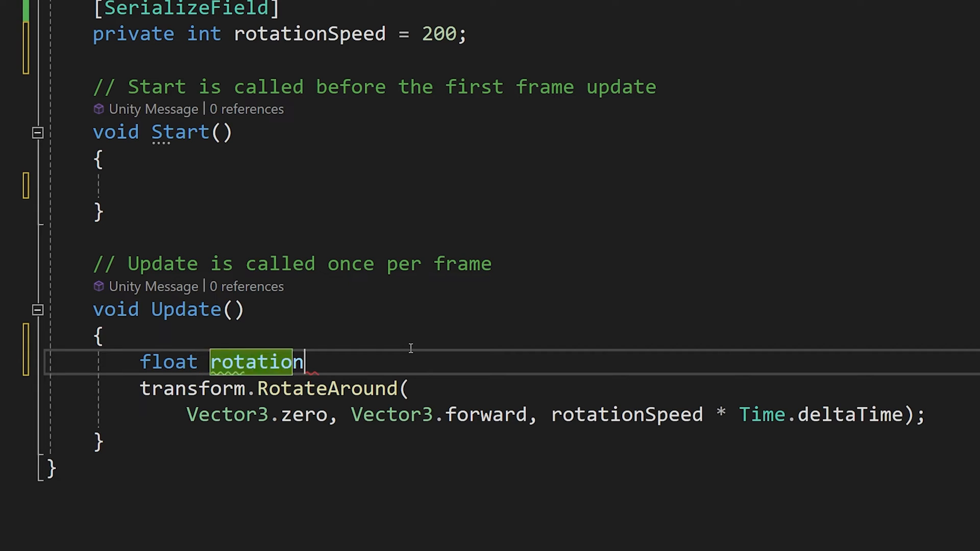
type("Amou")
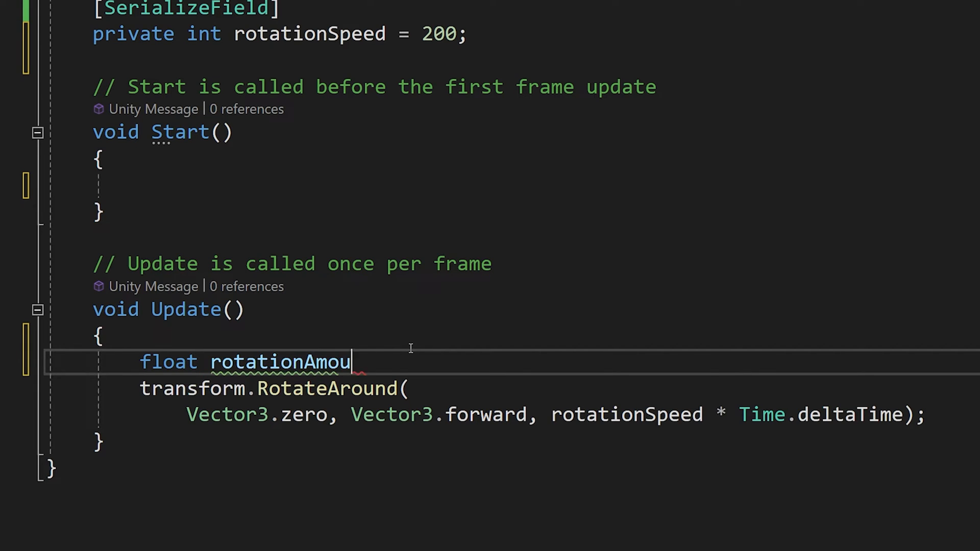
type("nt = rotationSpeed * Time.deltaTime;")
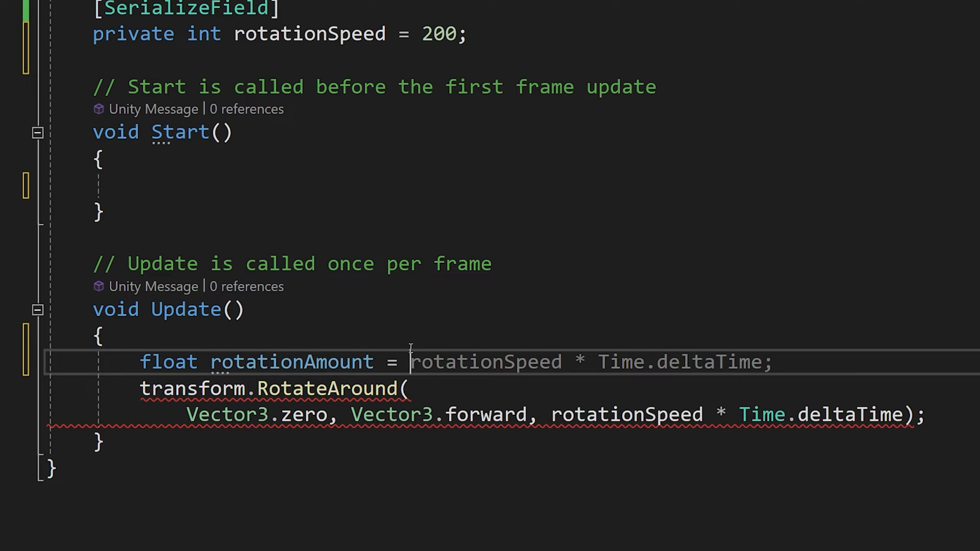
type("rotationSpeed *")
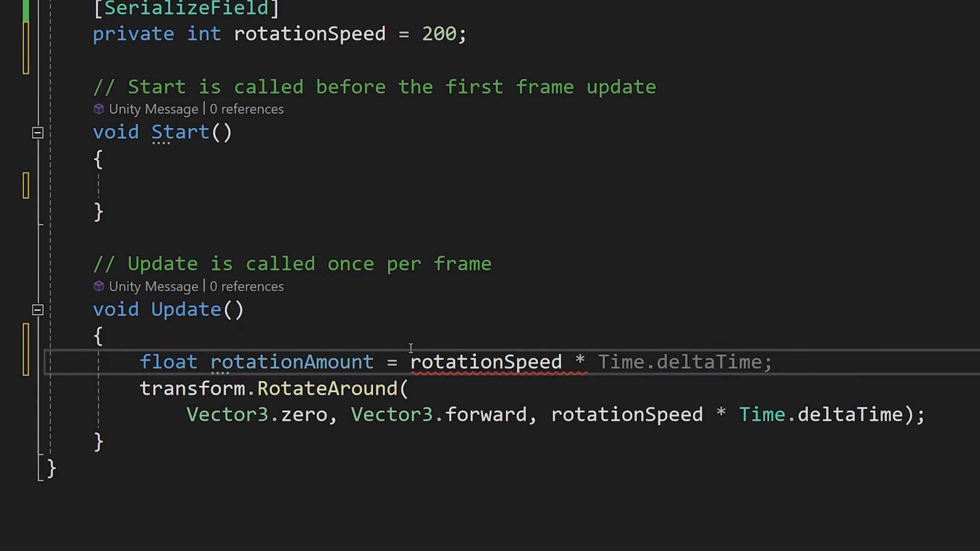
type("Time.")
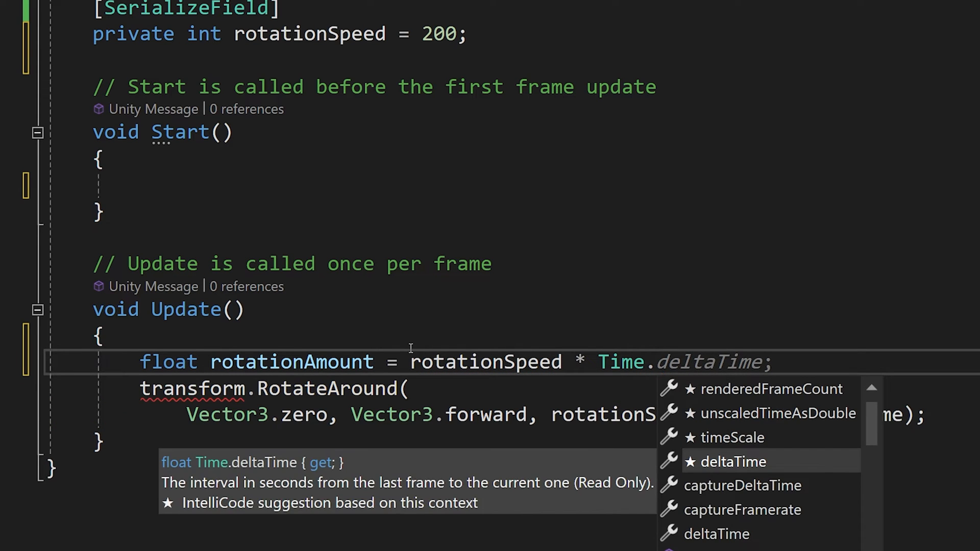
type("deltaTime;")
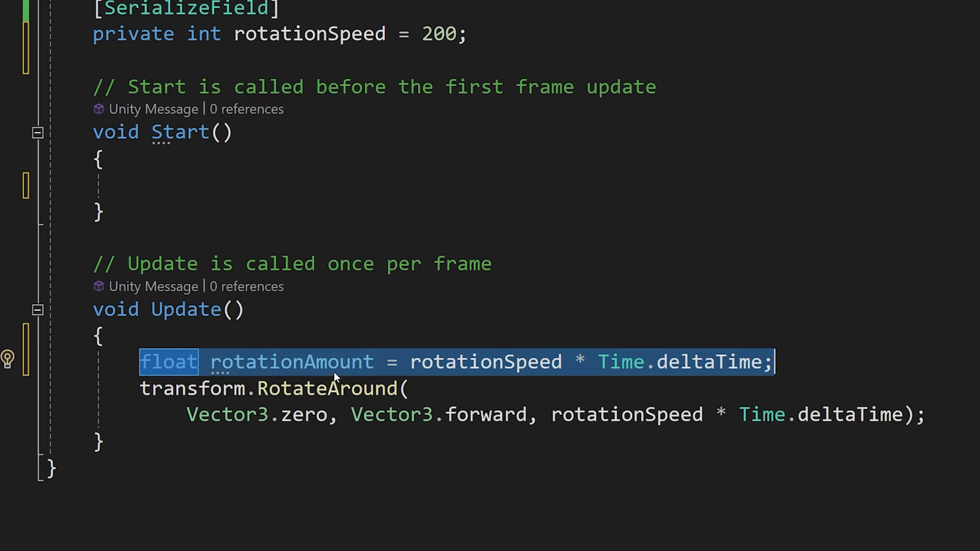
mouse_move(291, 362)
type("ro")
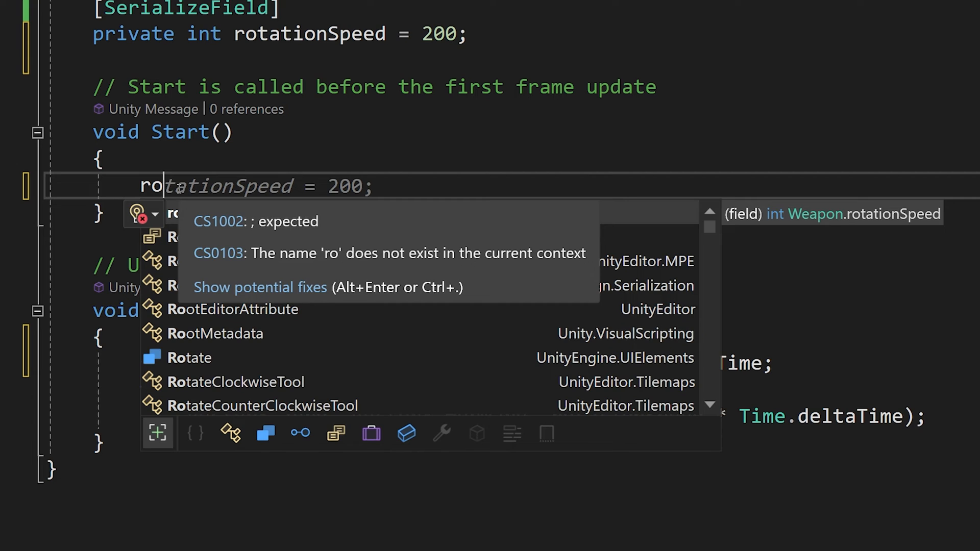
type("tationA")
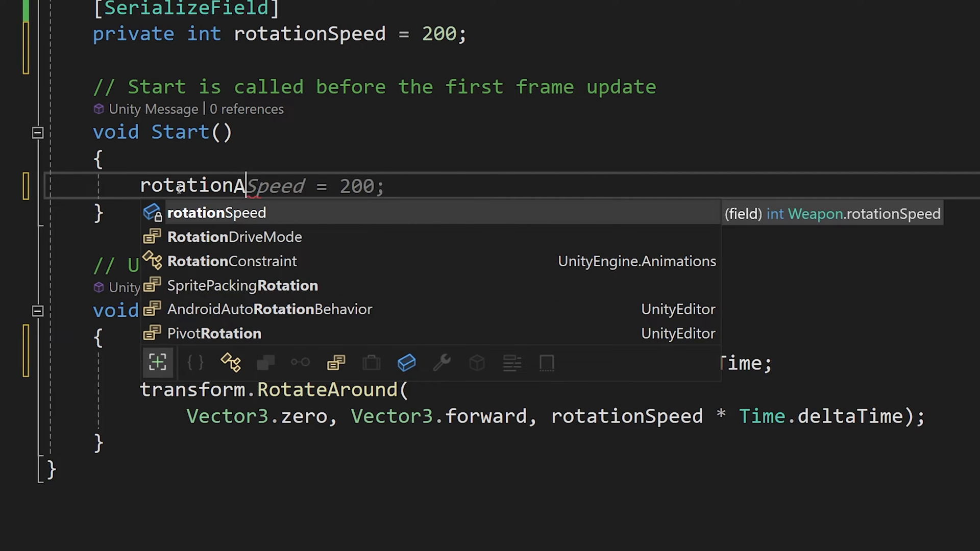
type("mount")
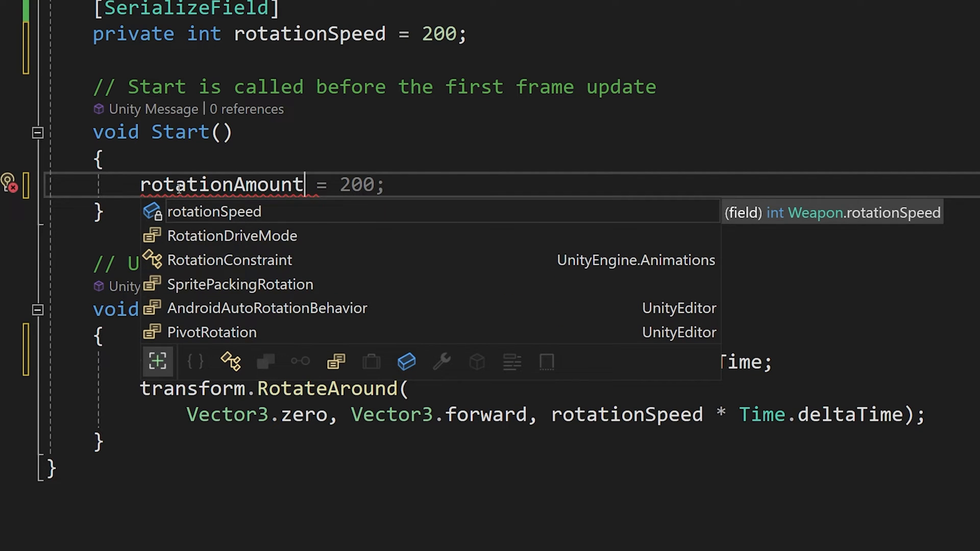
type("10")
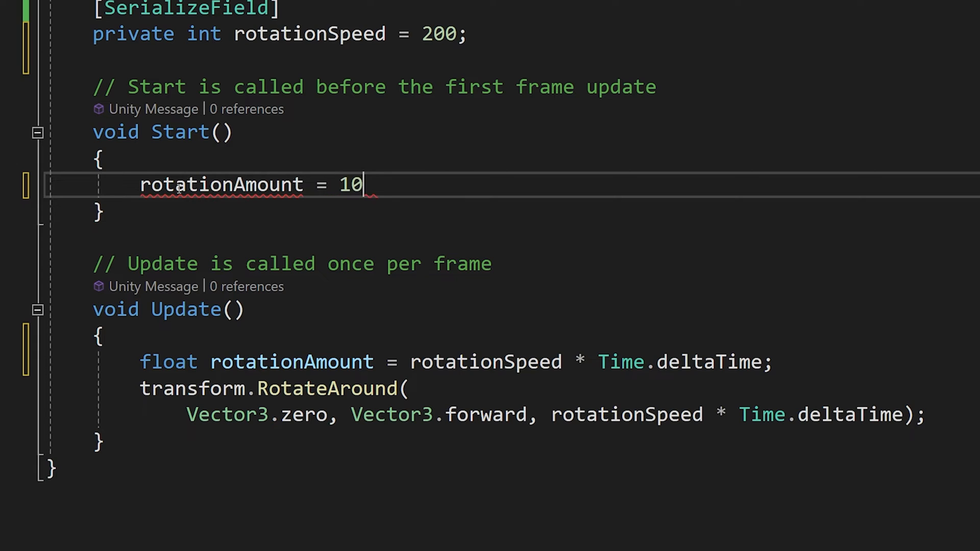
type(";")
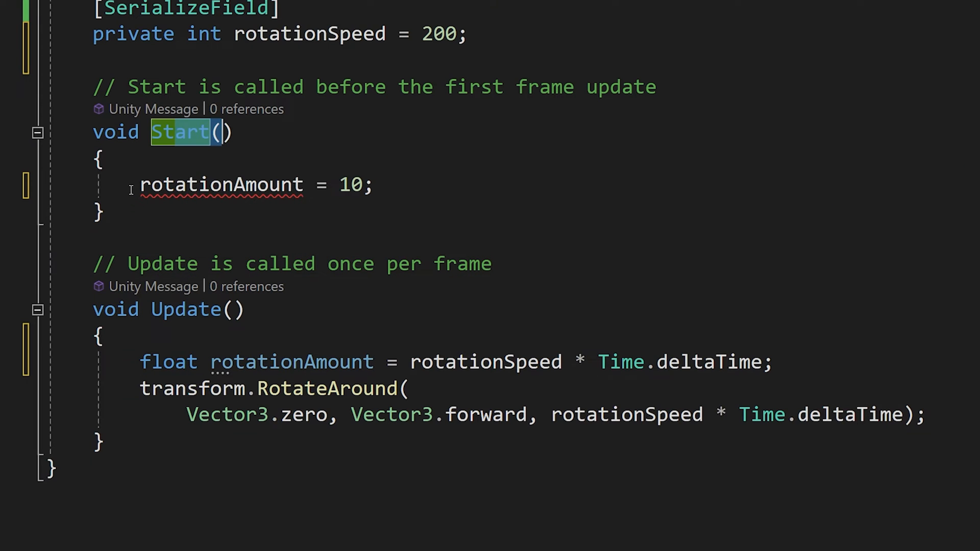
key("Delete")
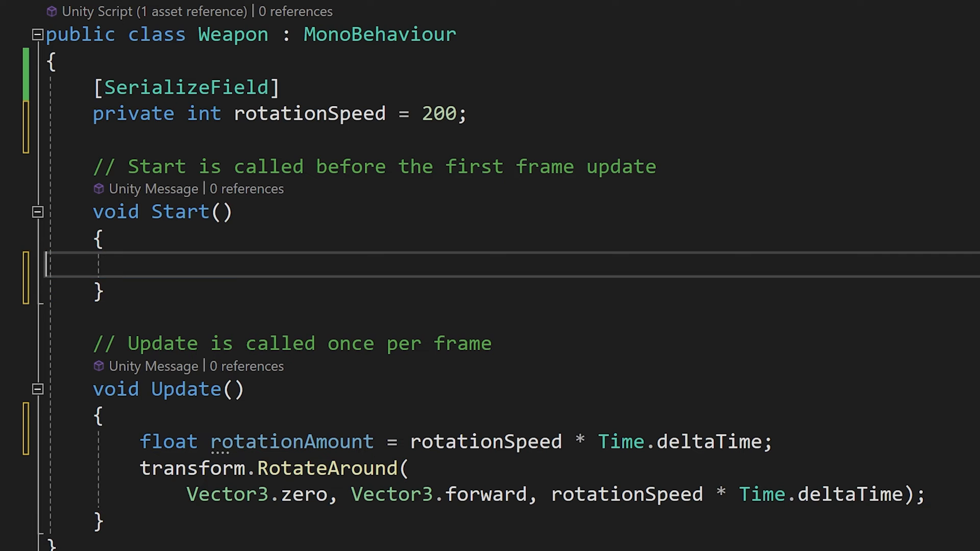
- Replace rotationSpeed * Time.deltaTime in RotateAround with rotationAmount and join the call onto one line
scroll("down", 3)
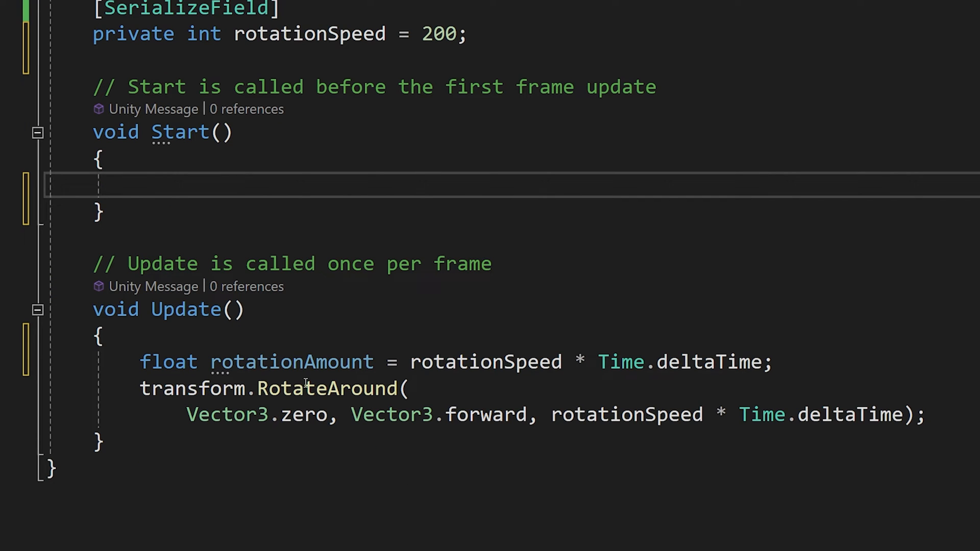
double_click(292, 361)
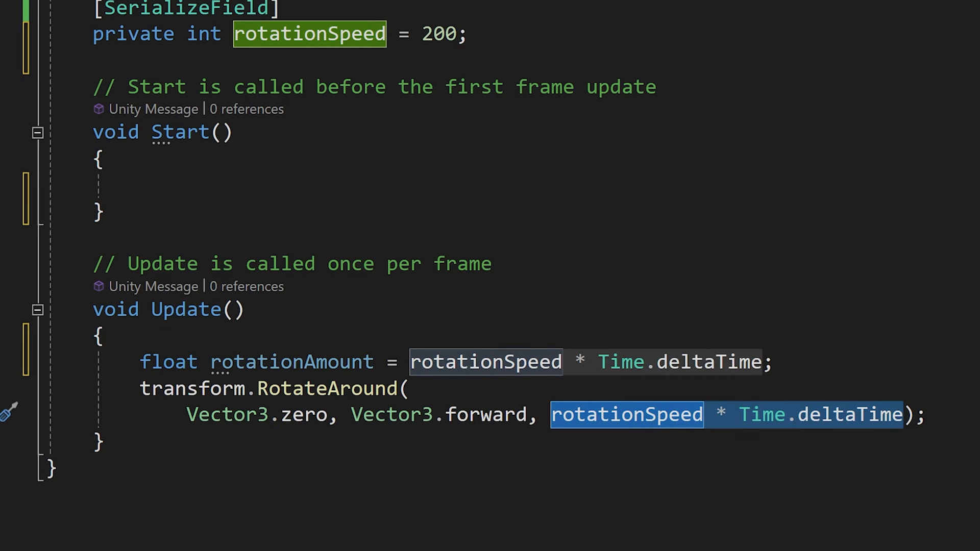
type("round(")
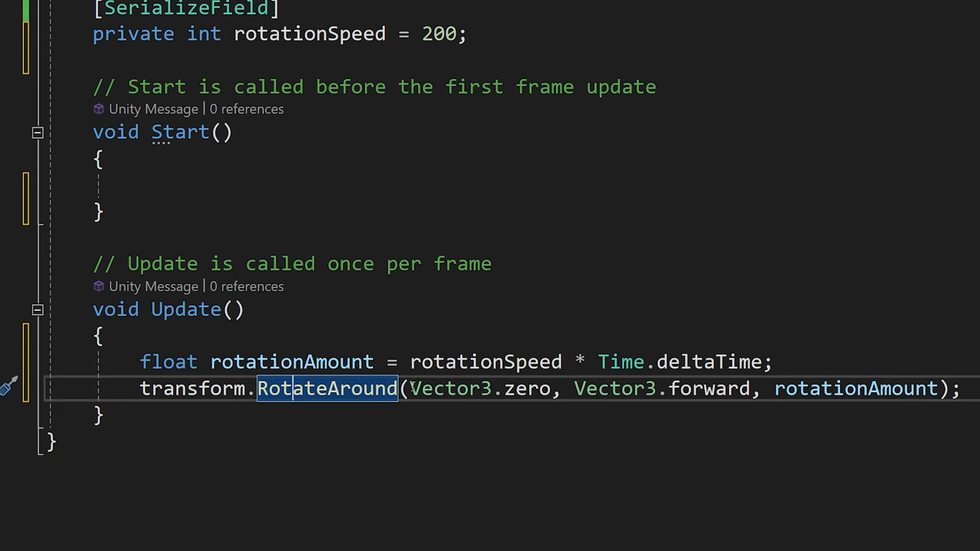
left_click(488, 456)
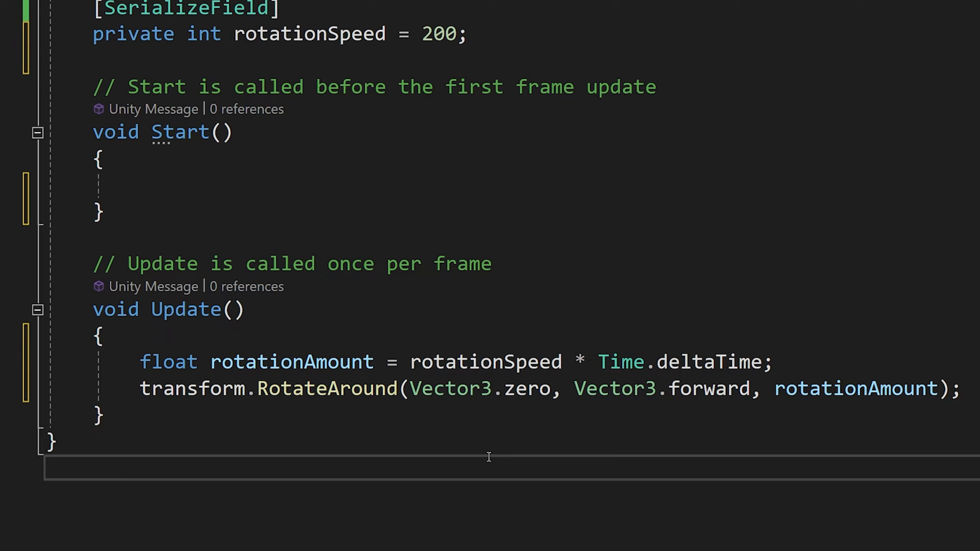
mouse_move(531, 387)
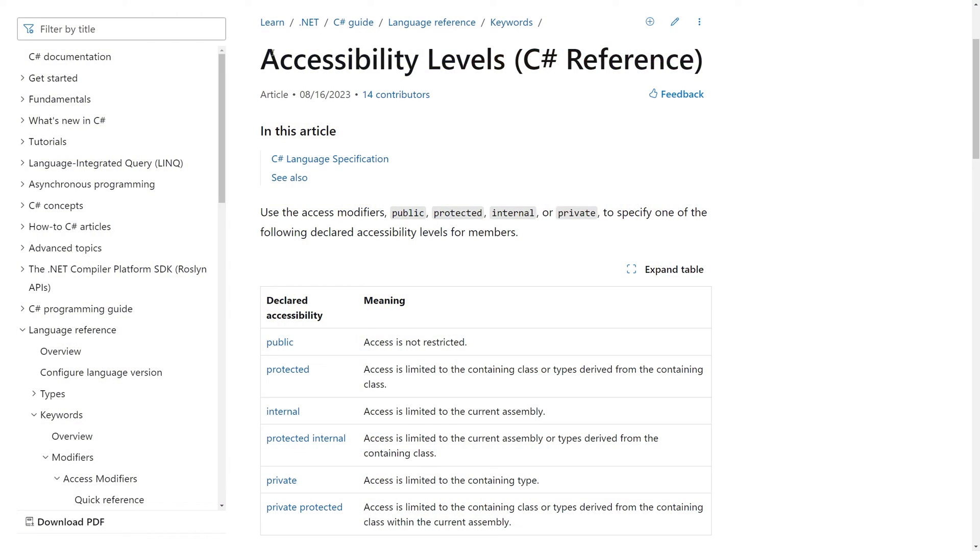
- Browse the C# Accessibility Levels reference down to the table of public, protected, internal and private meanings
double_click(385, 59)
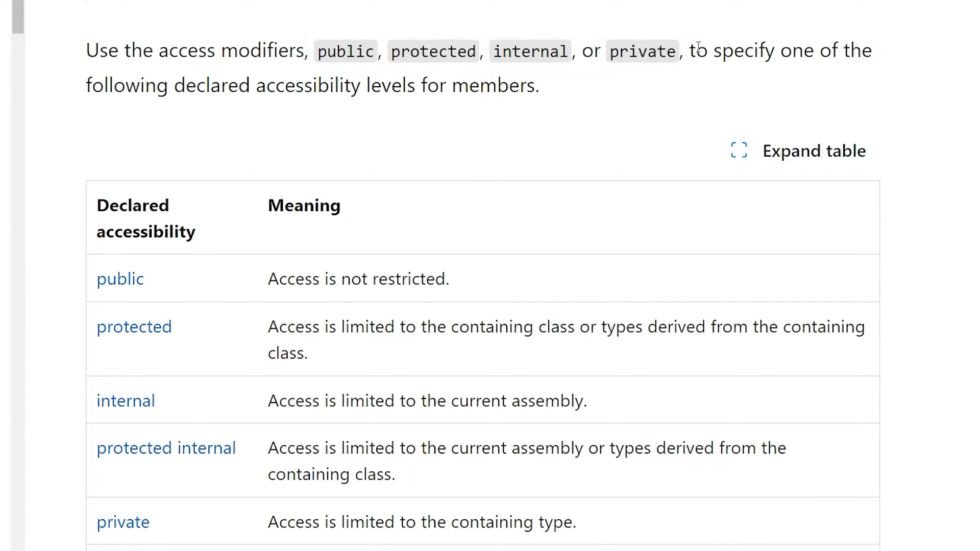
mouse_move(534, 51)
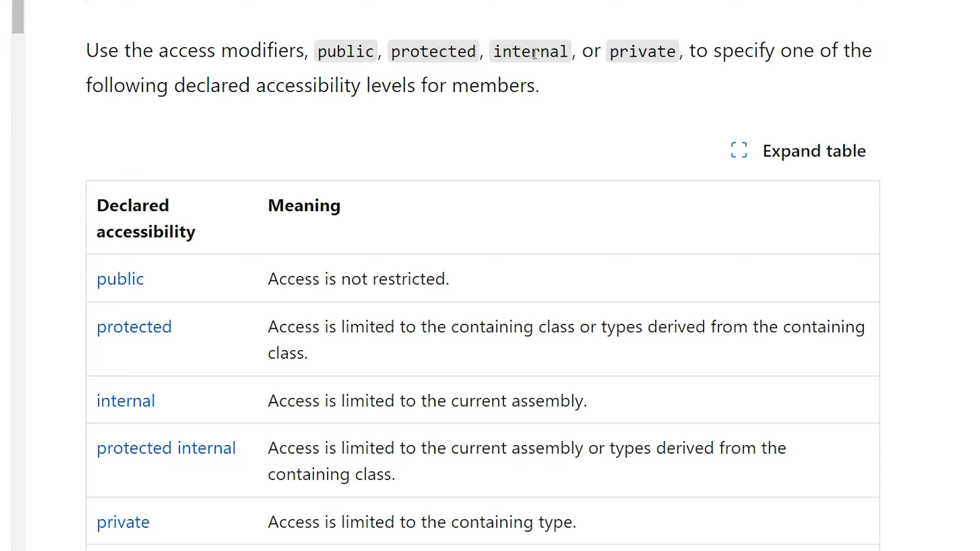
scroll("down", 3)
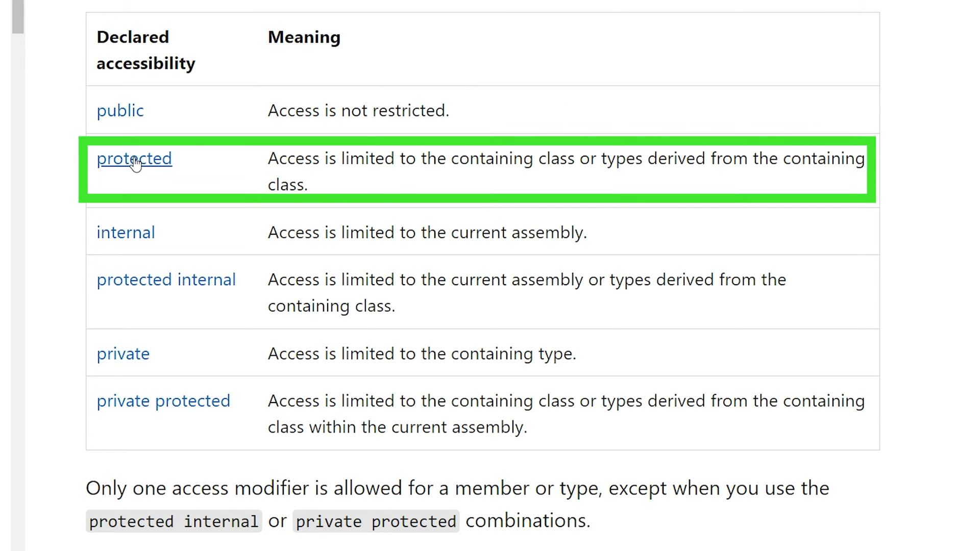
left_click_drag(268, 158, 416, 158)
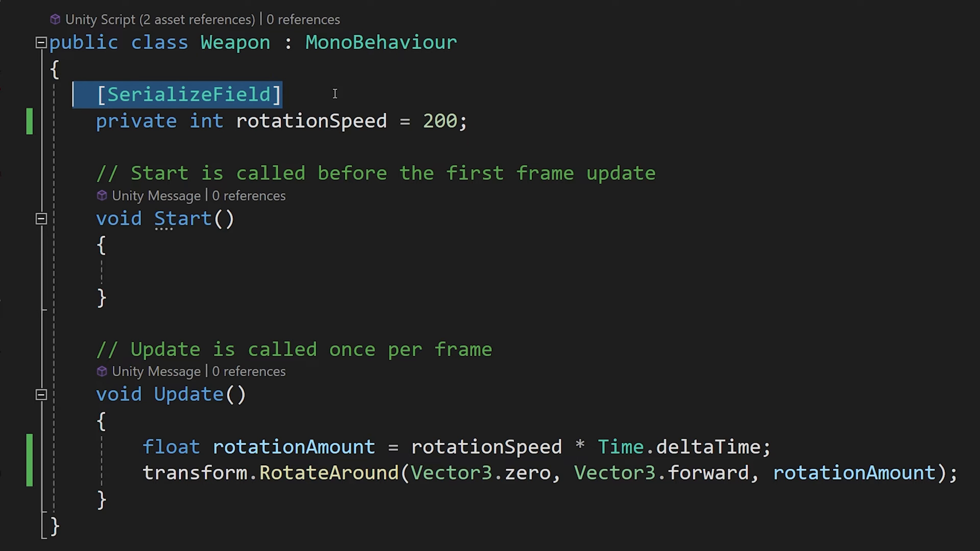
mouse_move(456, 102)
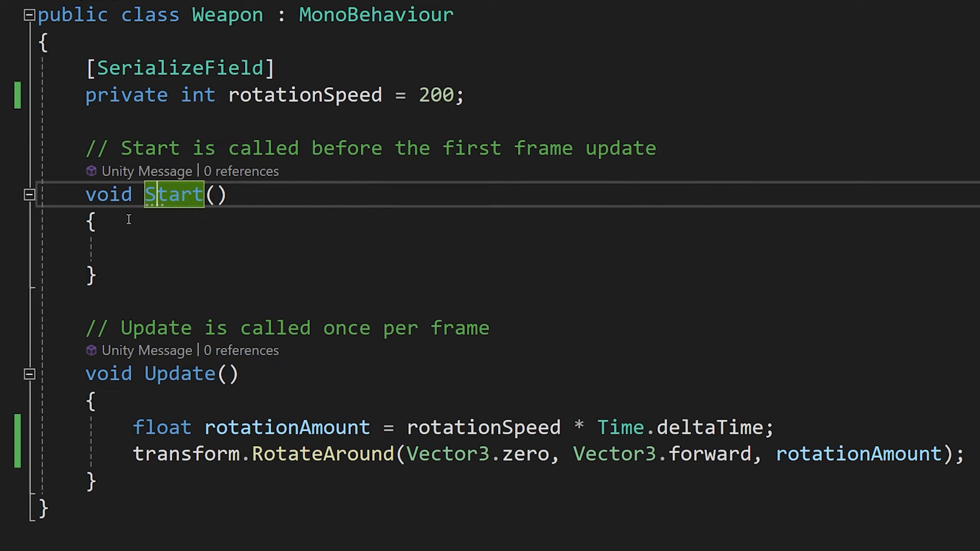
- Mark Start as private and point out the private rotationSpeed field and the Weapon class name
type("private")
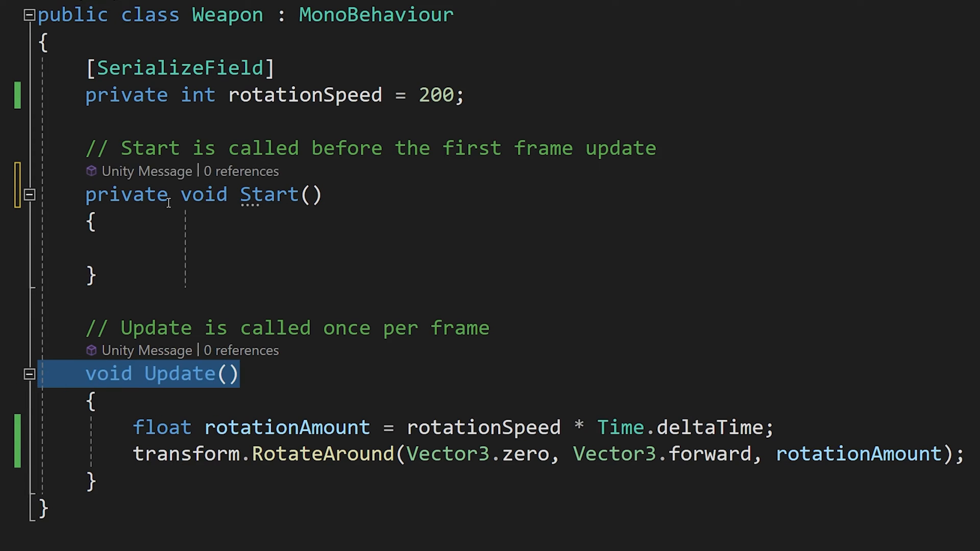
double_click(128, 193)
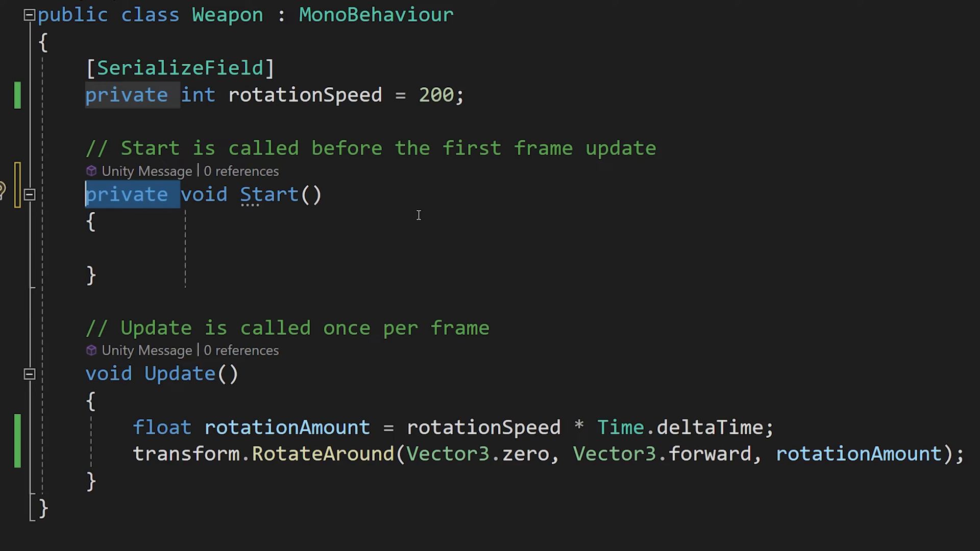
mouse_move(250, 373)
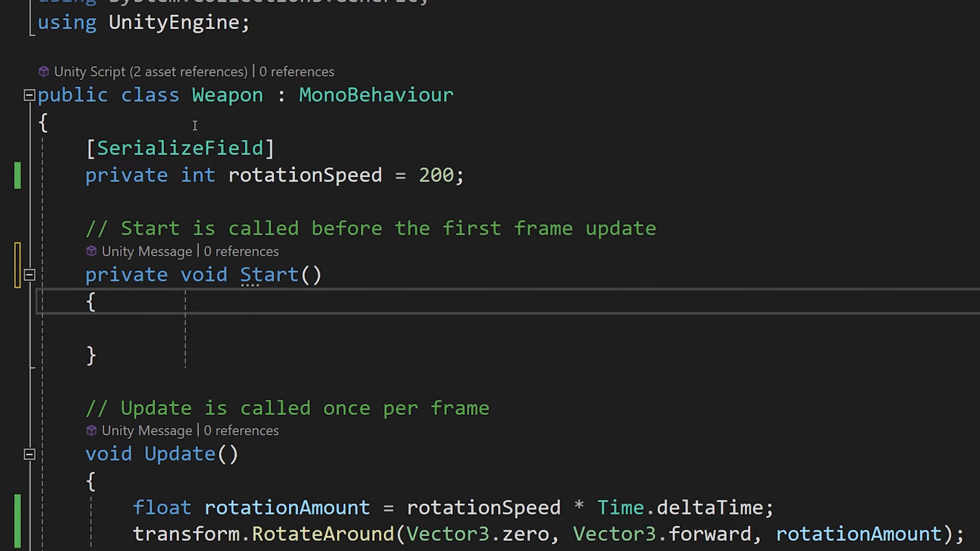
double_click(227, 94)
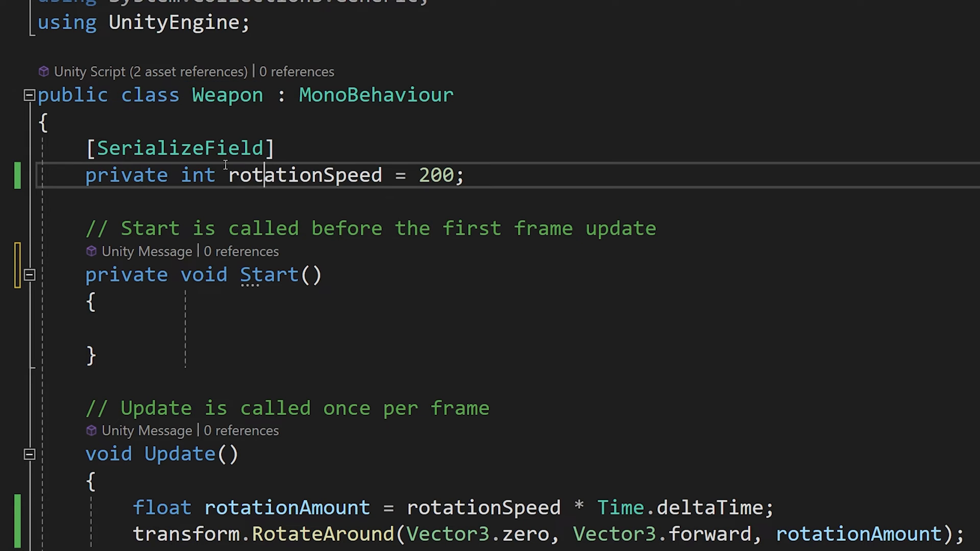
double_click(226, 94)
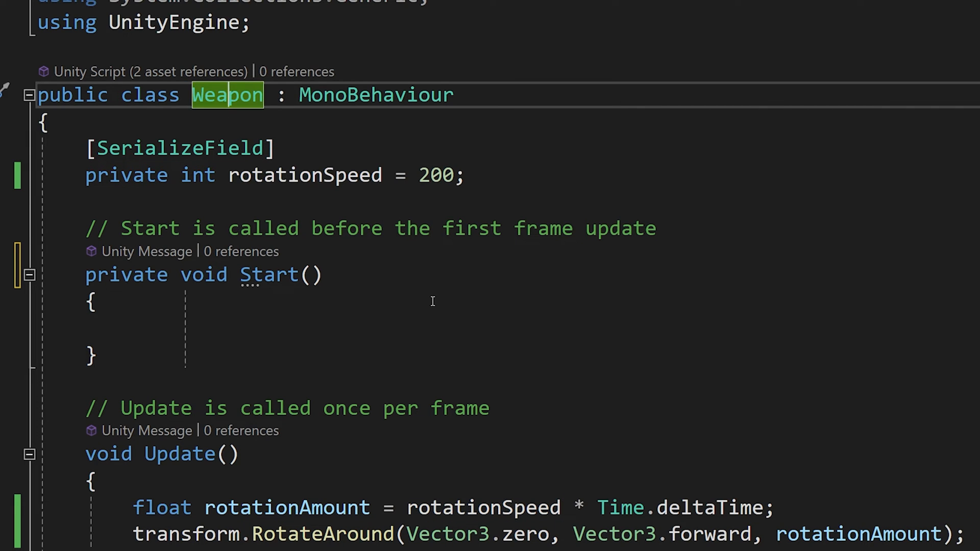
- Compare with the public modifier further down in the Weapon class
scroll("down", 3)
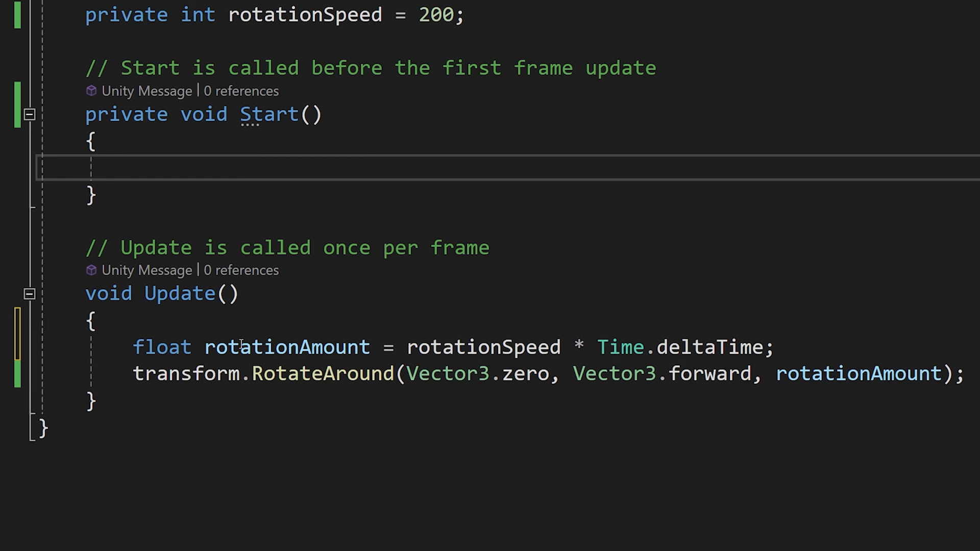
double_click(286, 347)
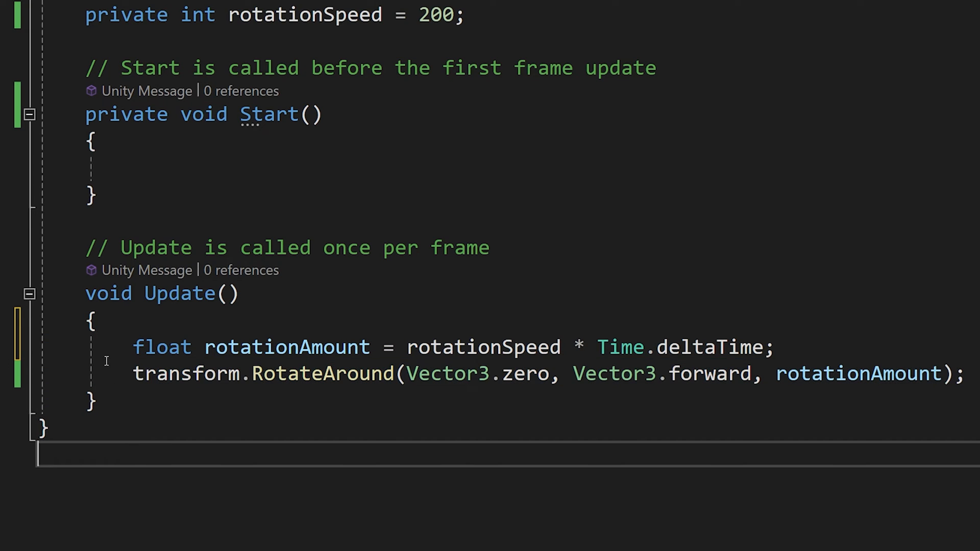
type("public class Weapon : MonoBehaviour")
left_click(532, 169)
type("float multiplication = .5f * 2f;//1f")
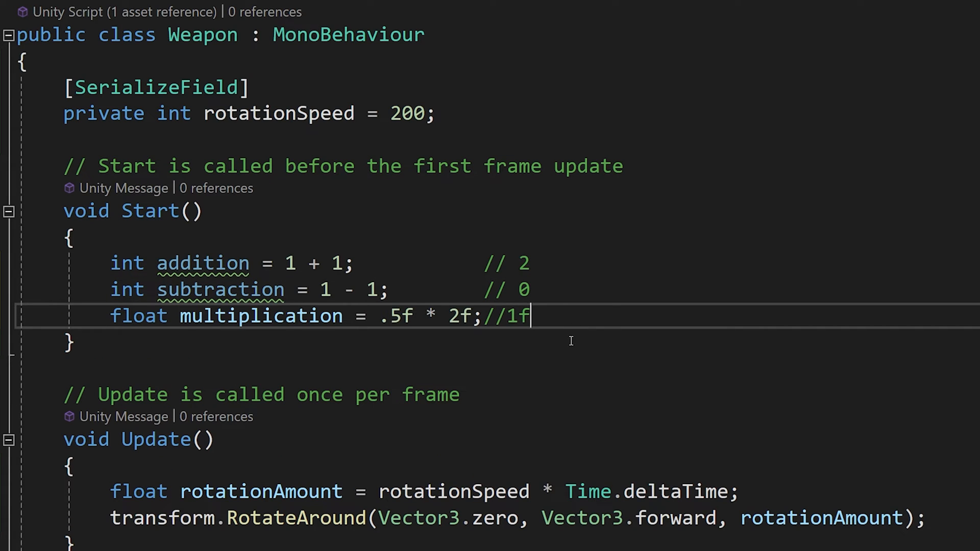
- Inspect the float multiplication line: its * operator and the 2f operand
double_click(260, 315)
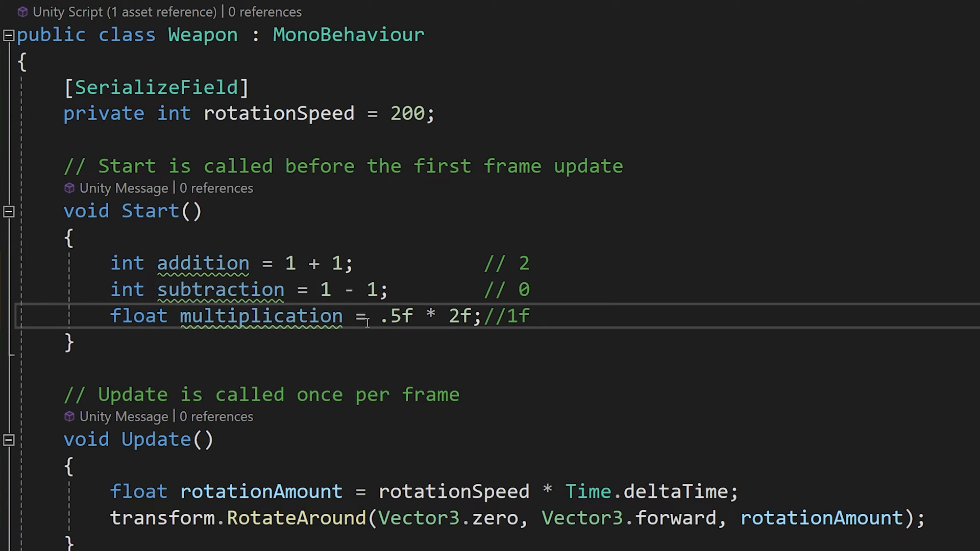
left_click(380, 316)
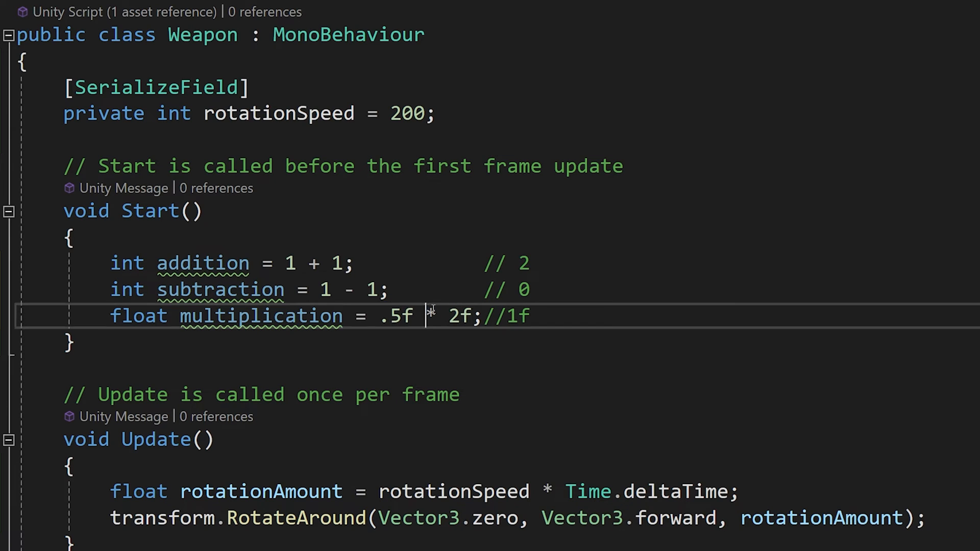
double_click(451, 315)
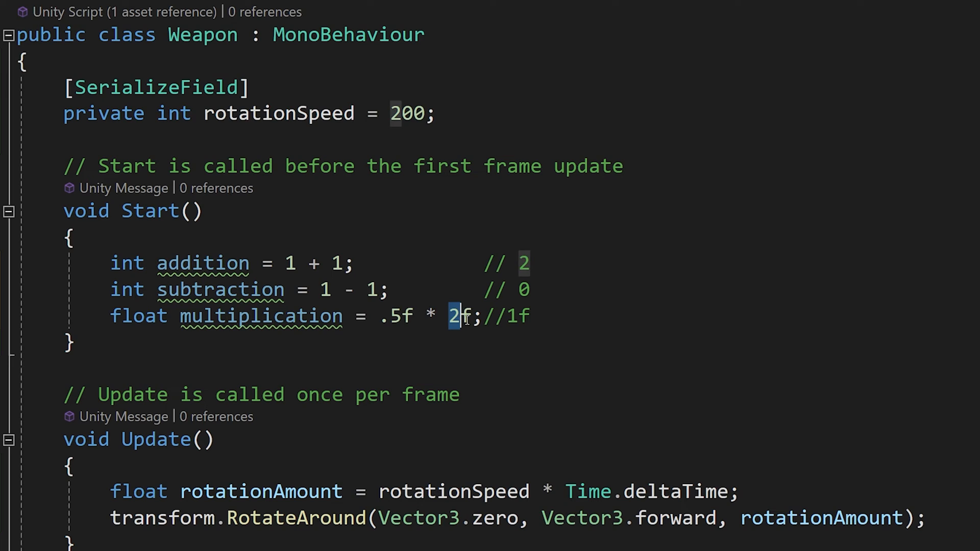
left_click(519, 317)
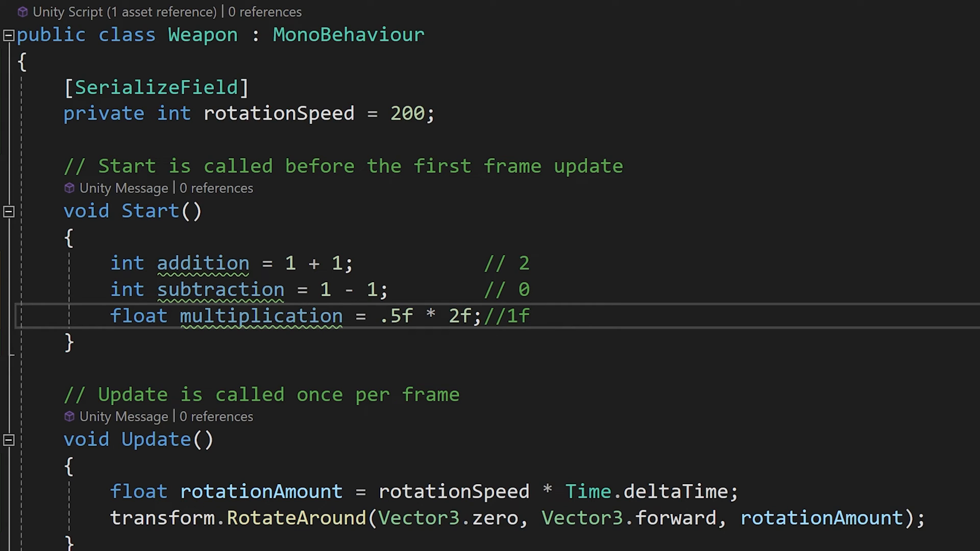
mouse_move(614, 303)
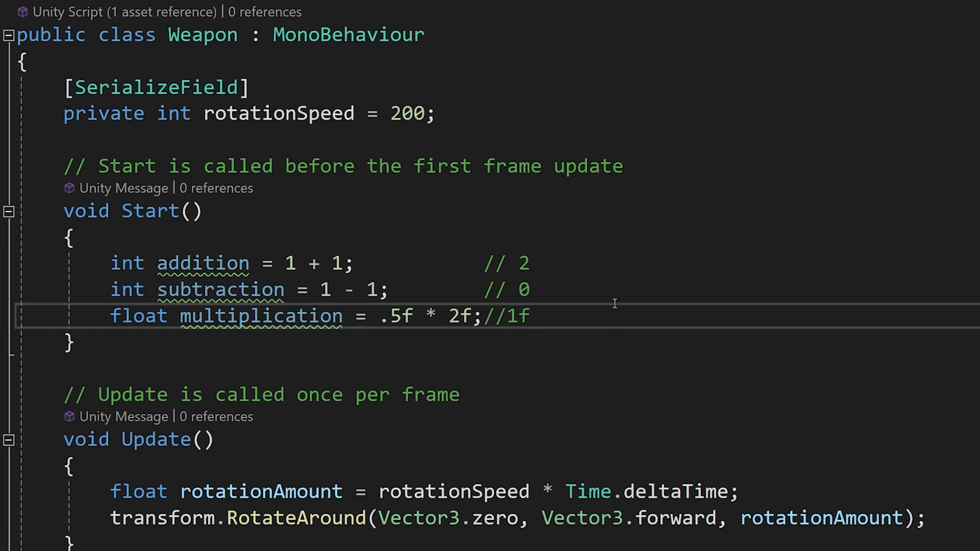
- Add float dvision = 1f / 2.0f; // 0.5f and inspect the division operator and the 2.0f divisor
type("float dvision = 1f / 2.0f;\t\t// 0.5f")
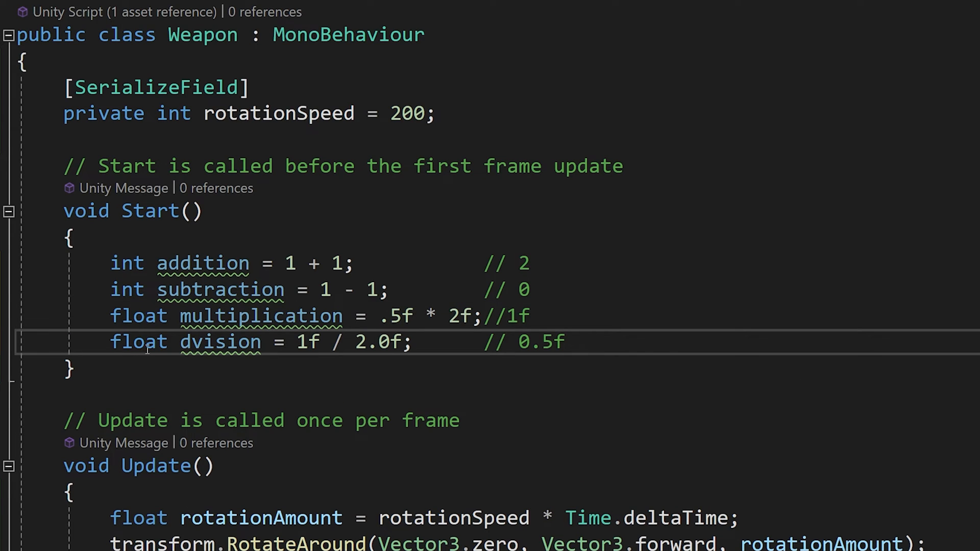
double_click(219, 342)
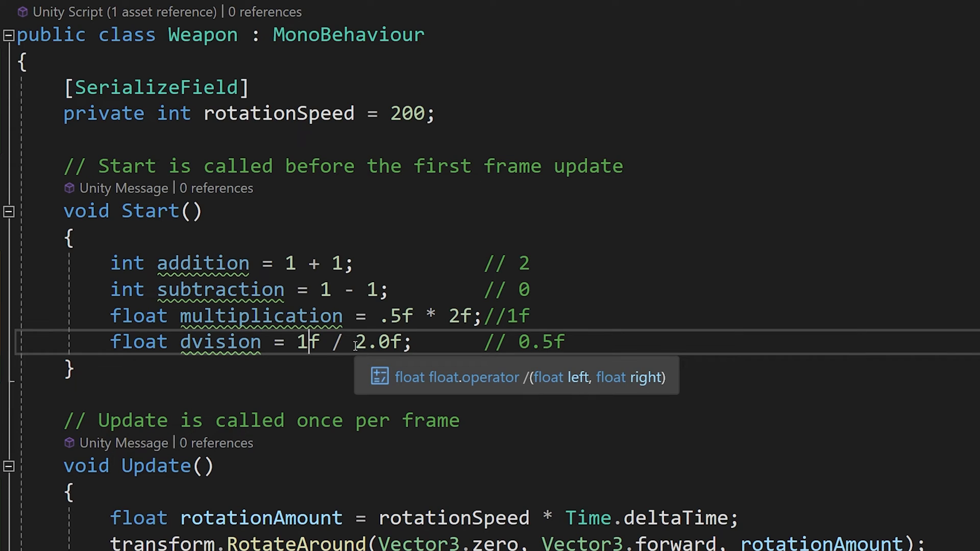
double_click(377, 342)
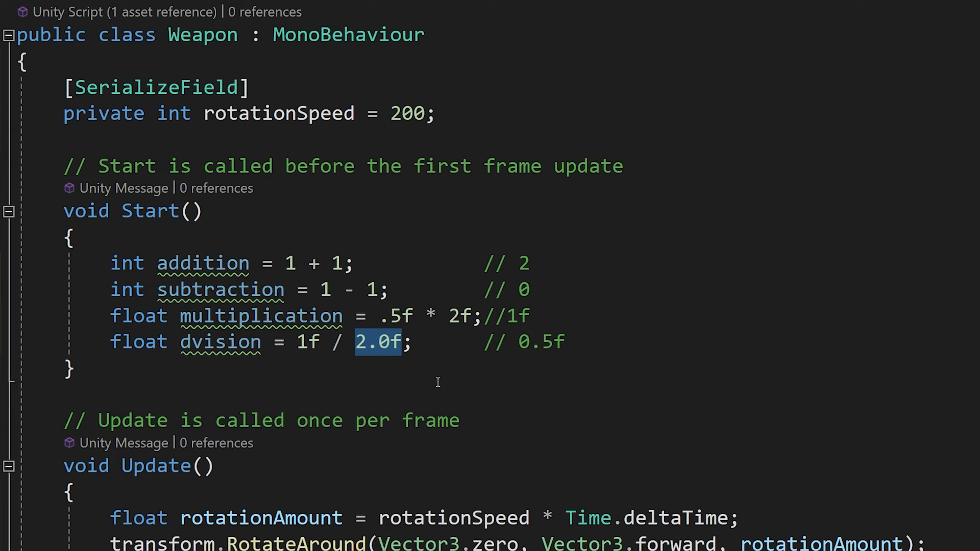
double_click(539, 342)
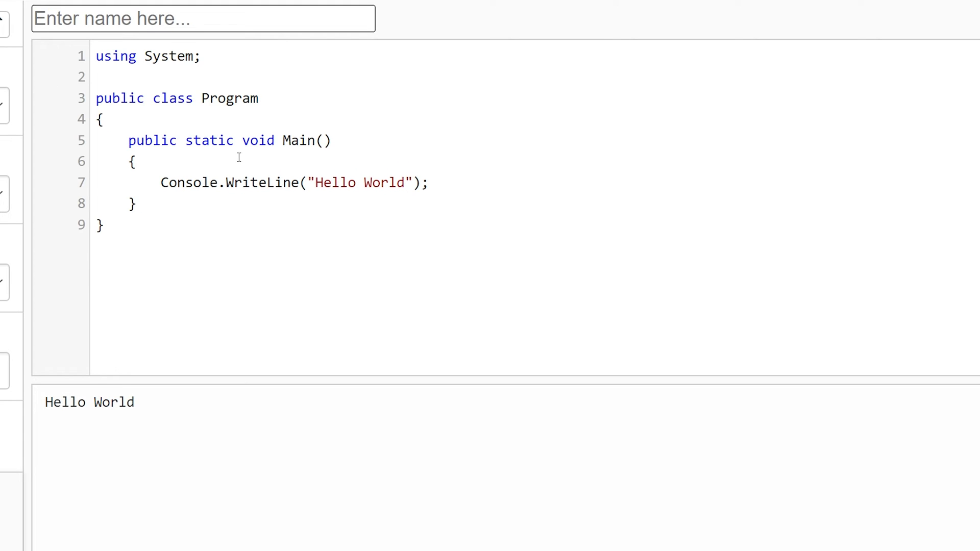
- Declare int a = 1 / 2; in Main, print a instead of "Hello World" and show the int result 0
type("int")
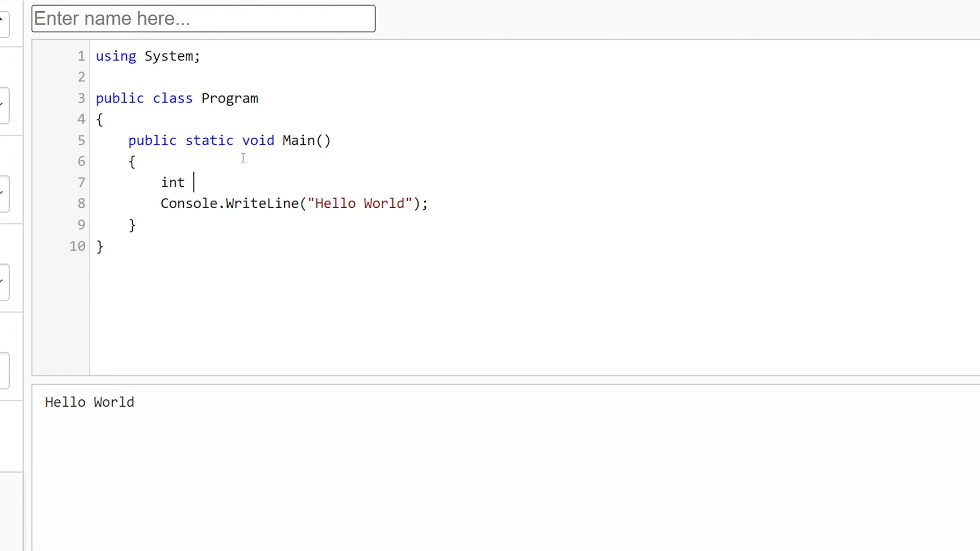
type("a = 1")
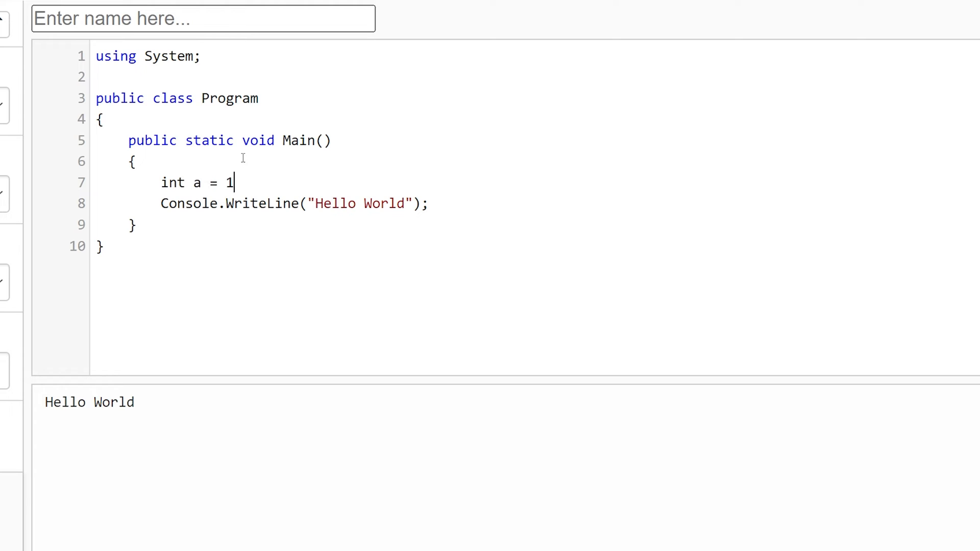
type("/ 2")
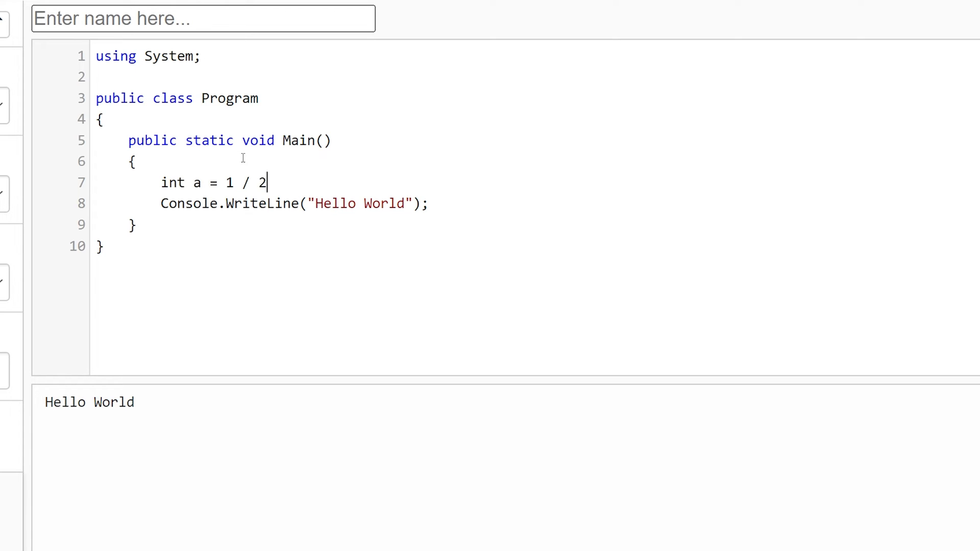
type(";")
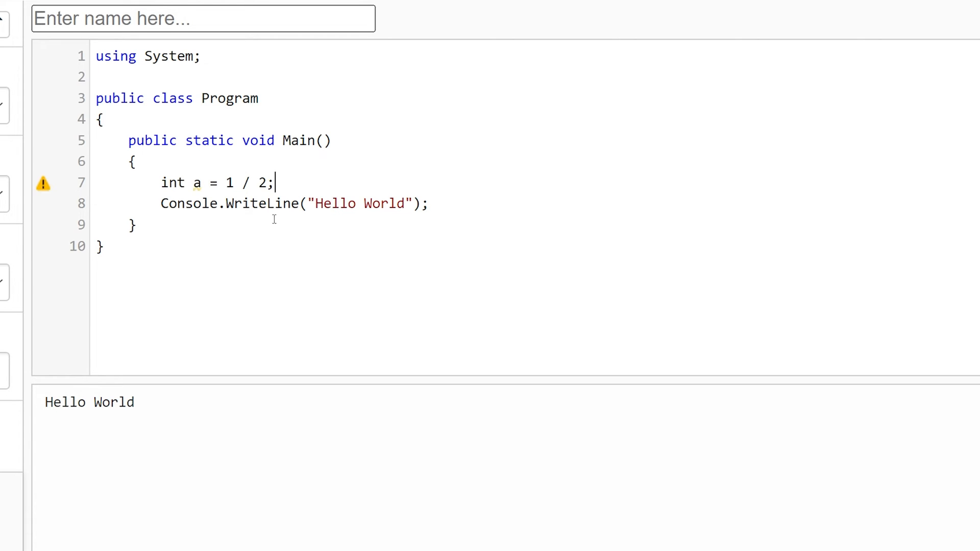
left_click(408, 203)
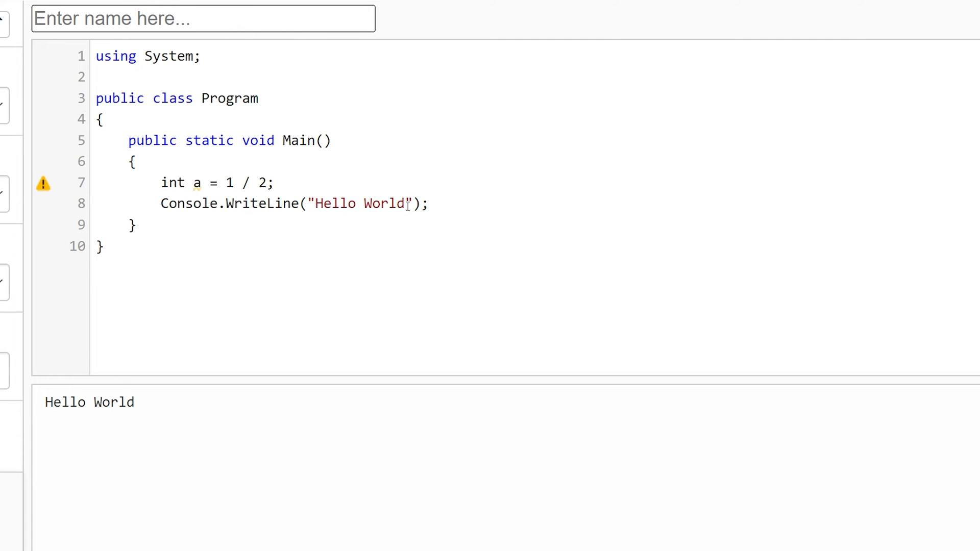
double_click(359, 204)
type("a")
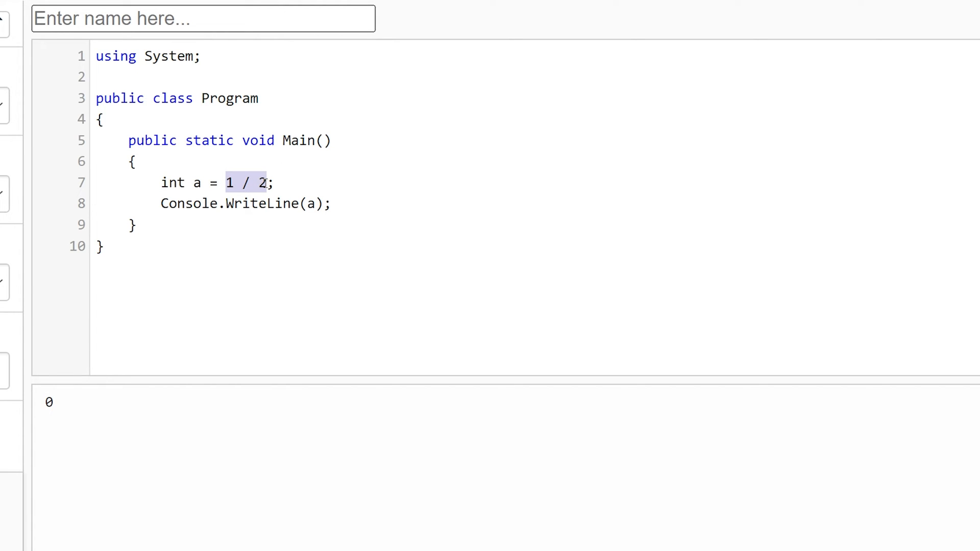
double_click(48, 402)
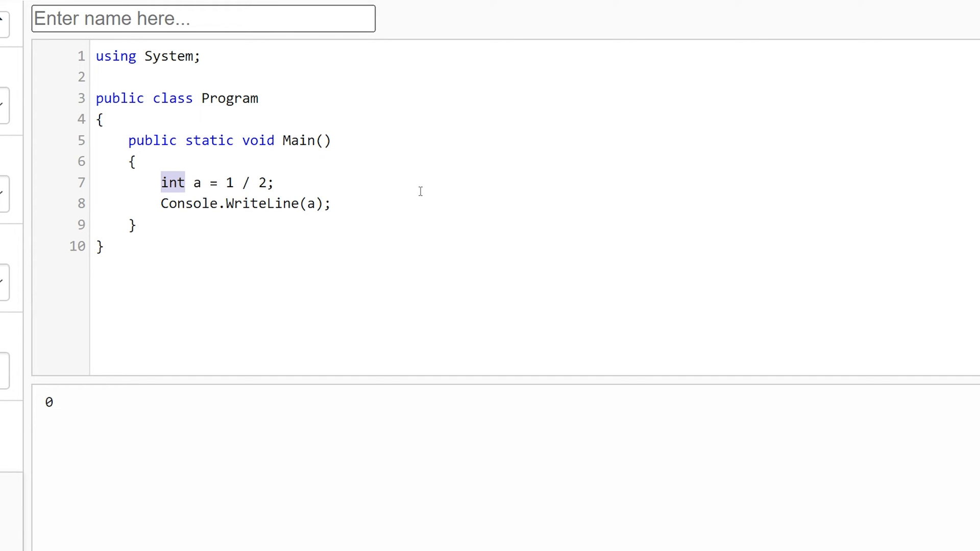
mouse_move(437, 194)
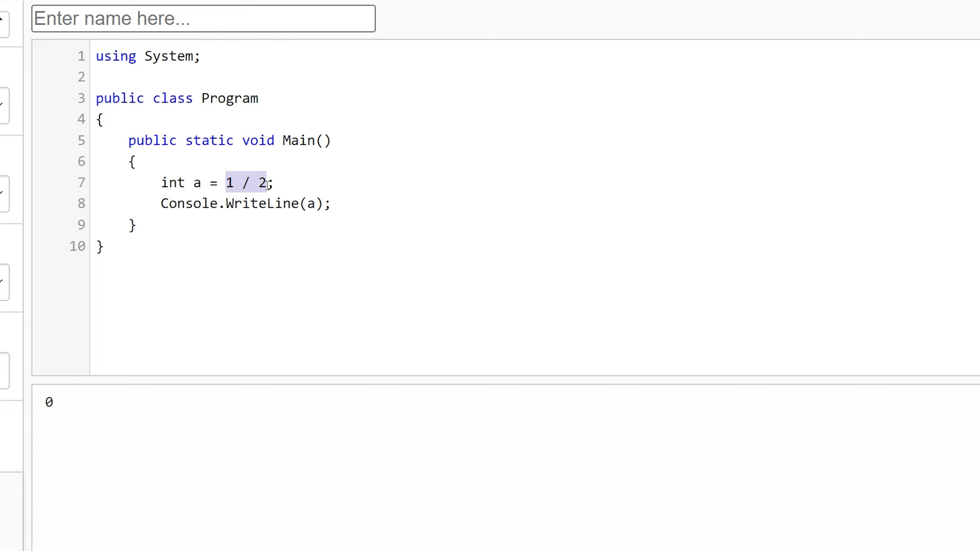
mouse_move(144, 347)
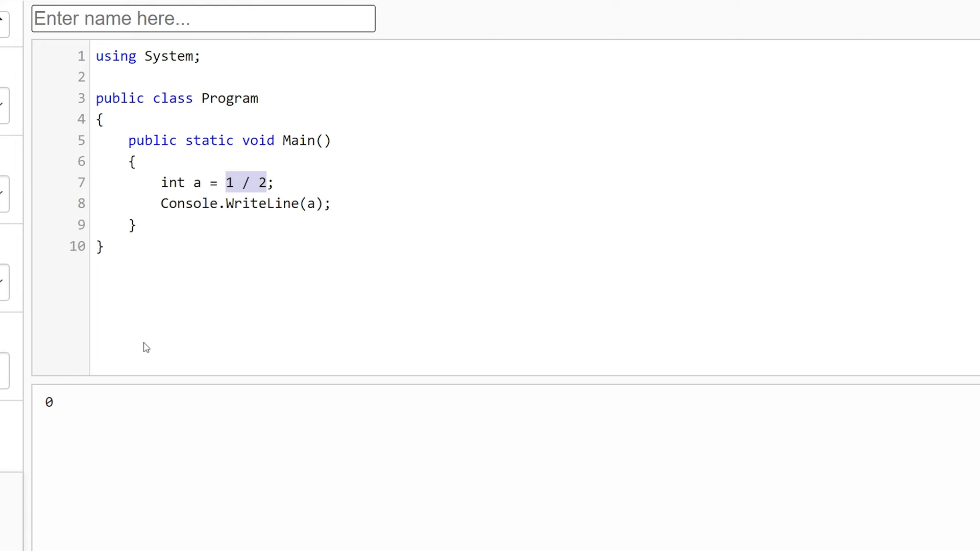
- Change the declaration to float a = 1f / 2 and show the output 0.5
double_click(173, 182)
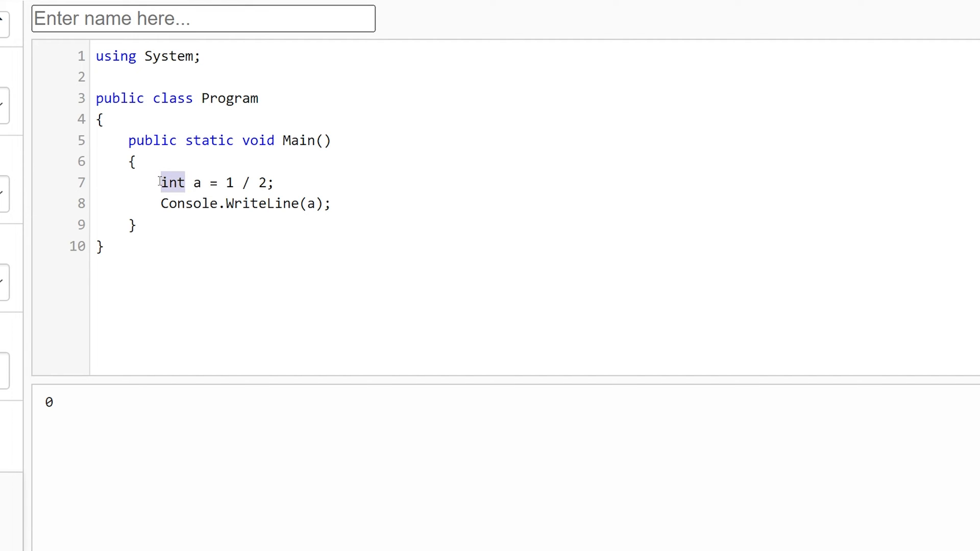
type("float")
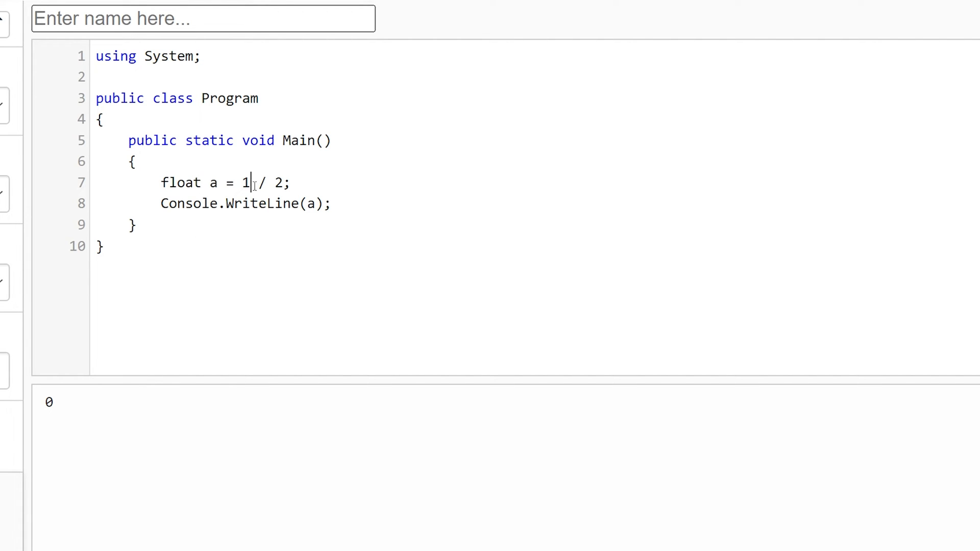
type("f")
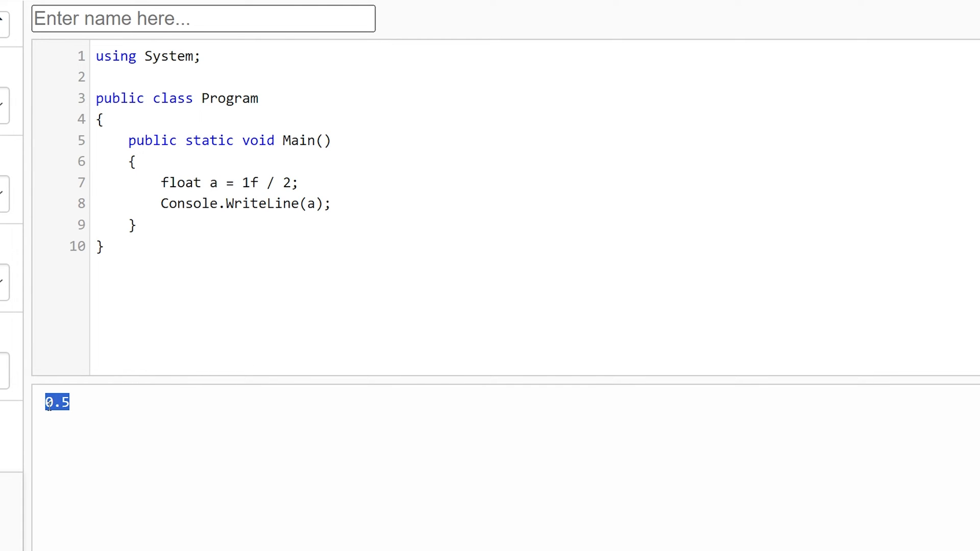
double_click(181, 182)
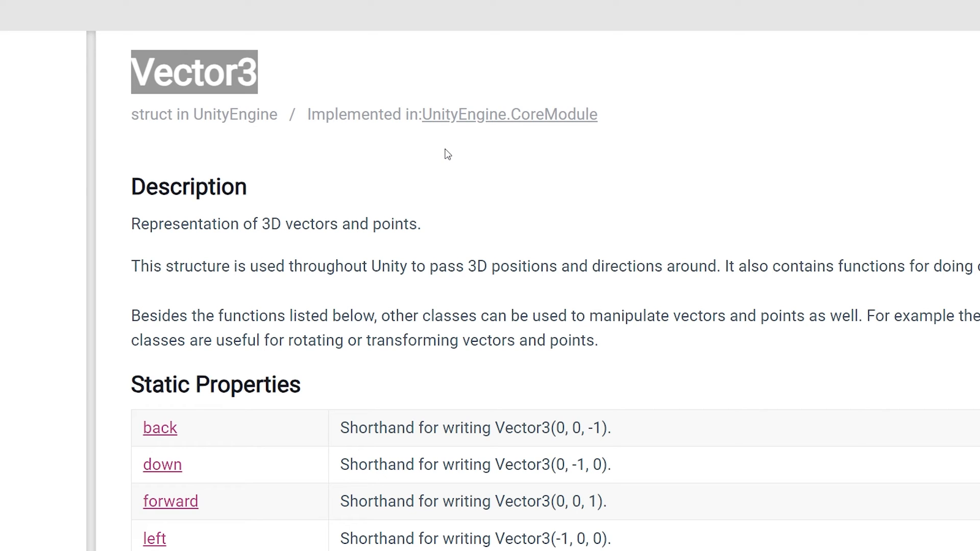
- Select the Vector3 title on the Unity Scripting API reference page
triple_click(275, 223)
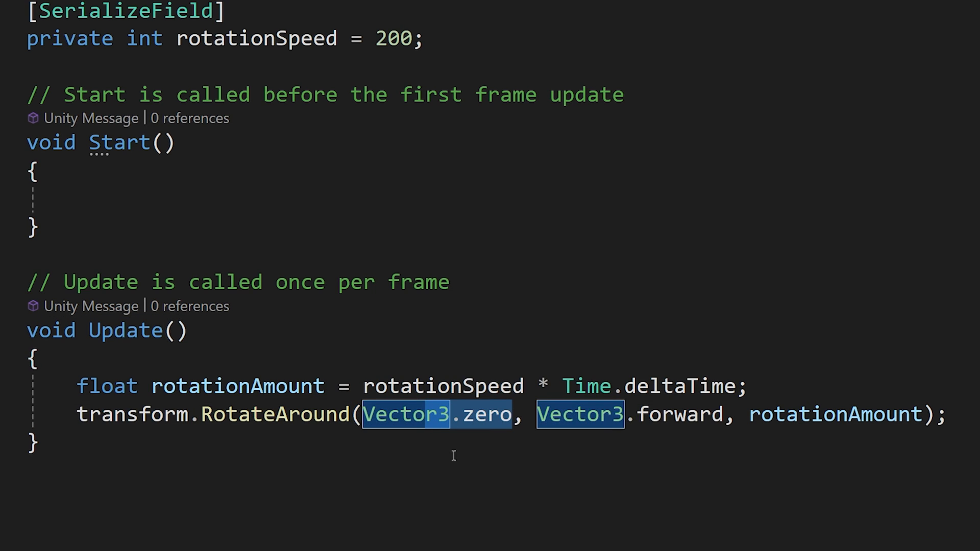
mouse_move(481, 414)
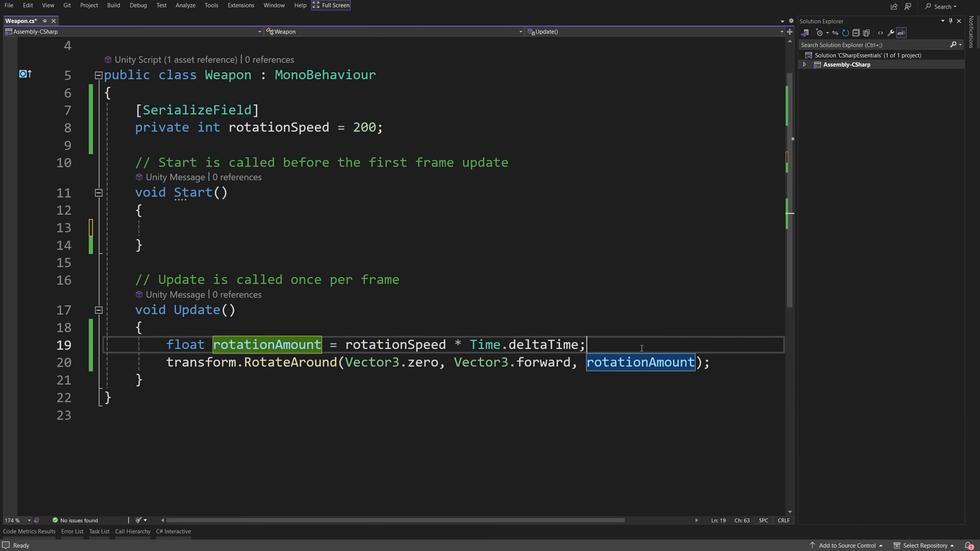
- Declare a local Vector3 in Update, trying transform.position and new Vector3(rotationAmount, 0, 0) before settling on Vector3.zero
type("Vector3 value")
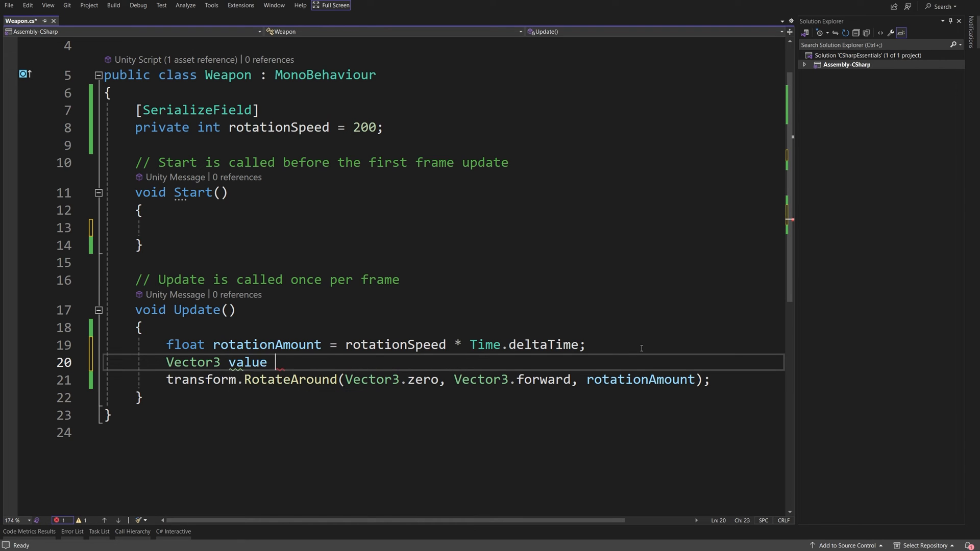
type("= transform.position;")
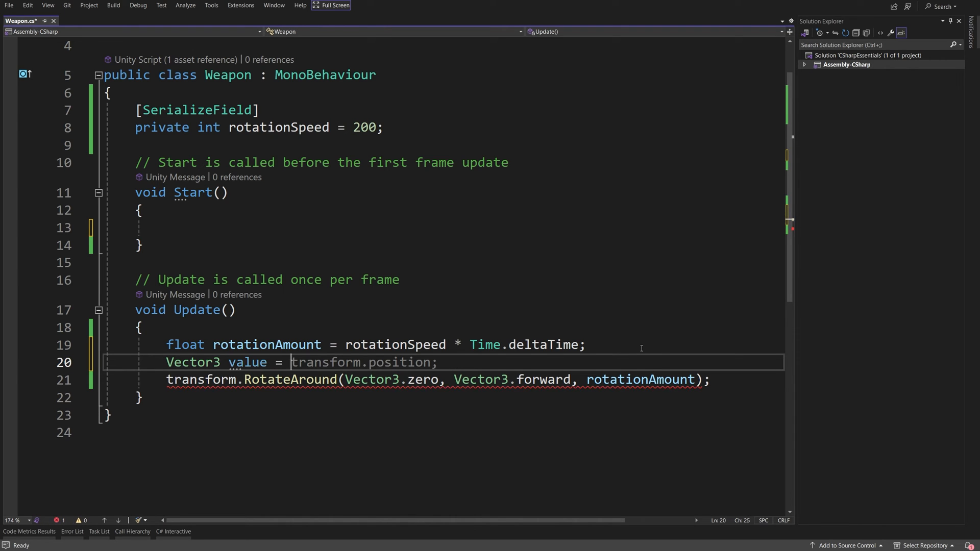
type("new Vector3 (rotationAmount, 0, 0);")
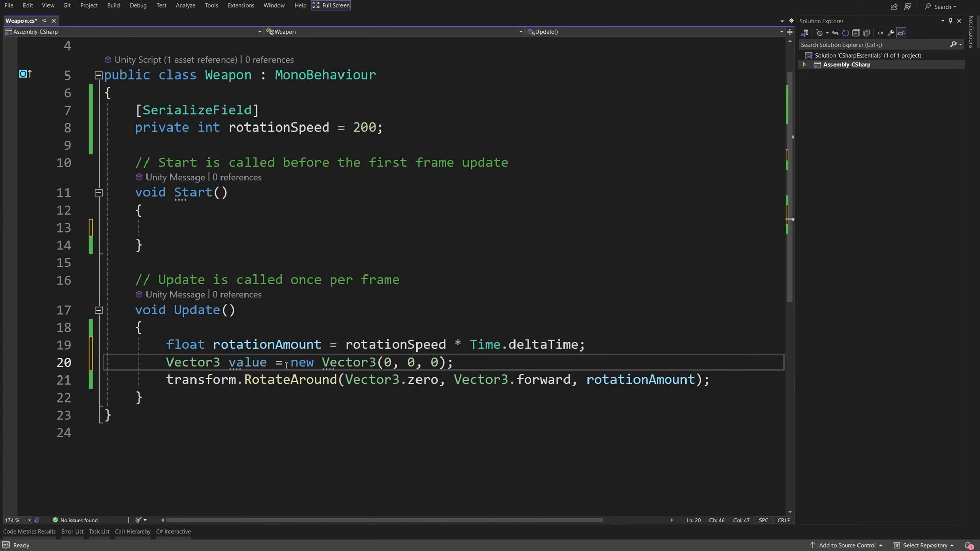
double_click(302, 363)
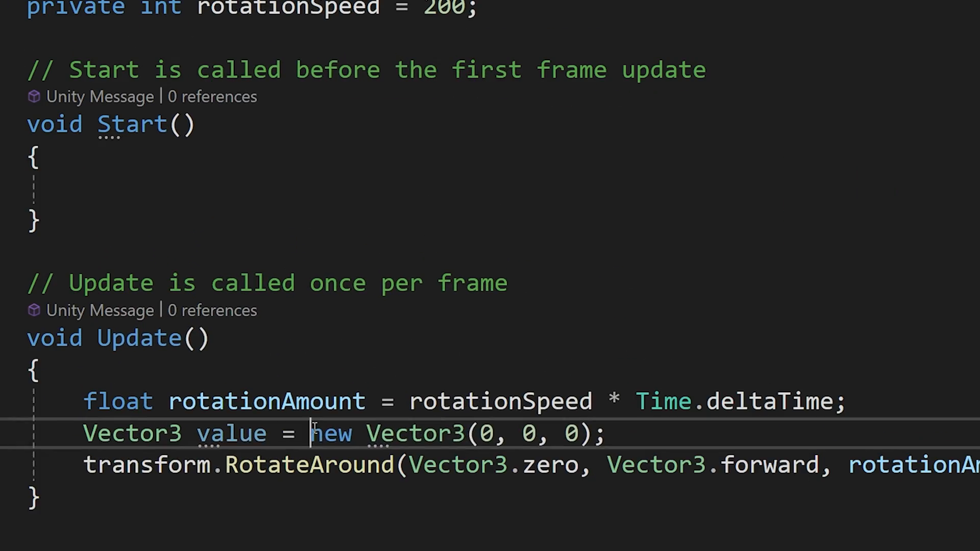
type("Vec")
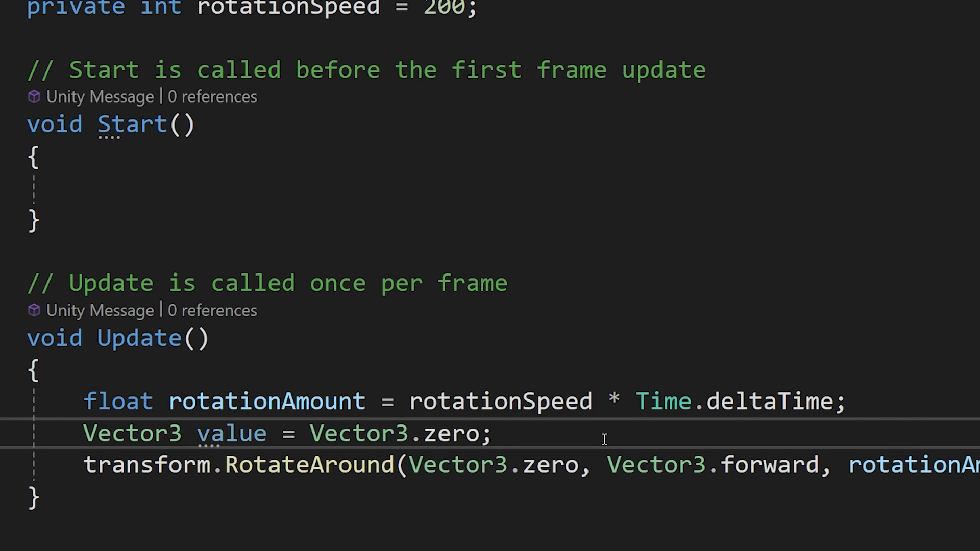
mouse_move(442, 435)
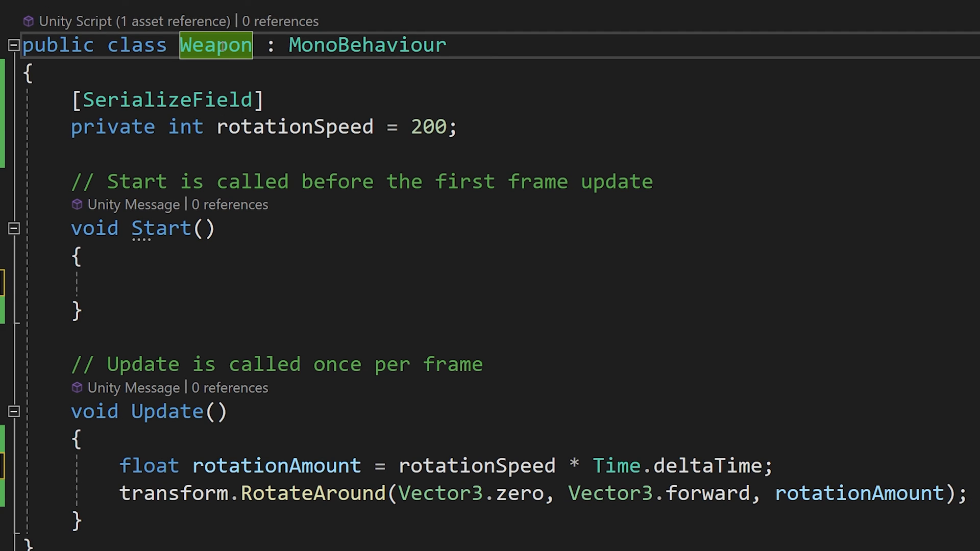
mouse_move(294, 126)
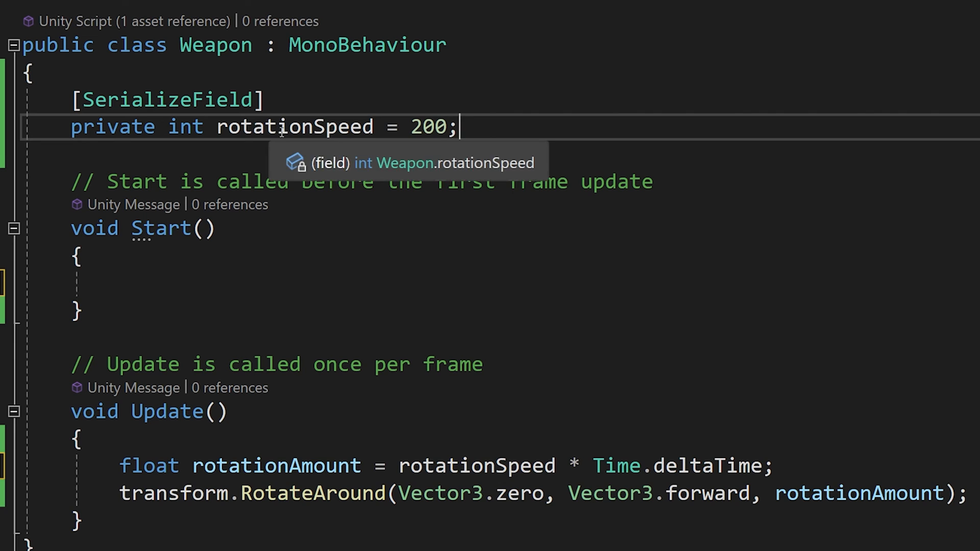
- Add a [SerializeField] private Vector3 rotationPoint field defaulting to Vector3.zero
type("[SerializeField]")
type("private")
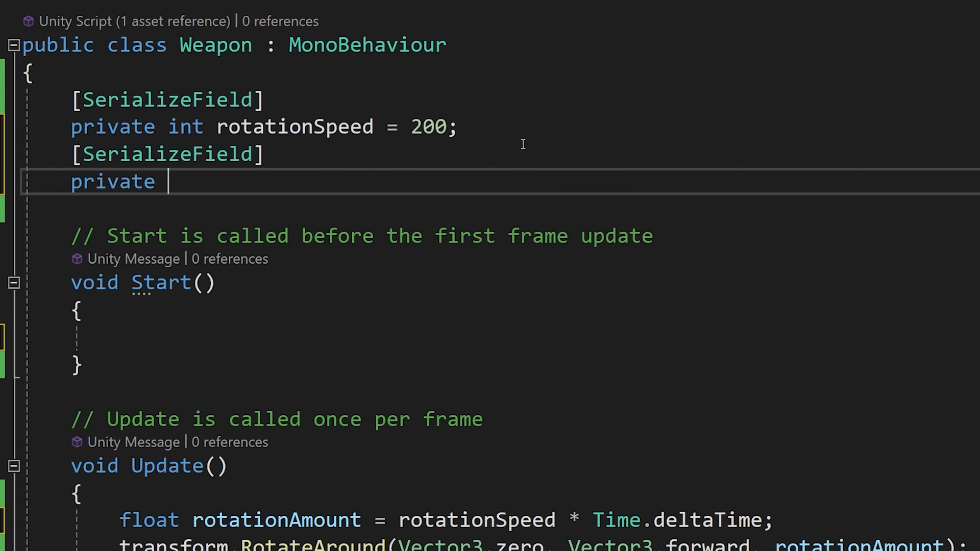
type("Vector3")
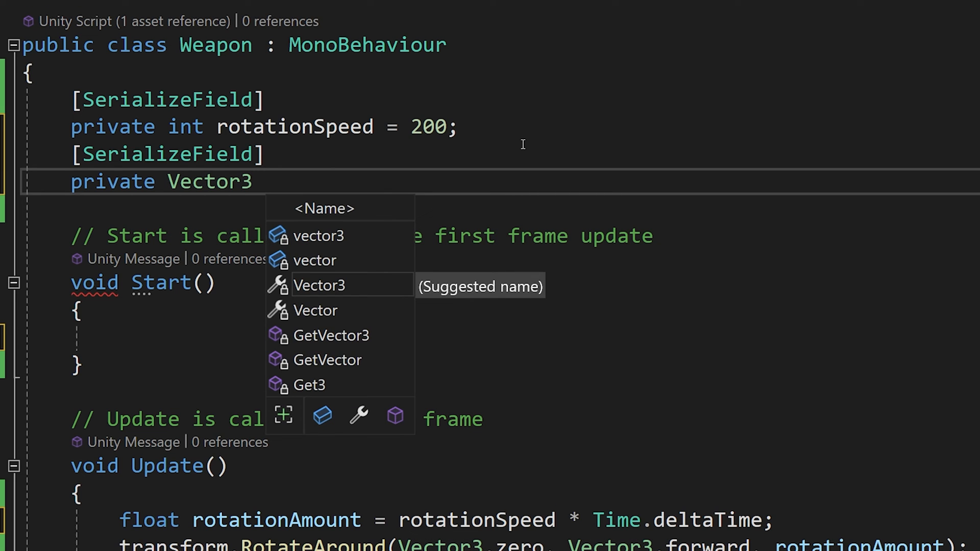
type("rotationPoint = Vector3.zero;")
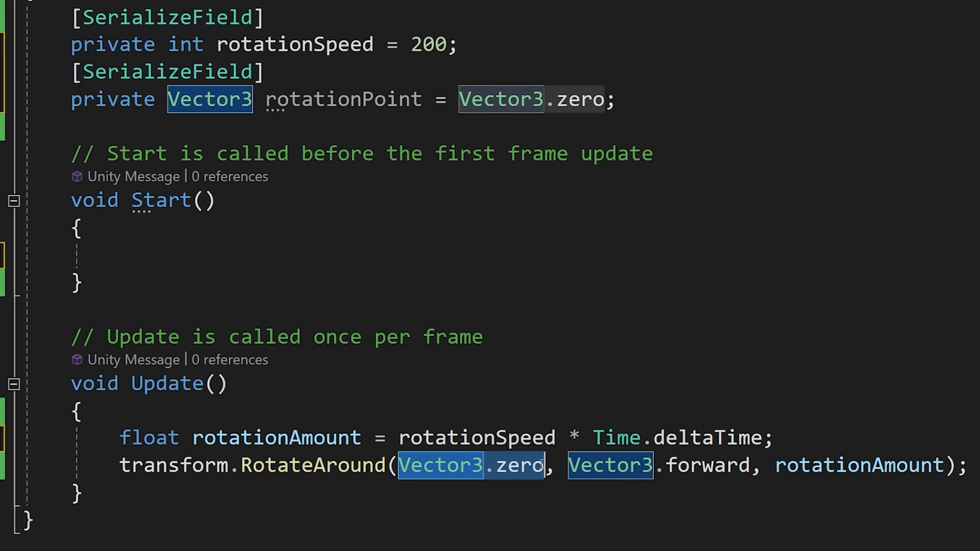
- Pass rotationPoint as RotateAround's pivot and point out the Vector3.forward axis argument
type("ro")
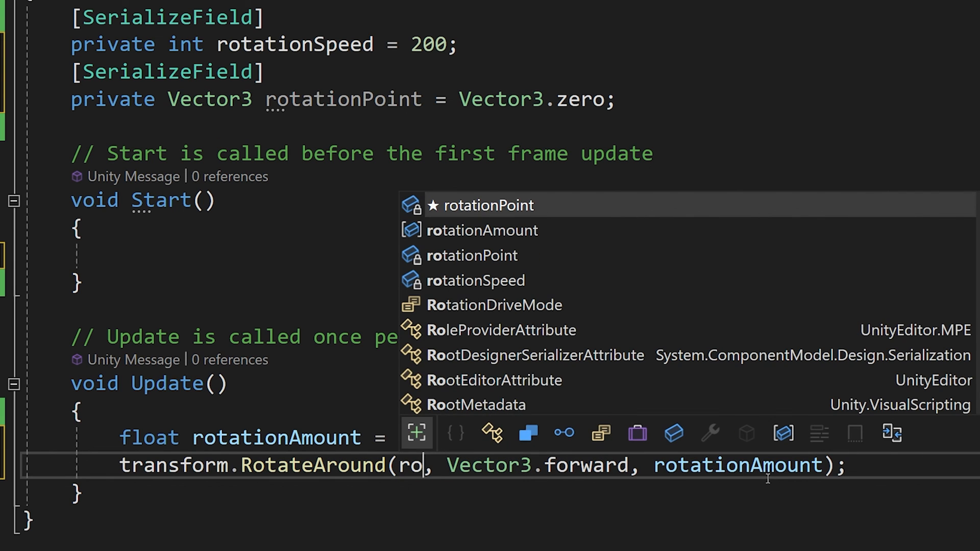
type("tatonPoint")
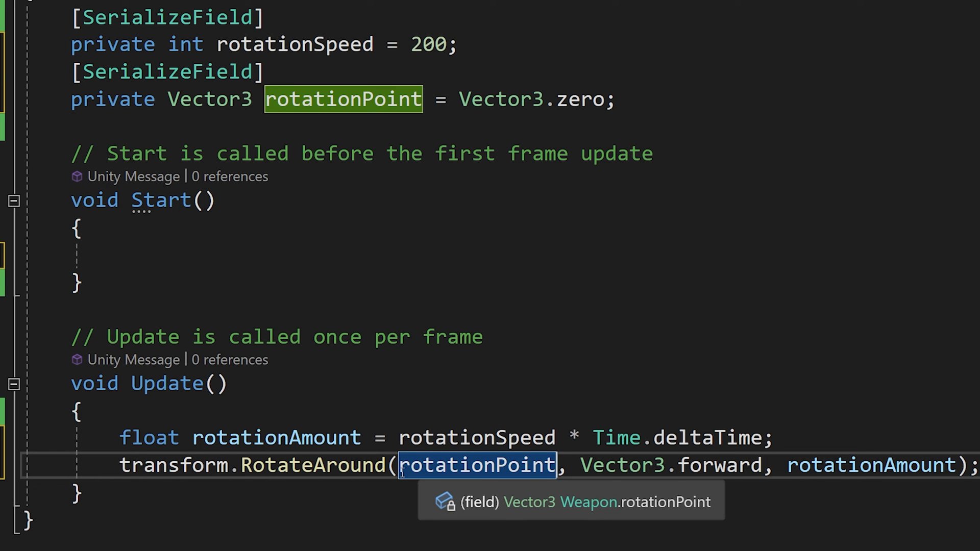
left_click(308, 494)
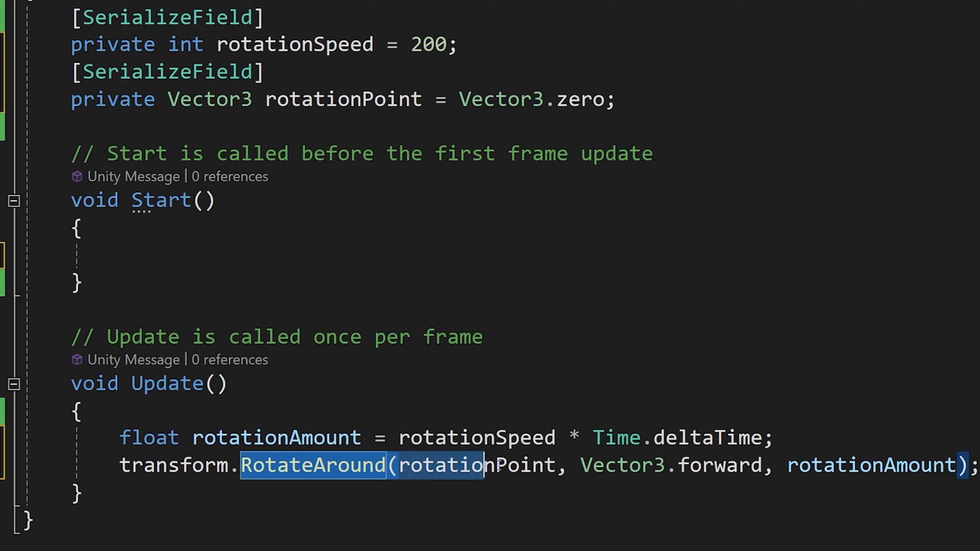
mouse_move(453, 465)
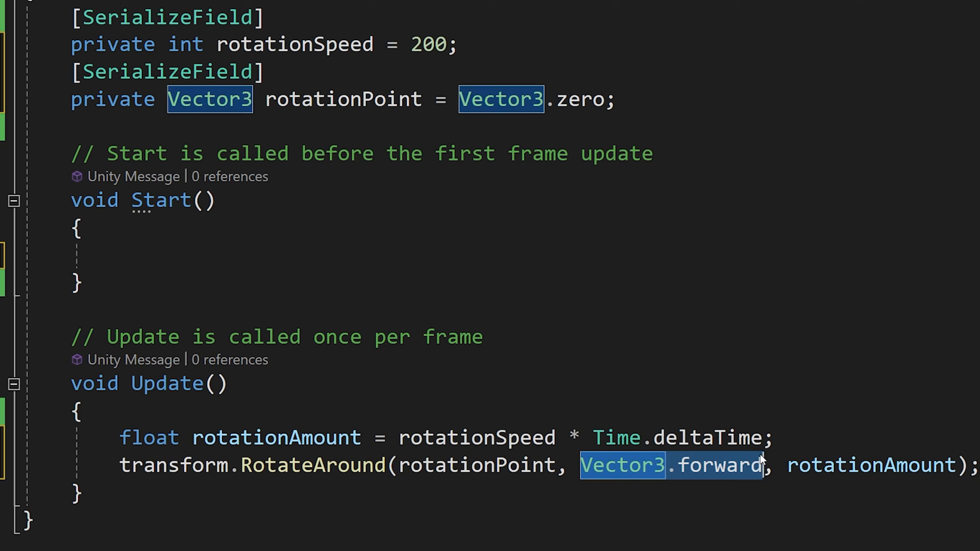
mouse_move(623, 494)
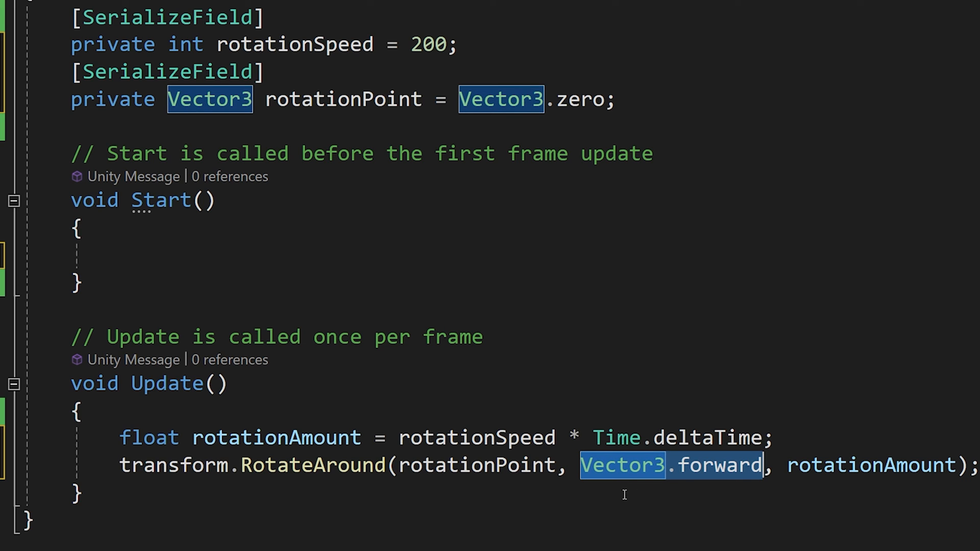
double_click(870, 465)
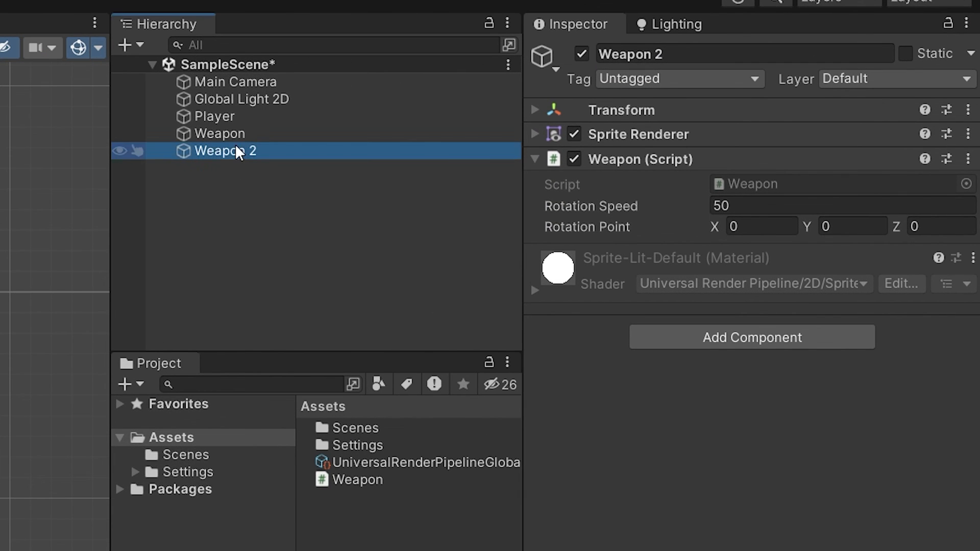
mouse_move(239, 163)
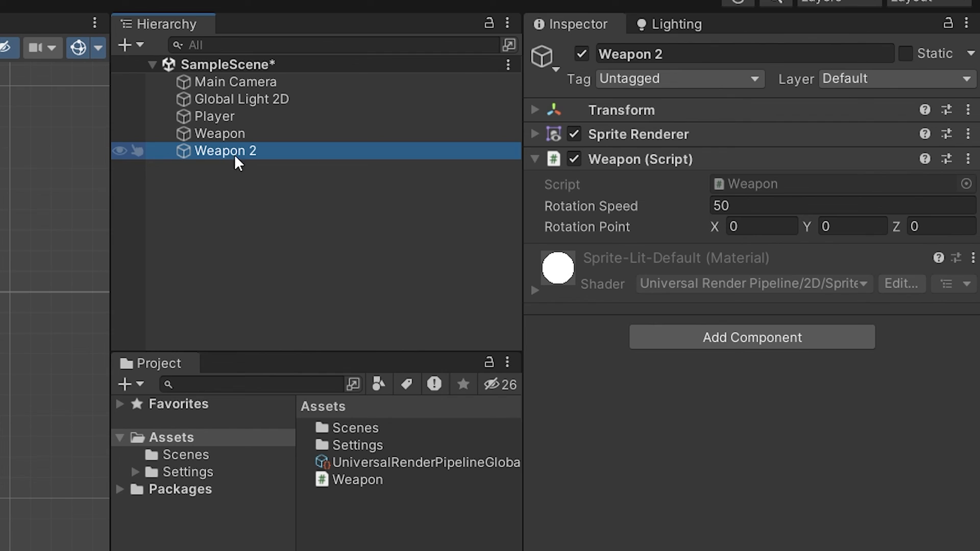
mouse_move(595, 236)
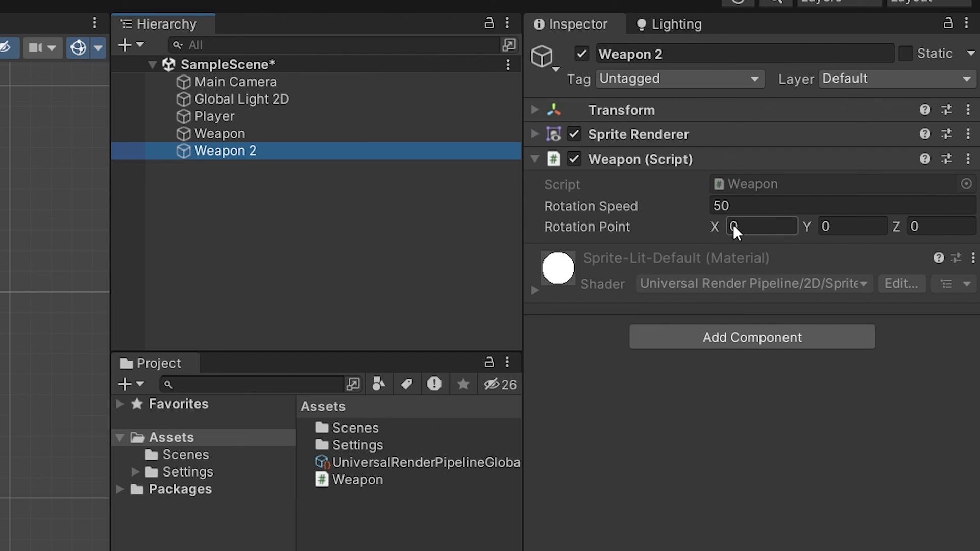
- Set Weapon 2's Rotation Point to X 2, Y -1, then select the original Weapon
left_click(761, 226)
type("2")
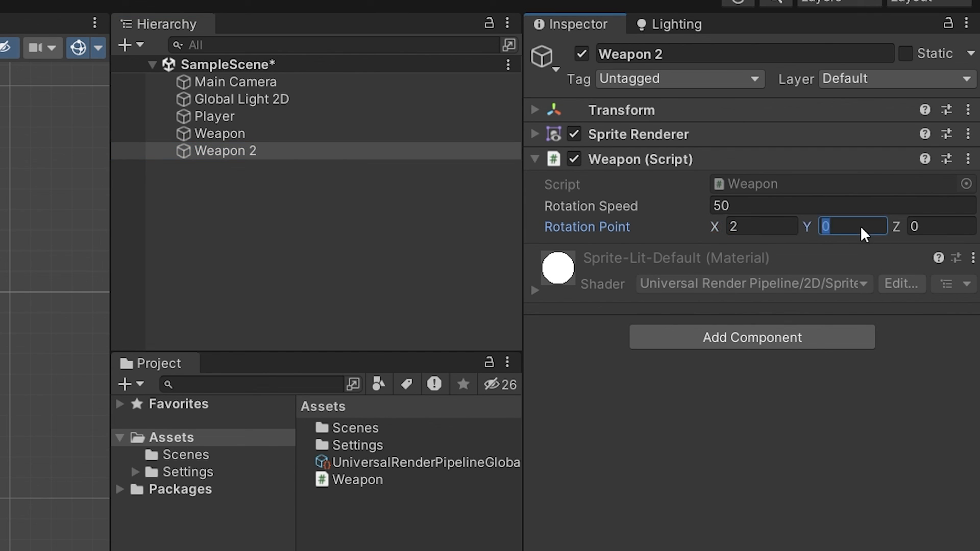
type("-1")
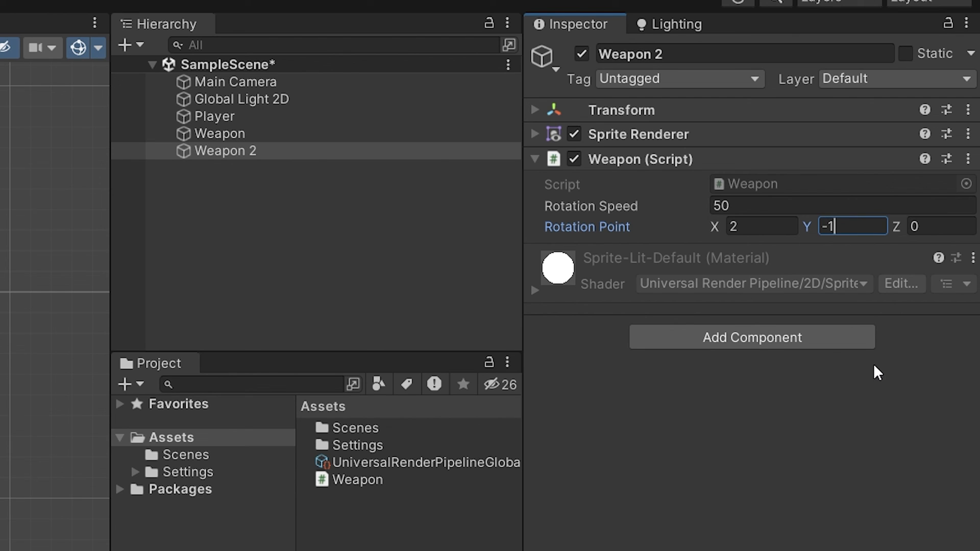
left_click(218, 133)
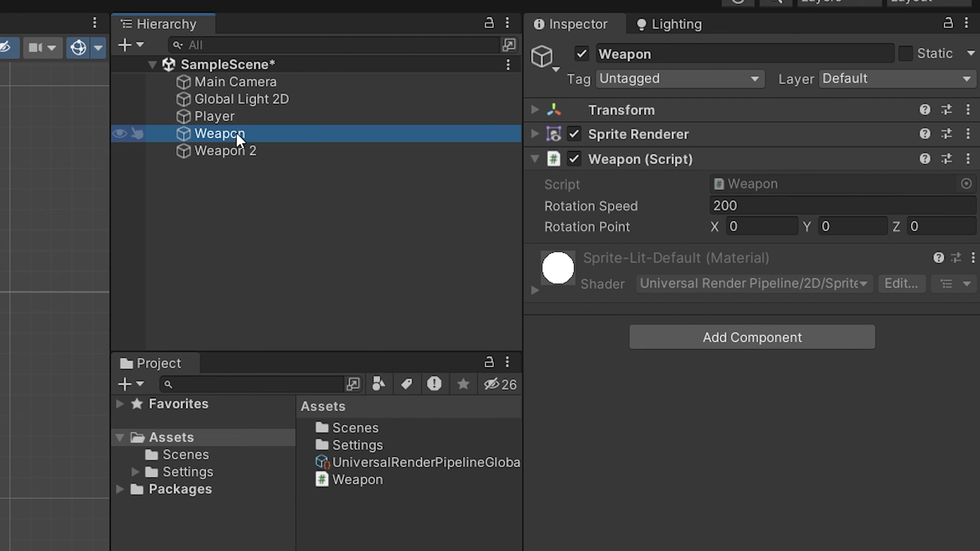
mouse_move(861, 263)
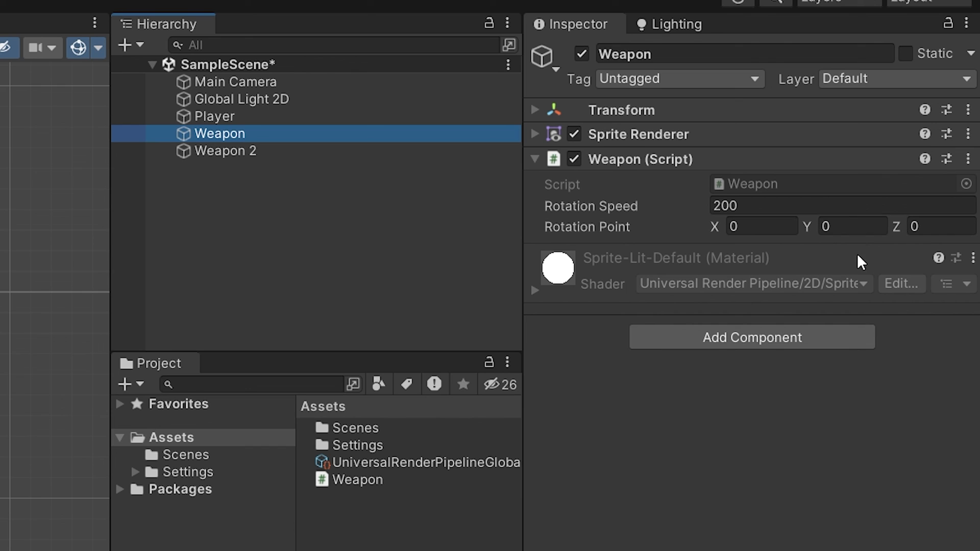
mouse_move(244, 150)
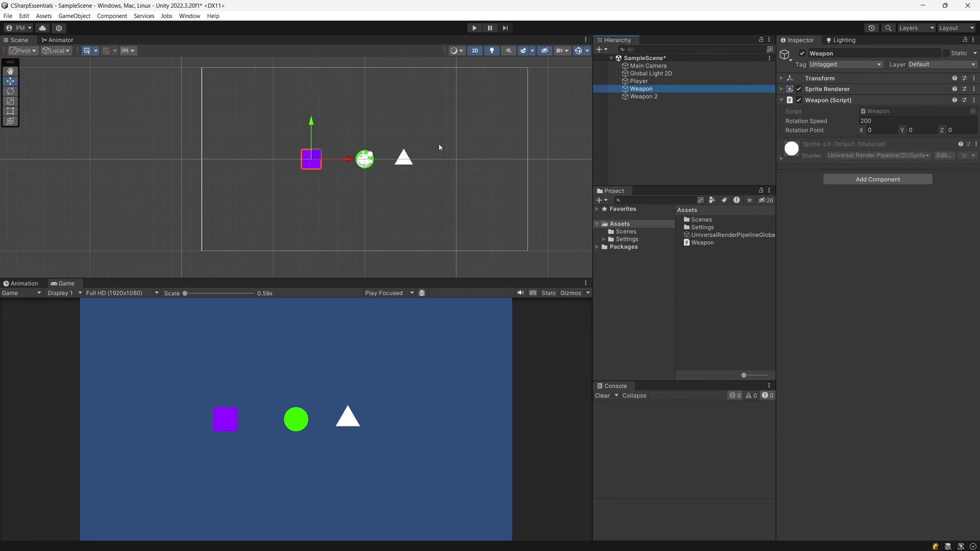
- Enter Play mode so the square and triangle rotate around their pivots
left_click(475, 28)
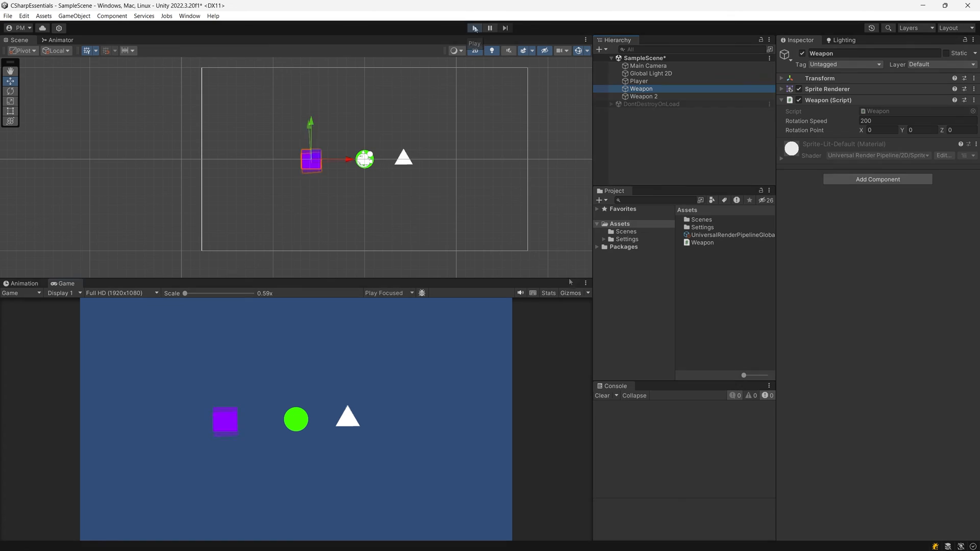
left_click(475, 27)
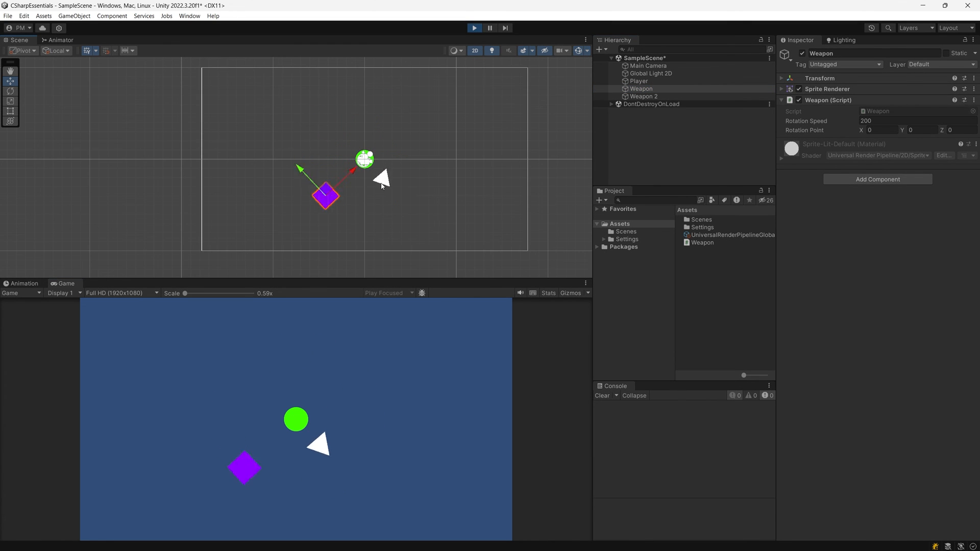